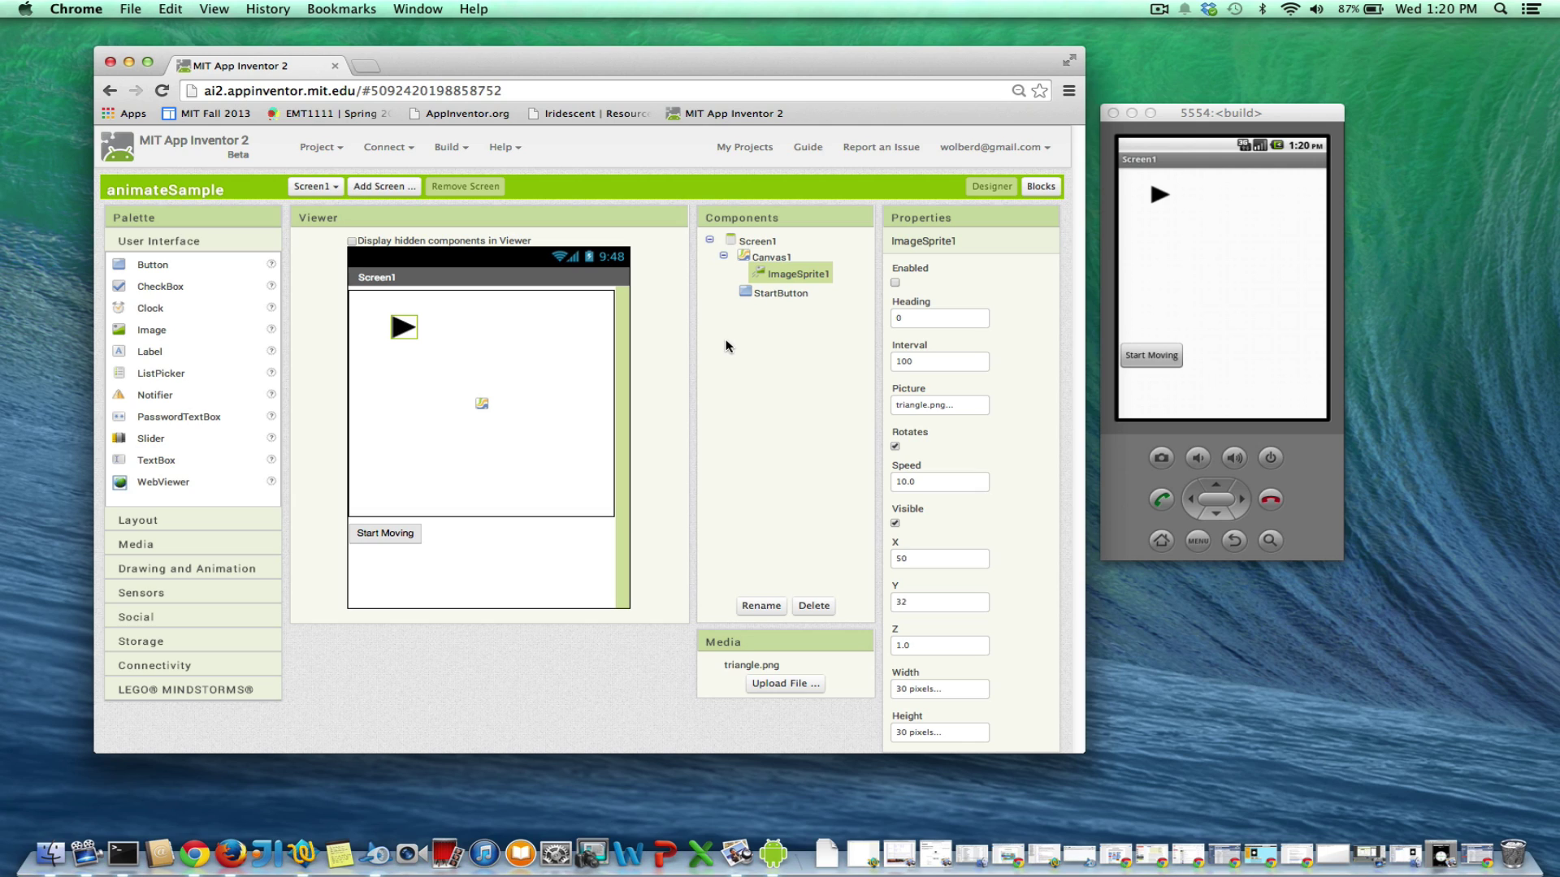
{"action": "mouse_move", "coordinate": [799, 283]}
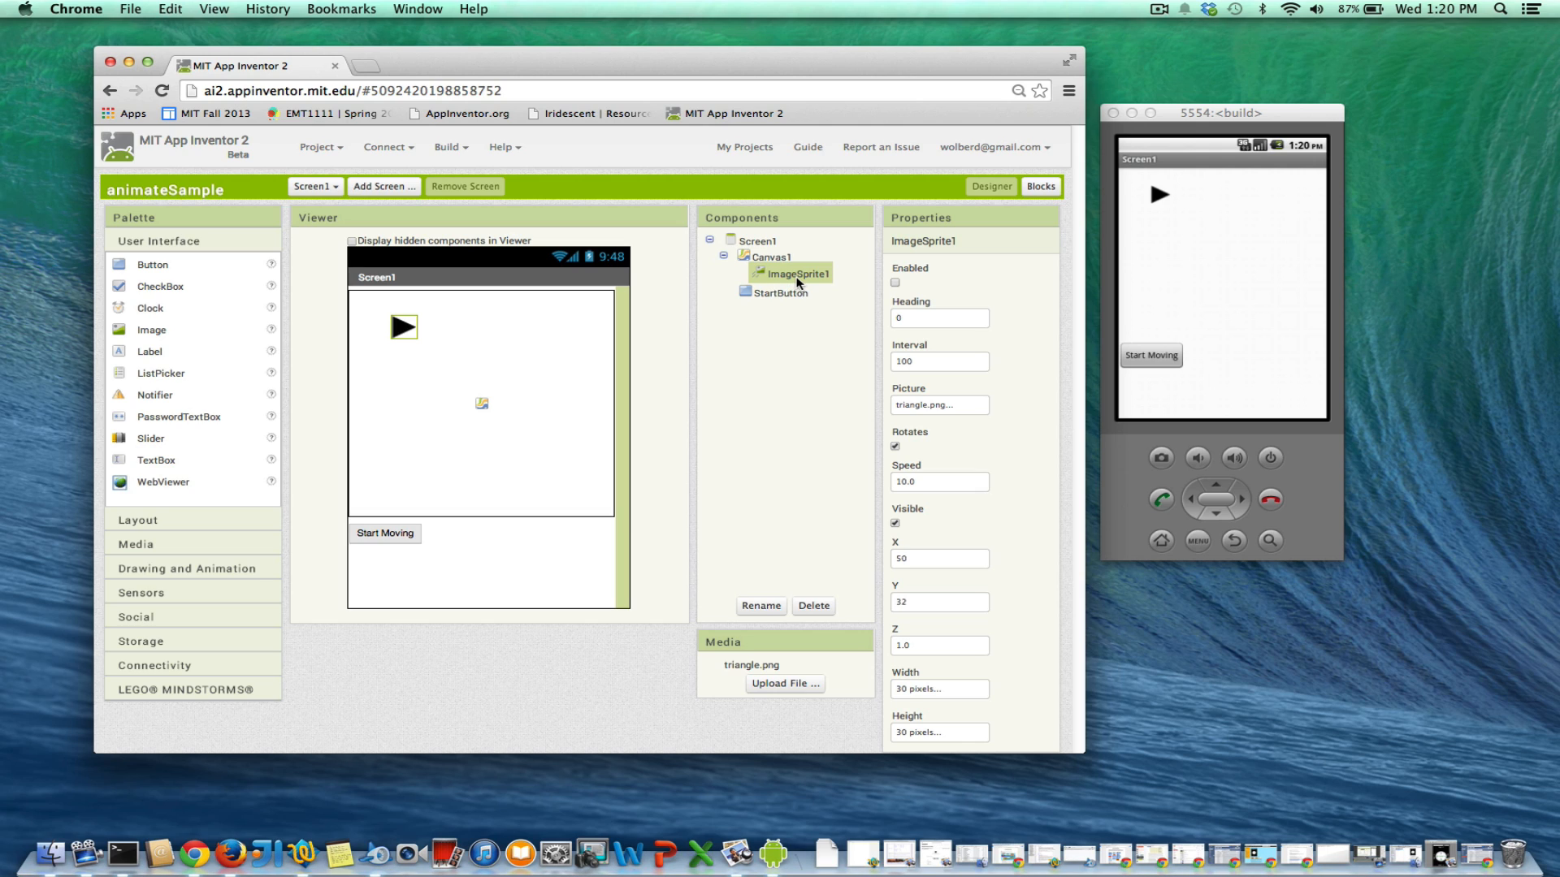
{"action": "mouse_move", "coordinate": [406, 335]}
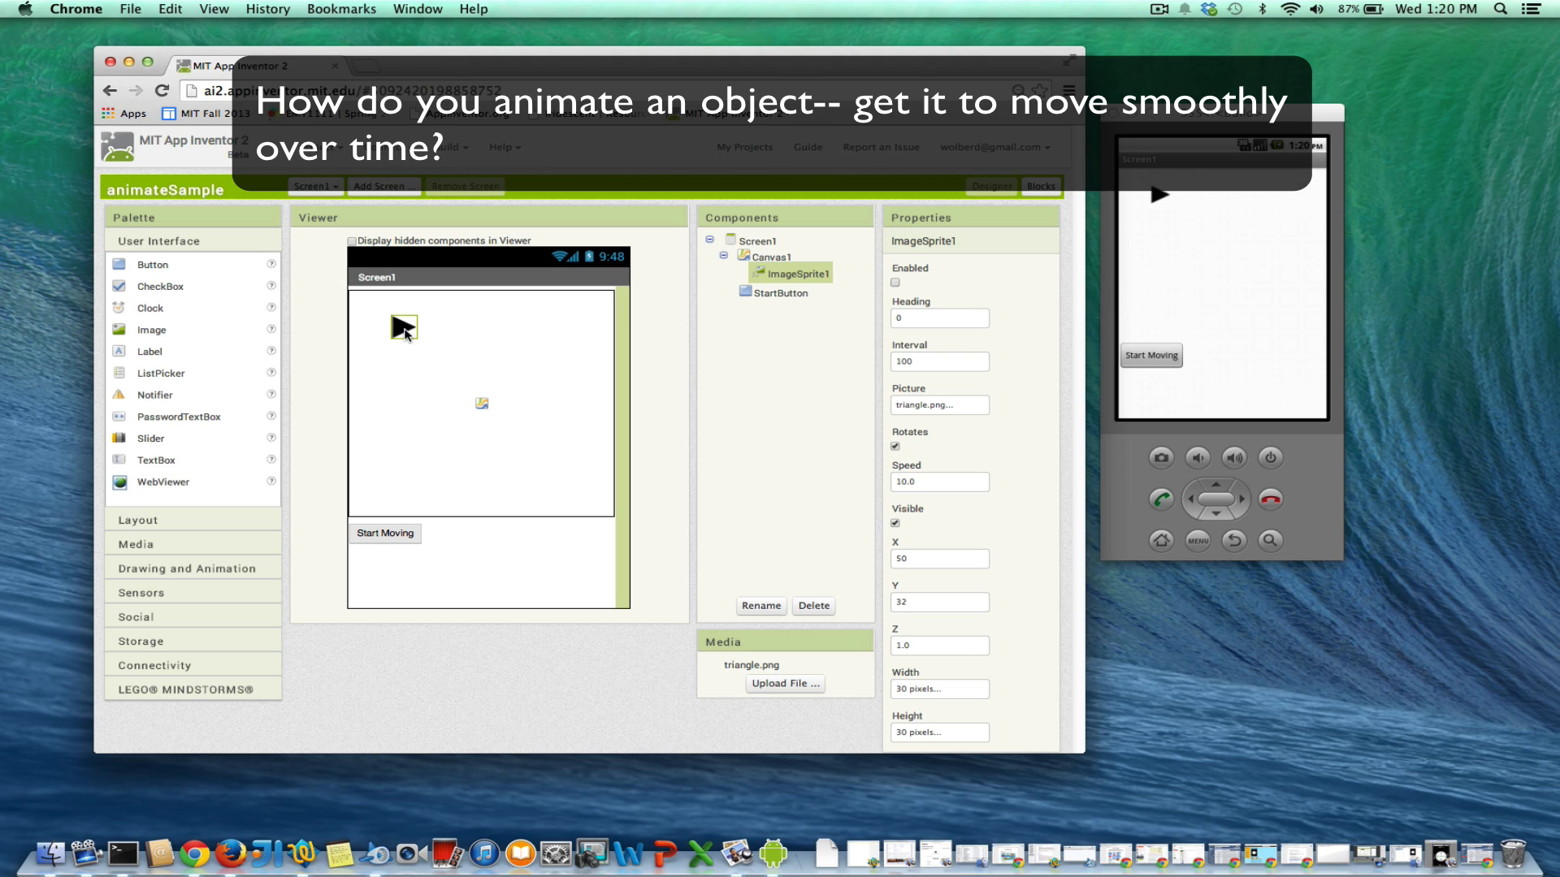
{"action": "mouse_move", "coordinate": [408, 330]}
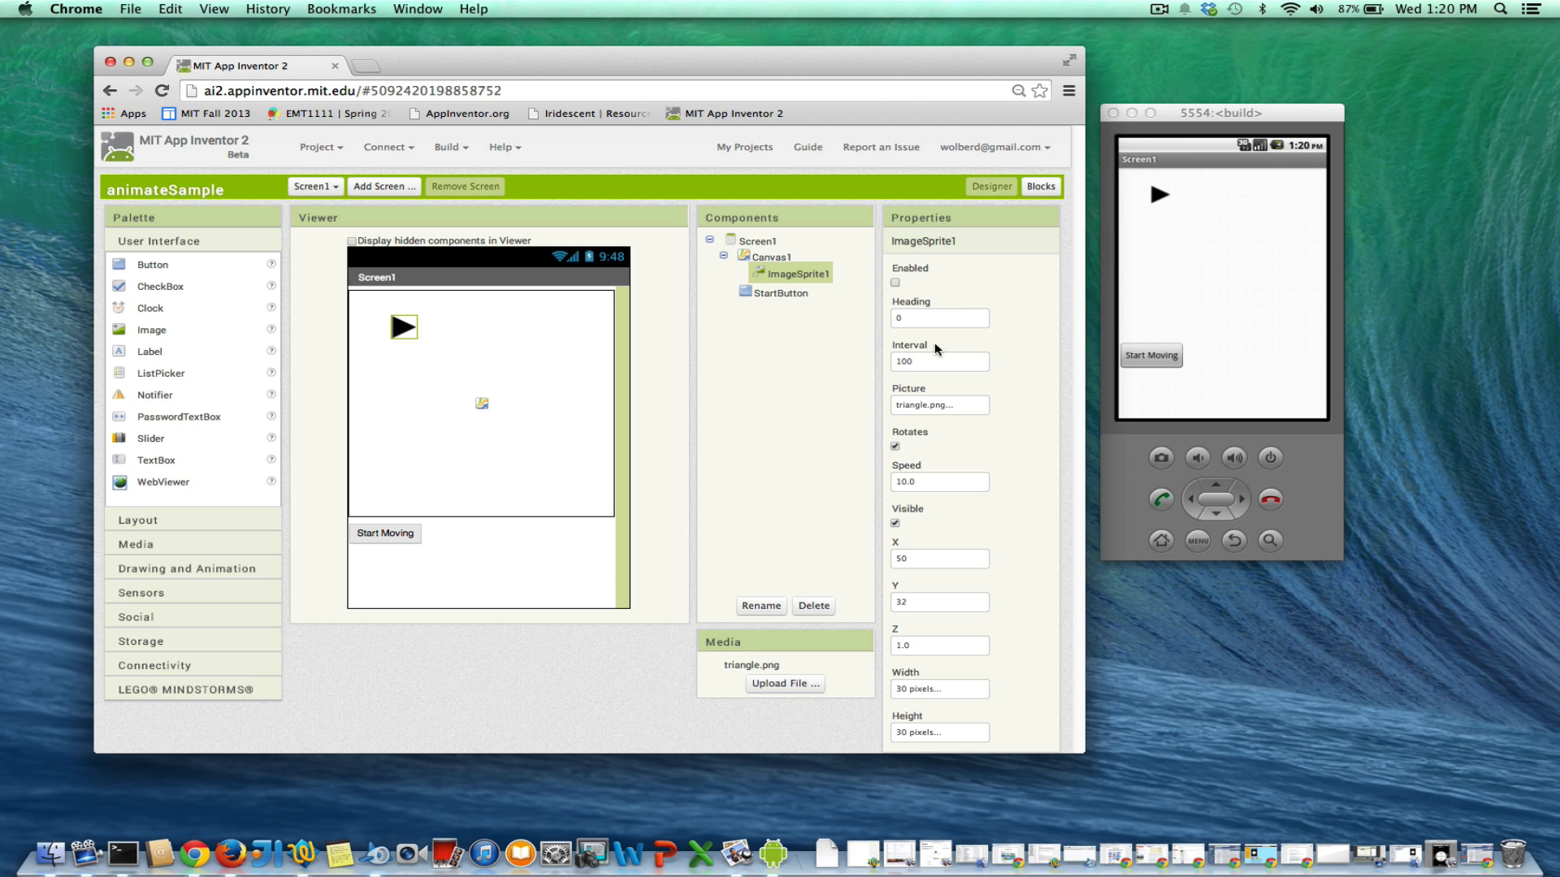
{"action": "mouse_move", "coordinate": [1166, 307]}
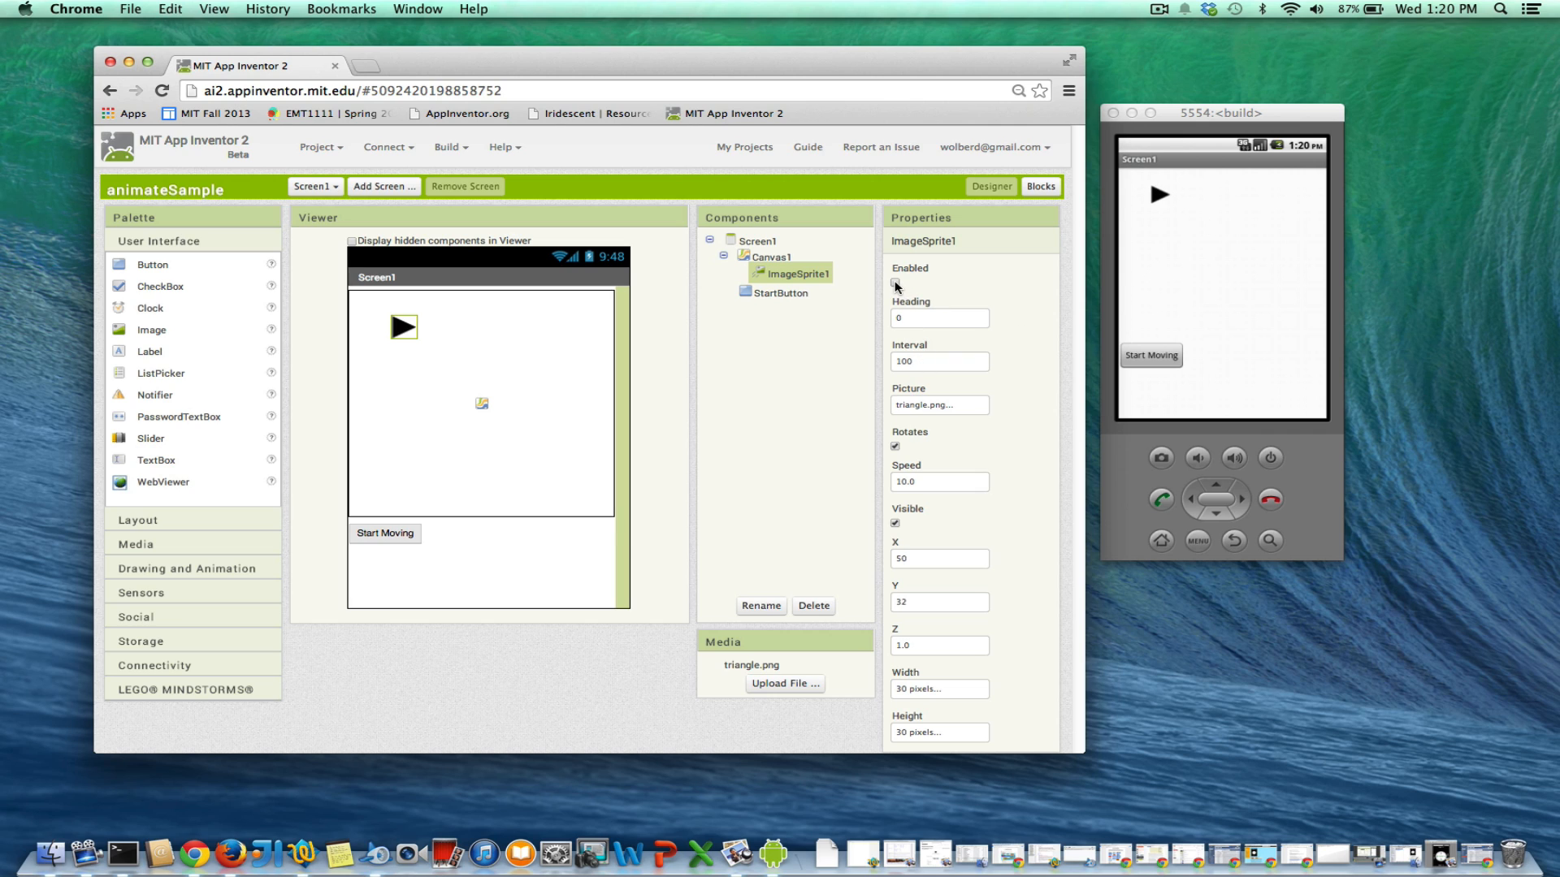
- Enable ImageSprite1 so the triangle sprite travels to the emulator's right edge
{"action": "left_click", "coordinate": [893, 283]}
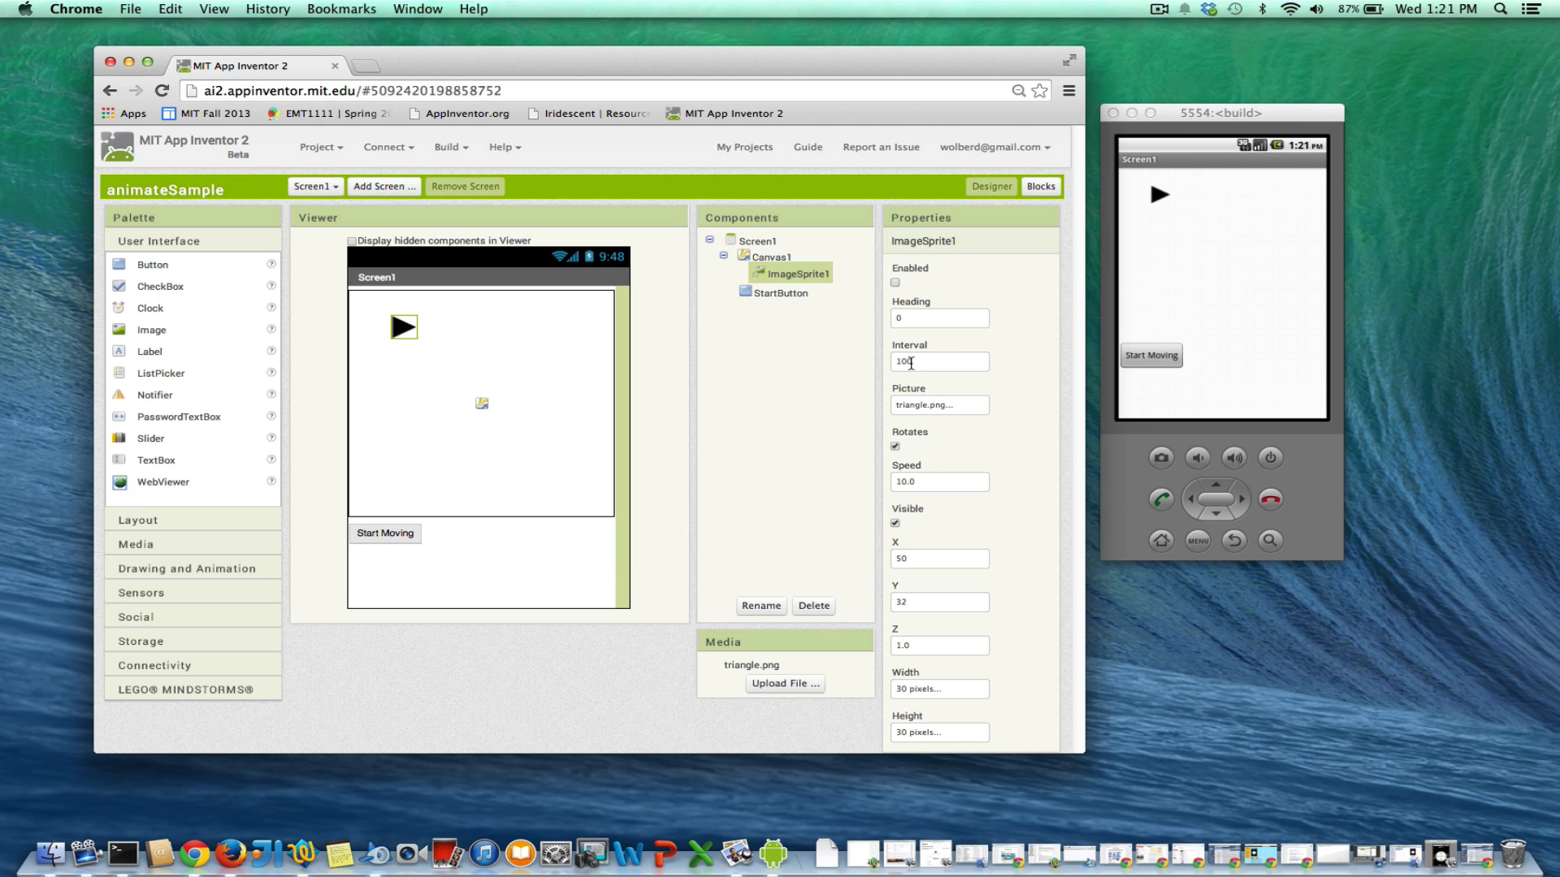
{"action": "left_click", "coordinate": [939, 318]}
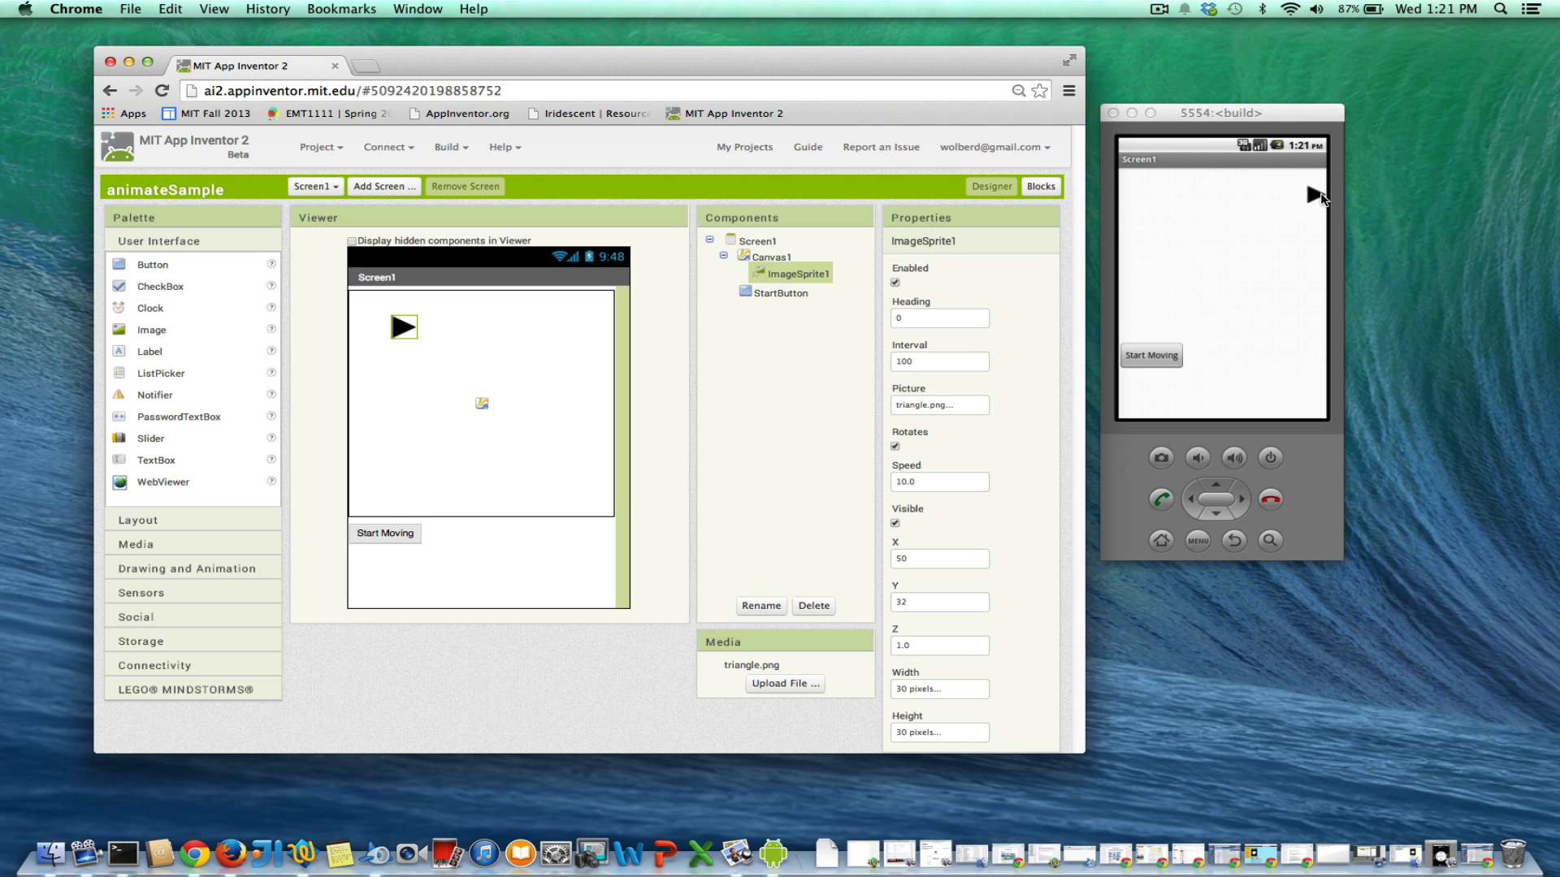
{"action": "mouse_move", "coordinate": [1125, 670]}
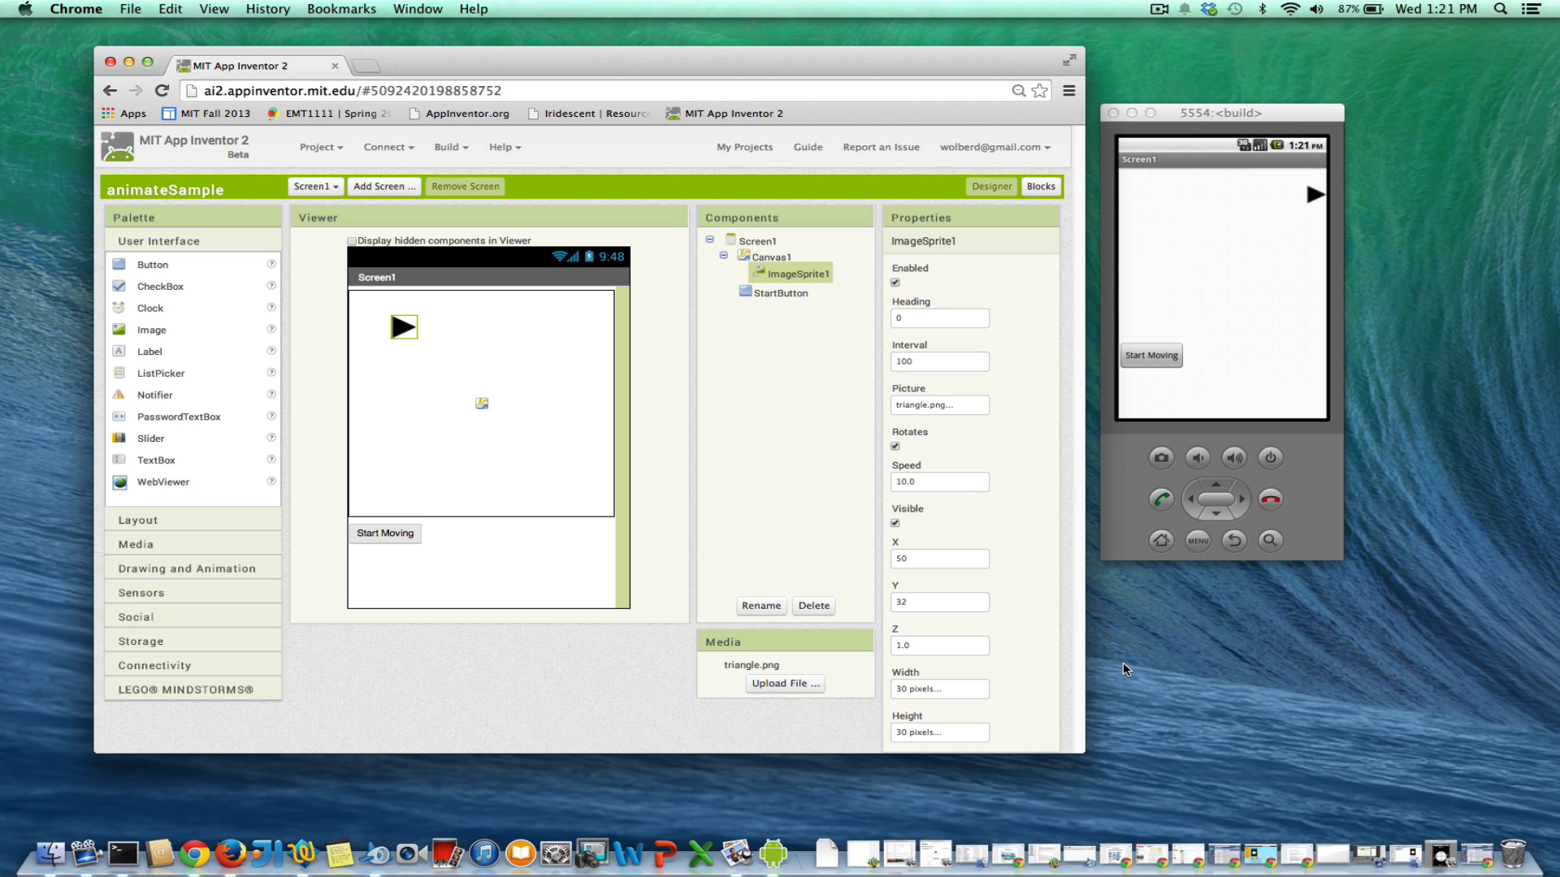
{"action": "mouse_move", "coordinate": [1442, 853]}
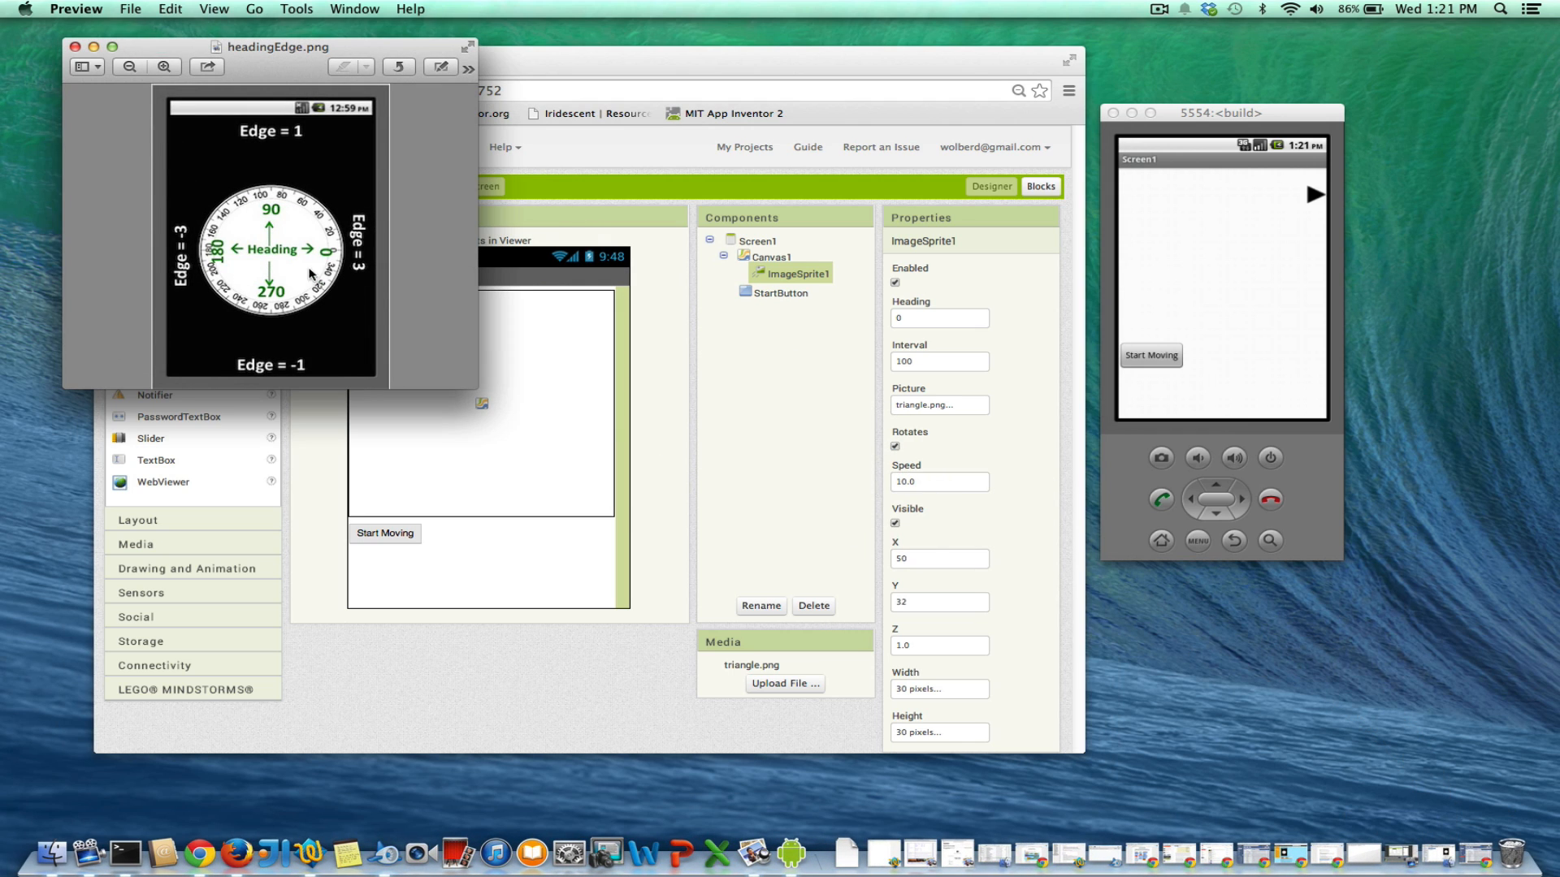
{"action": "mouse_move", "coordinate": [230, 234]}
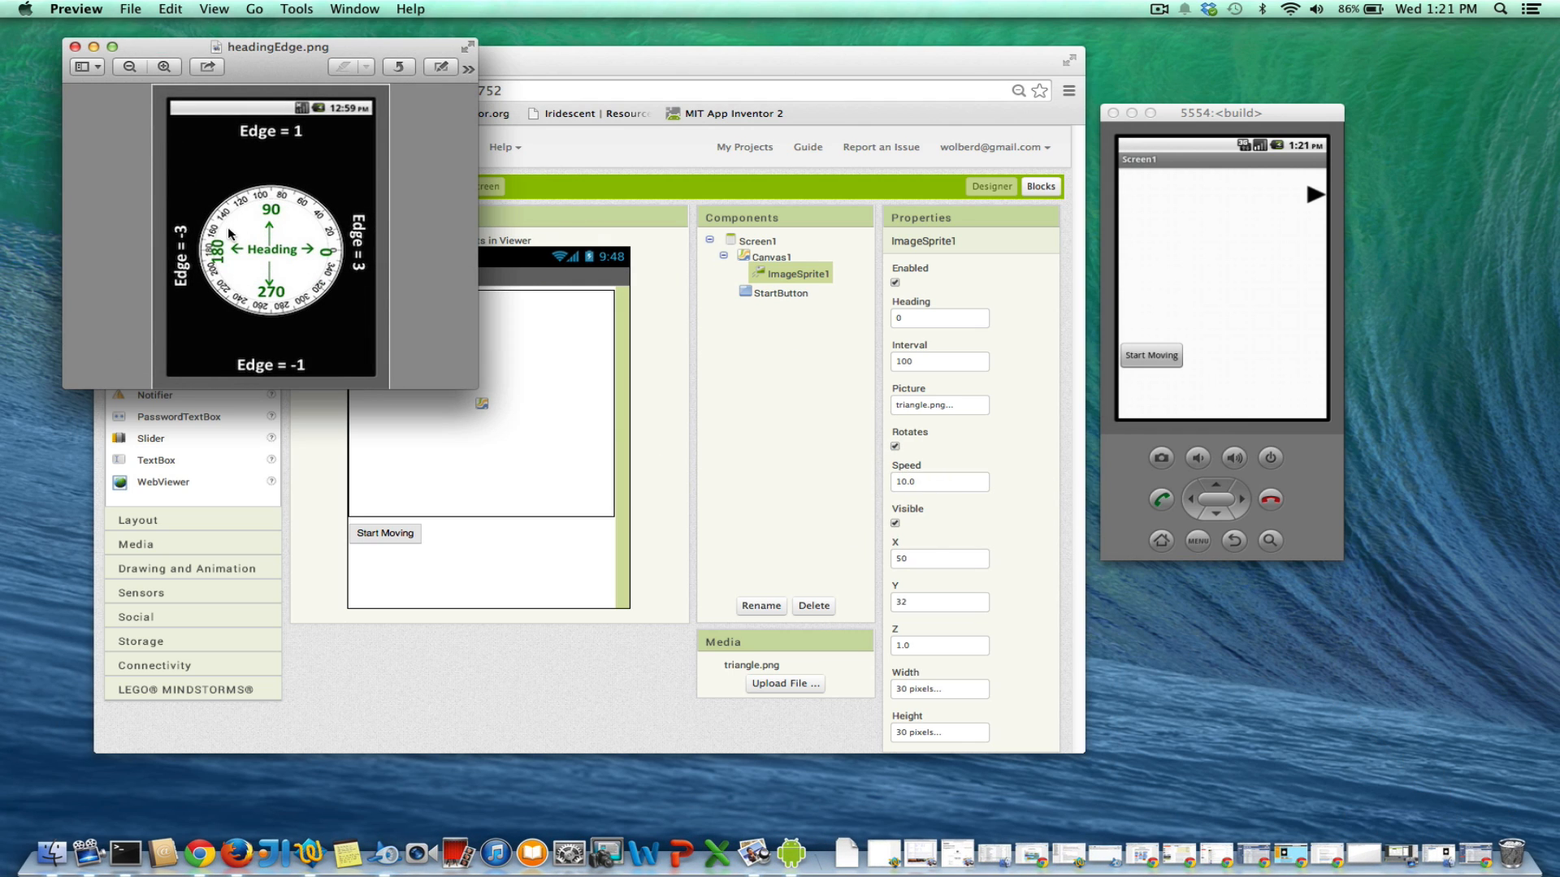
{"action": "mouse_move", "coordinate": [291, 237]}
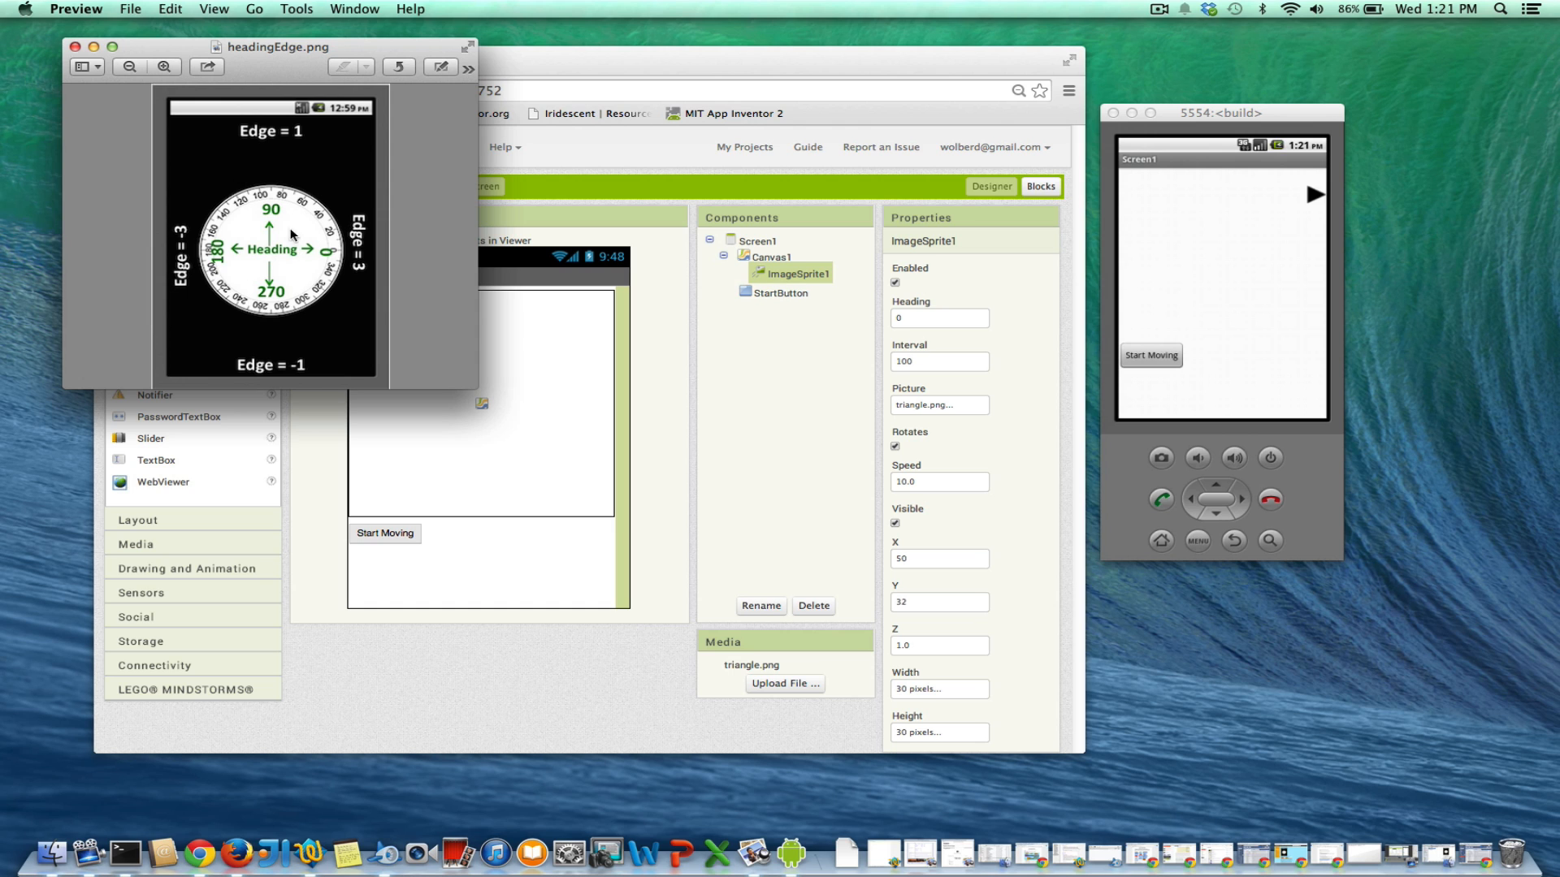
- Put away the heading-and-edge diagram in Preview and return to the App Inventor project
{"action": "left_click", "coordinate": [70, 47]}
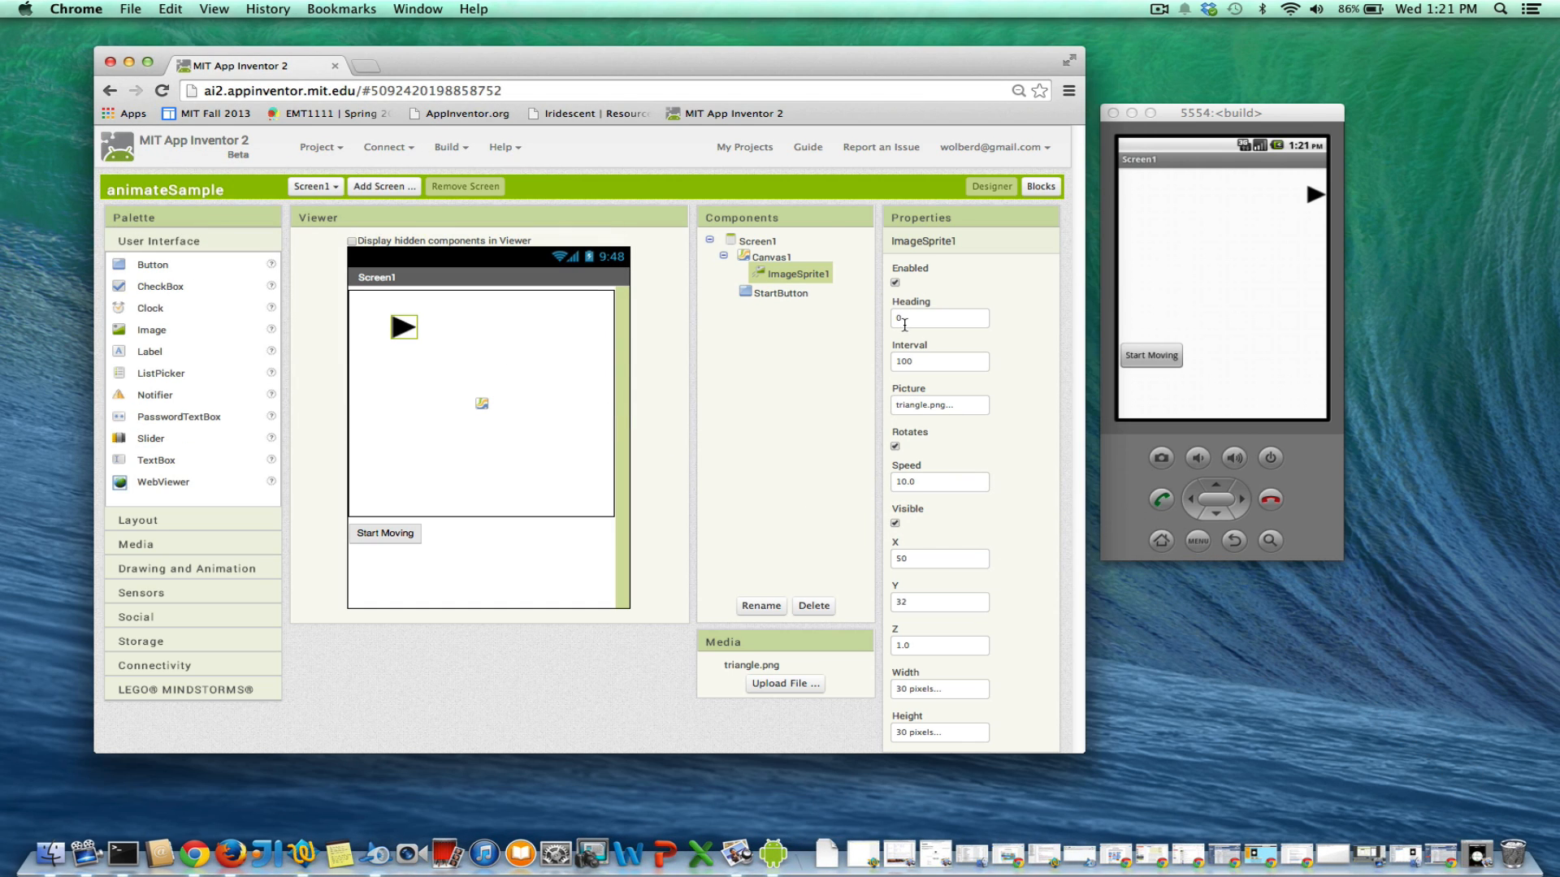
- Set ImageSprite1's Heading to 270 so the triangle points downward
{"action": "left_click", "coordinate": [937, 318]}
{"action": "type", "text": "270"}
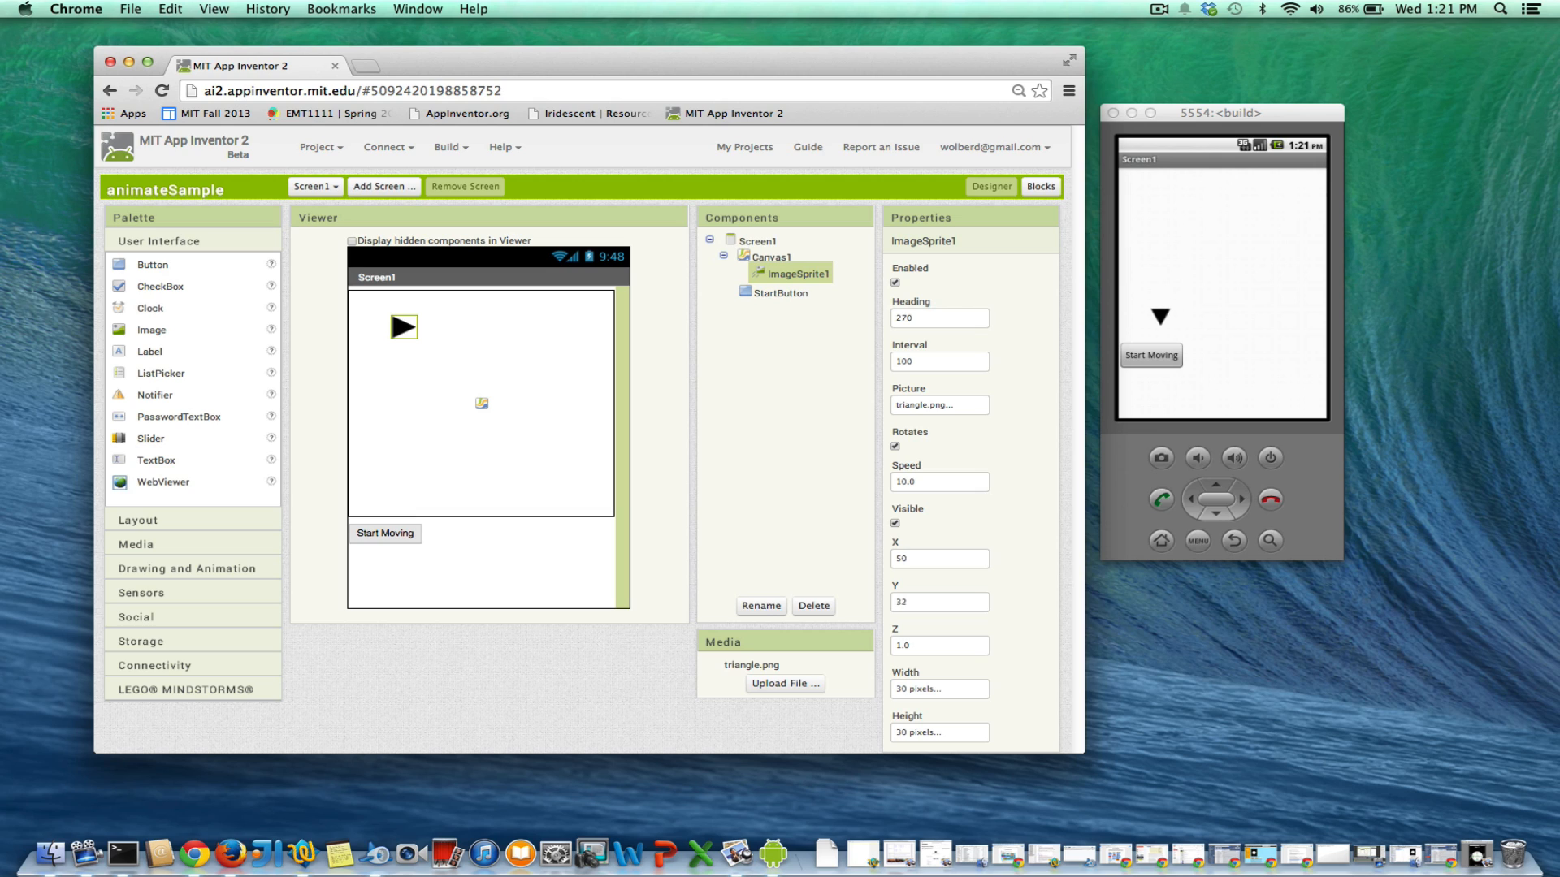
{"action": "left_click", "coordinate": [939, 480]}
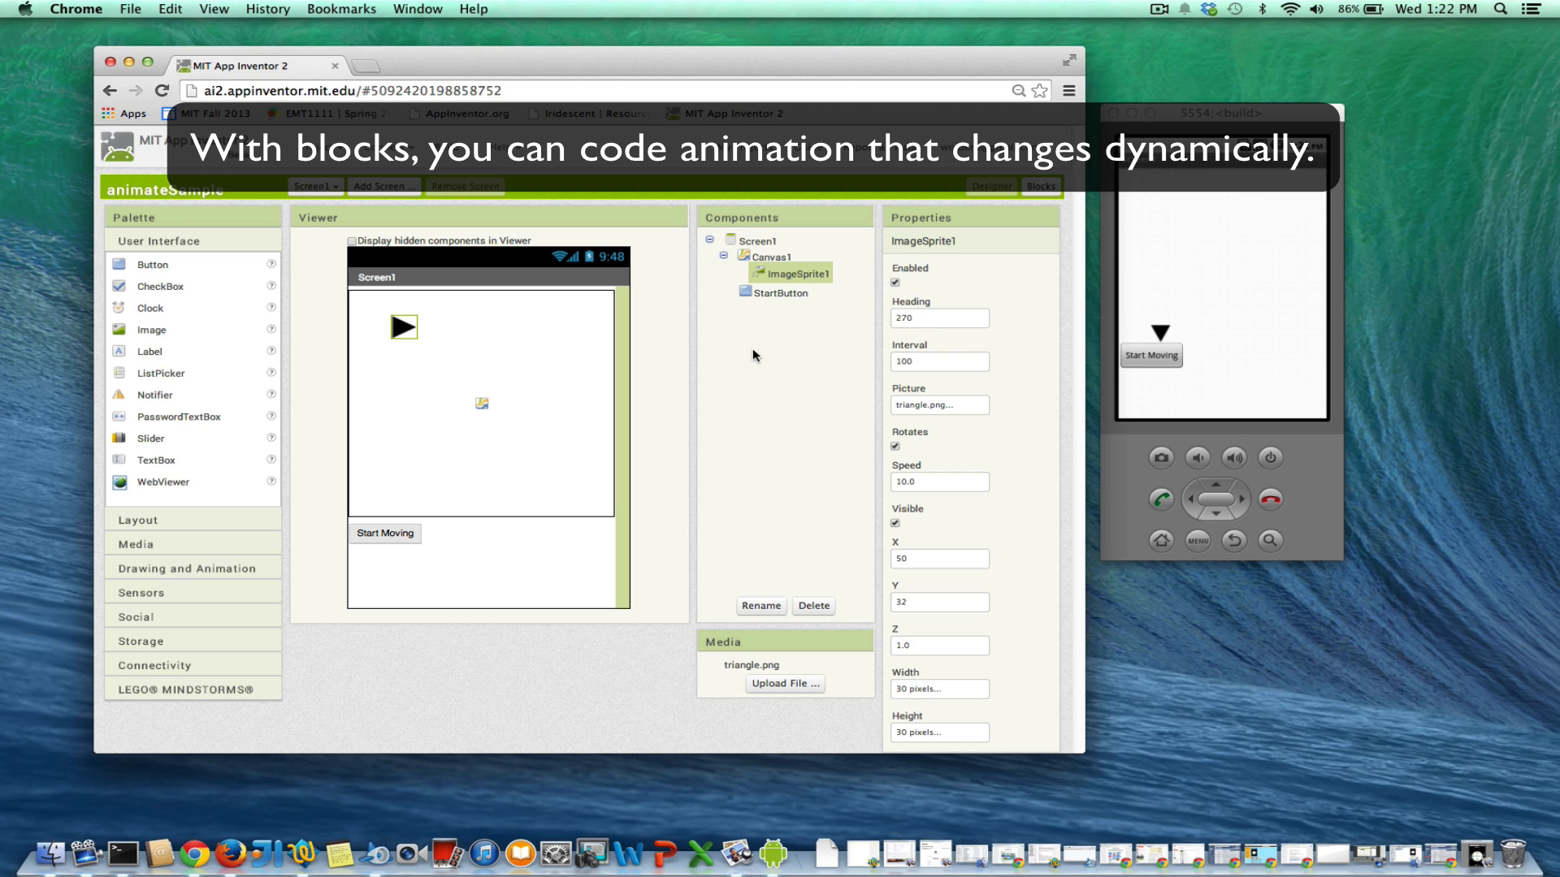
{"action": "mouse_move", "coordinate": [484, 355]}
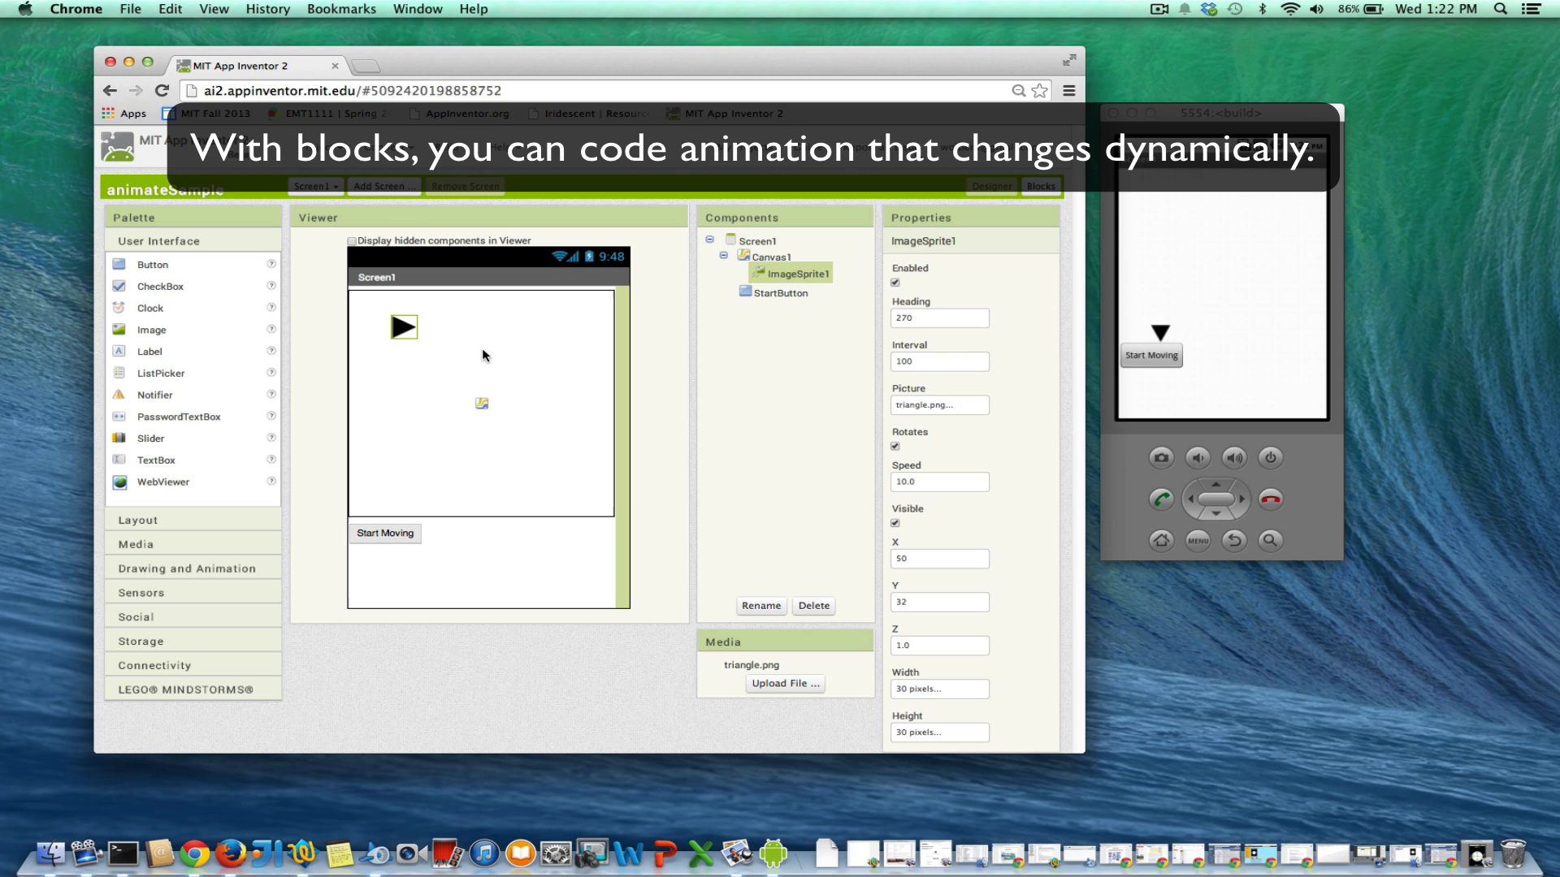
{"action": "mouse_move", "coordinate": [484, 356]}
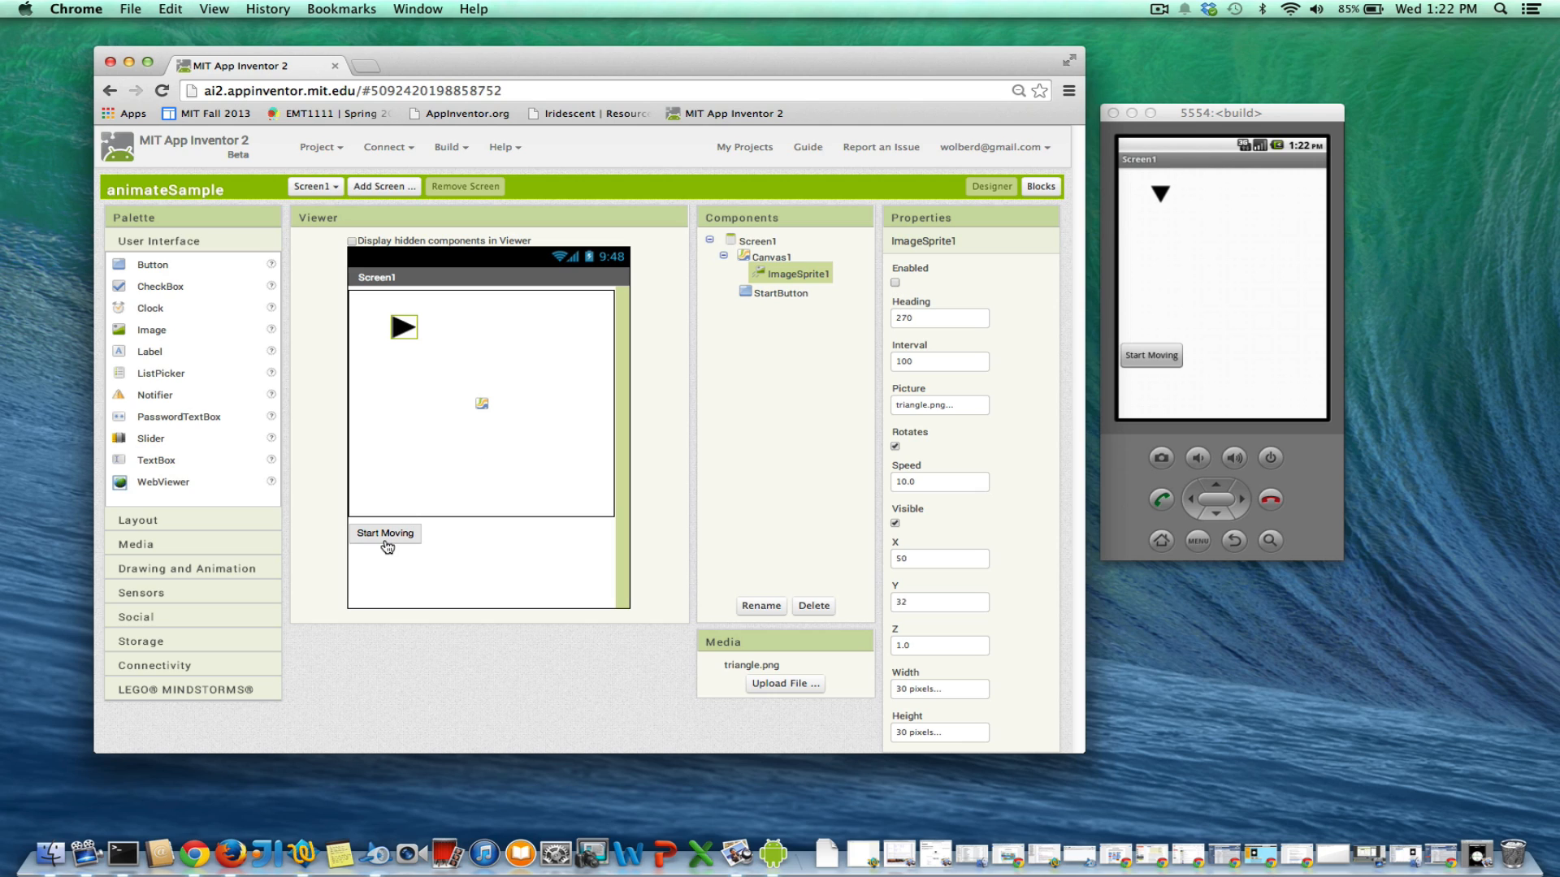
{"action": "mouse_move", "coordinate": [387, 538]}
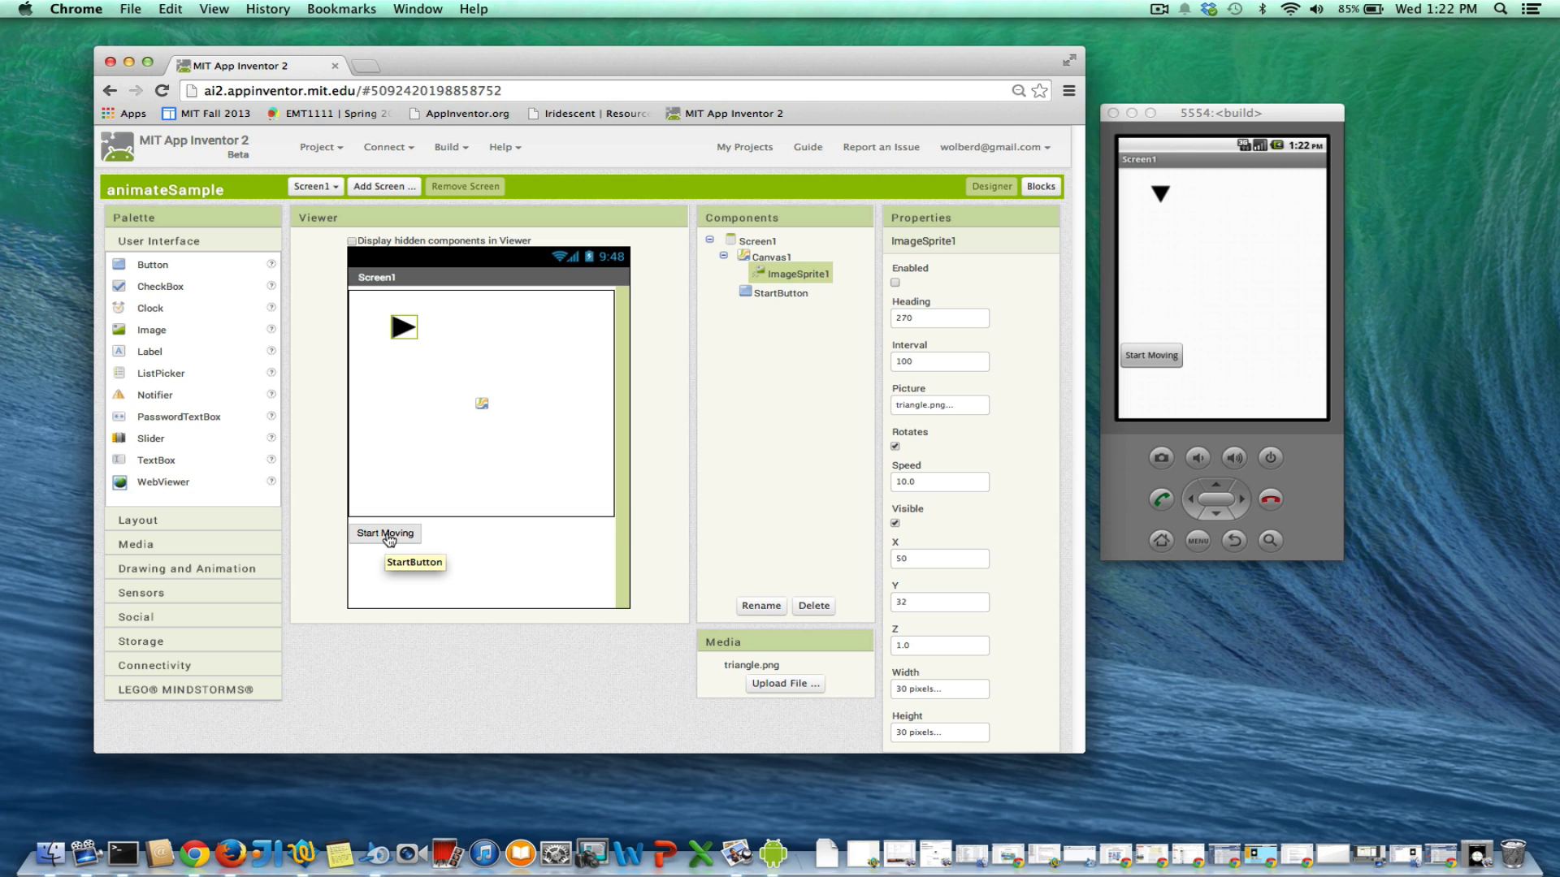
{"action": "mouse_move", "coordinate": [388, 533]}
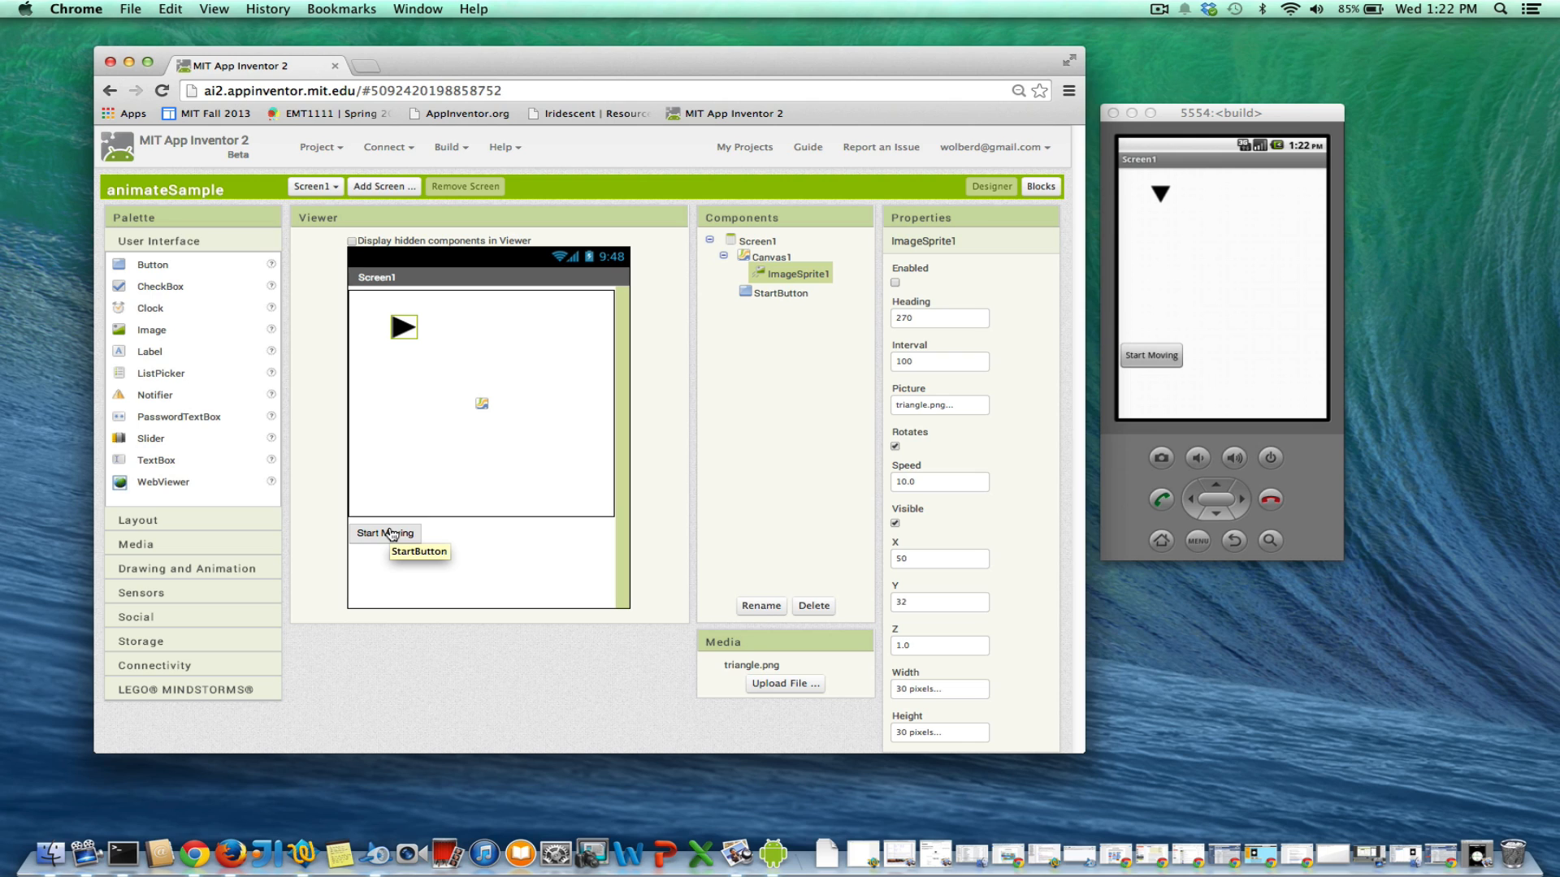
{"action": "mouse_move", "coordinate": [417, 325]}
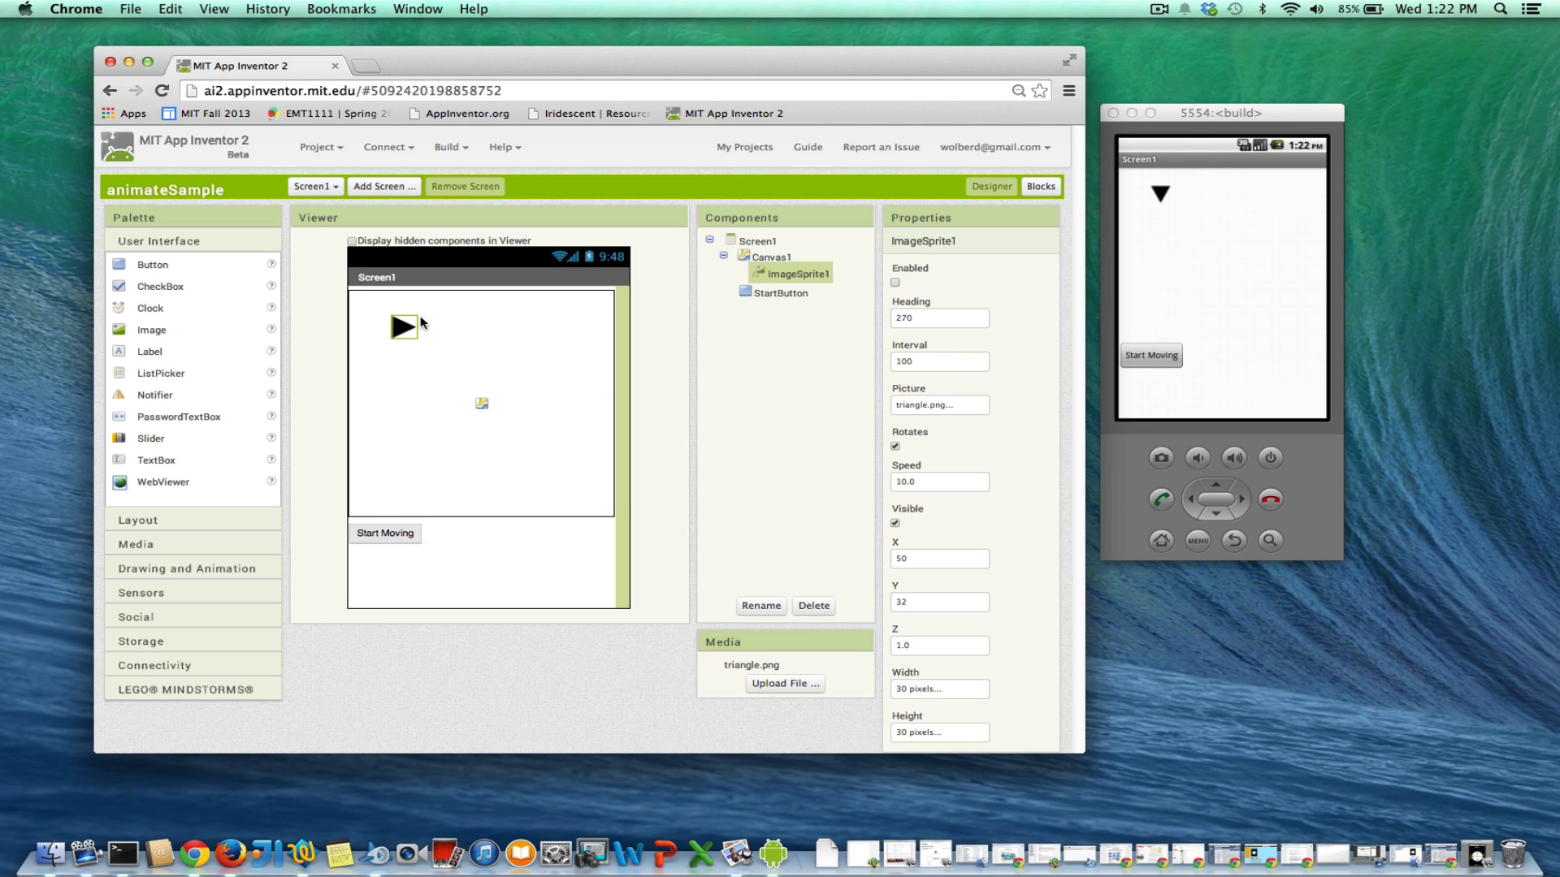
- Switch to the Blocks editor to show the project's empty blocks workspace
{"action": "left_click", "coordinate": [1038, 187]}
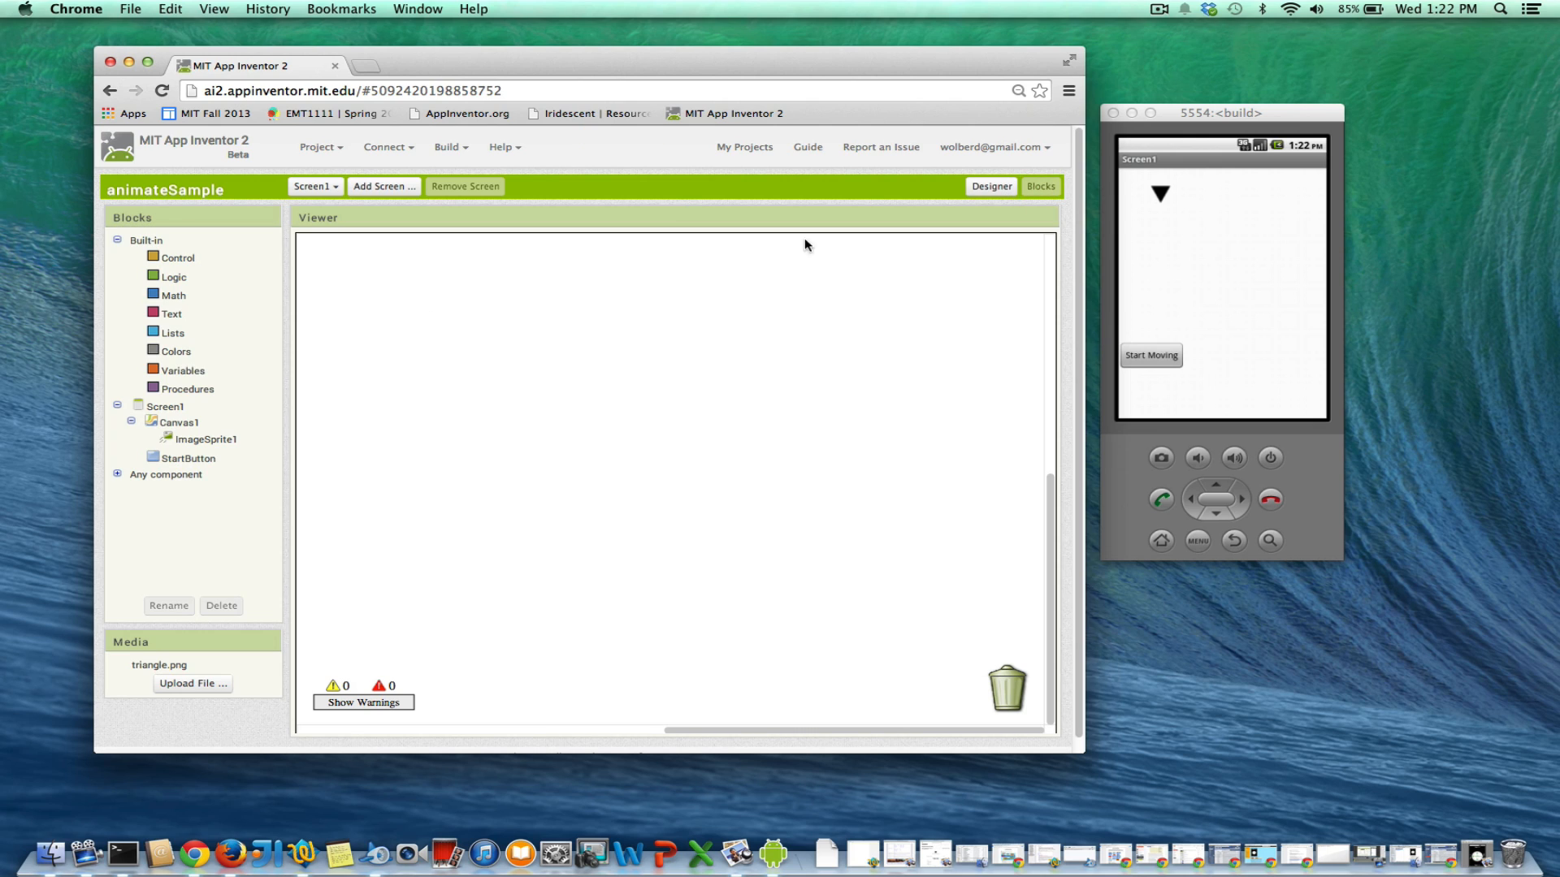
- Add a 'when StartButton.Click' handler holding a 'set ImageSprite1.Heading to' block
{"action": "left_click", "coordinate": [187, 459]}
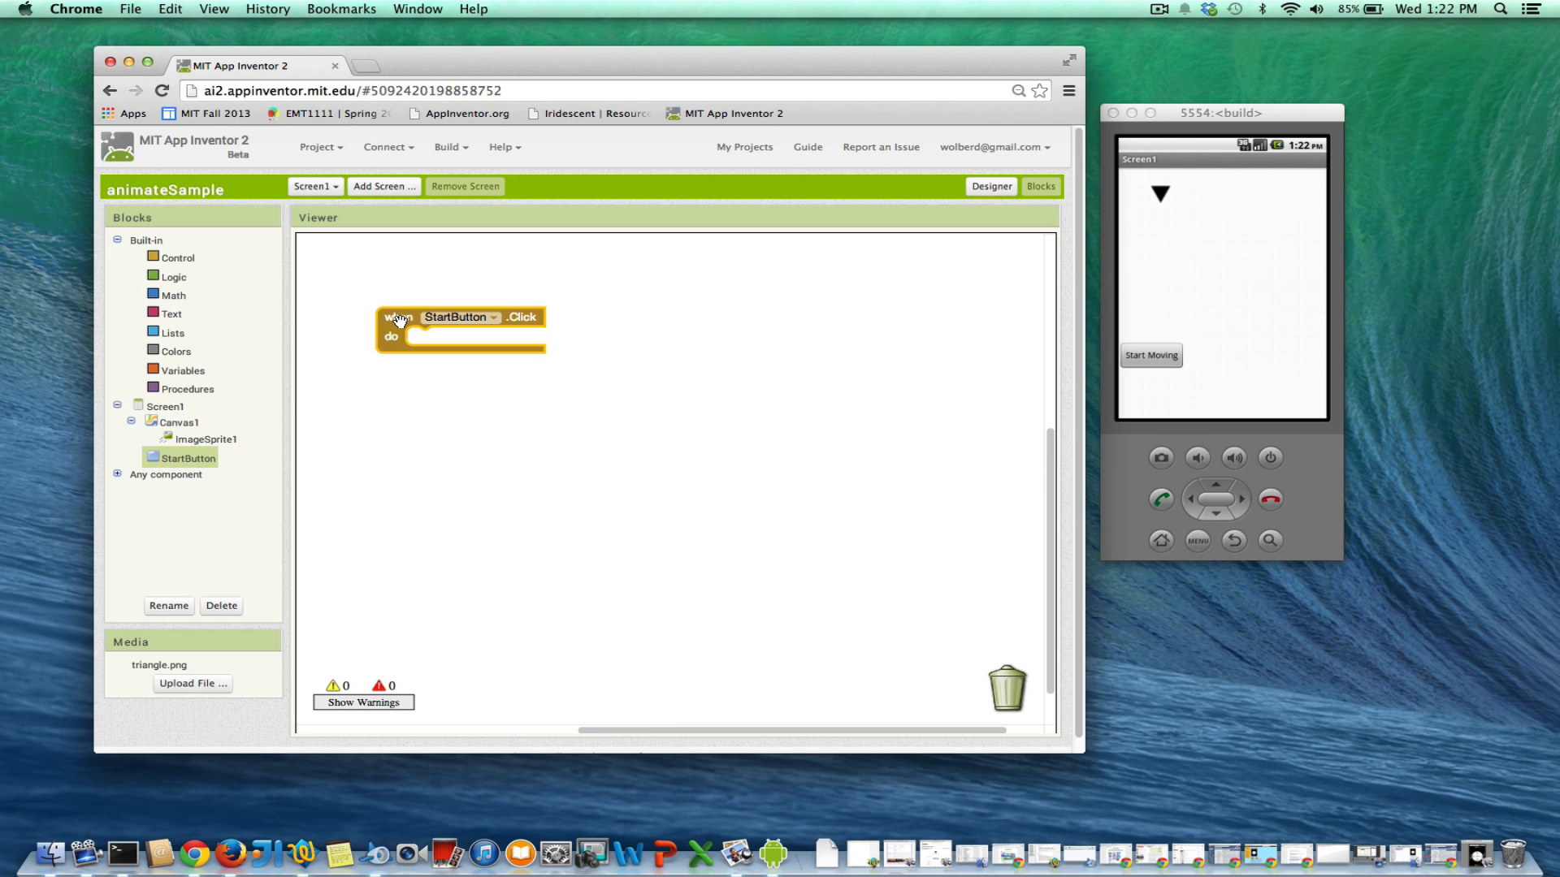
{"action": "mouse_move", "coordinate": [525, 471]}
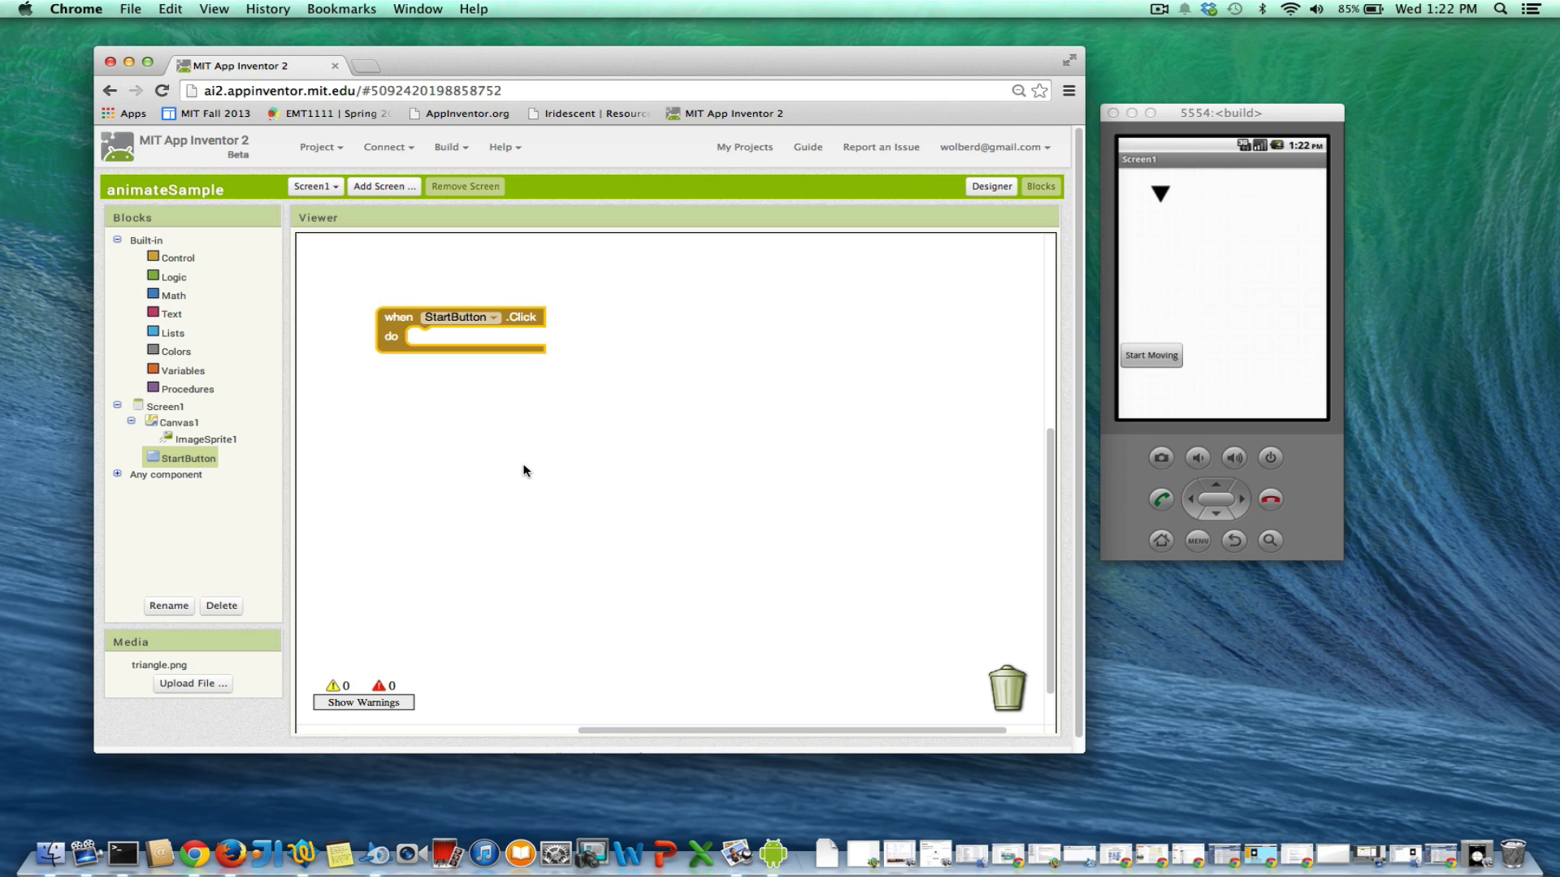
{"action": "mouse_move", "coordinate": [486, 471]}
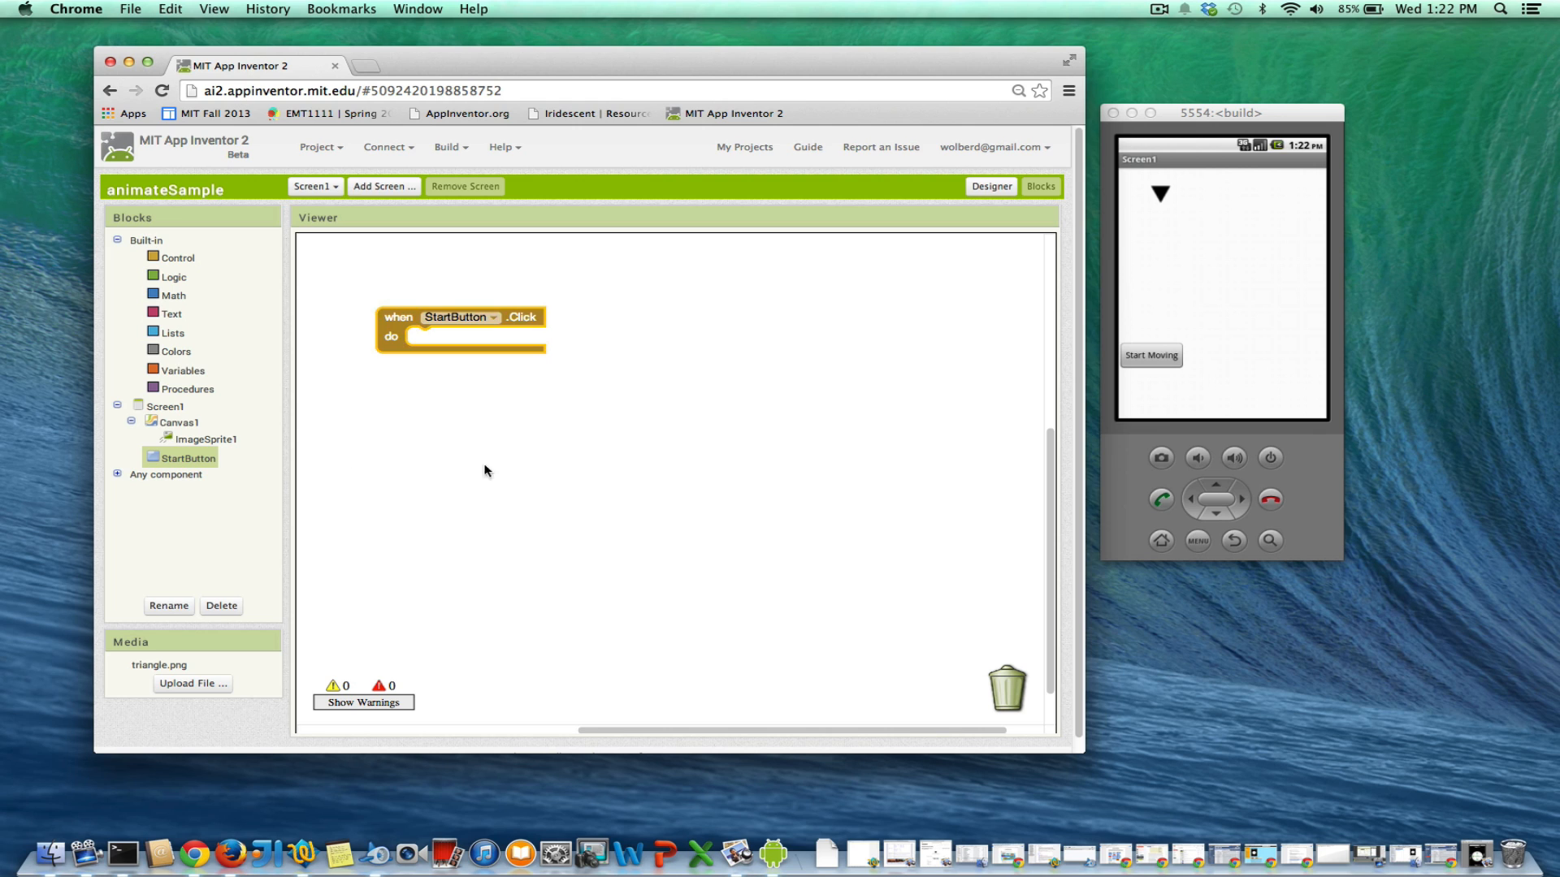
{"action": "mouse_move", "coordinate": [209, 445]}
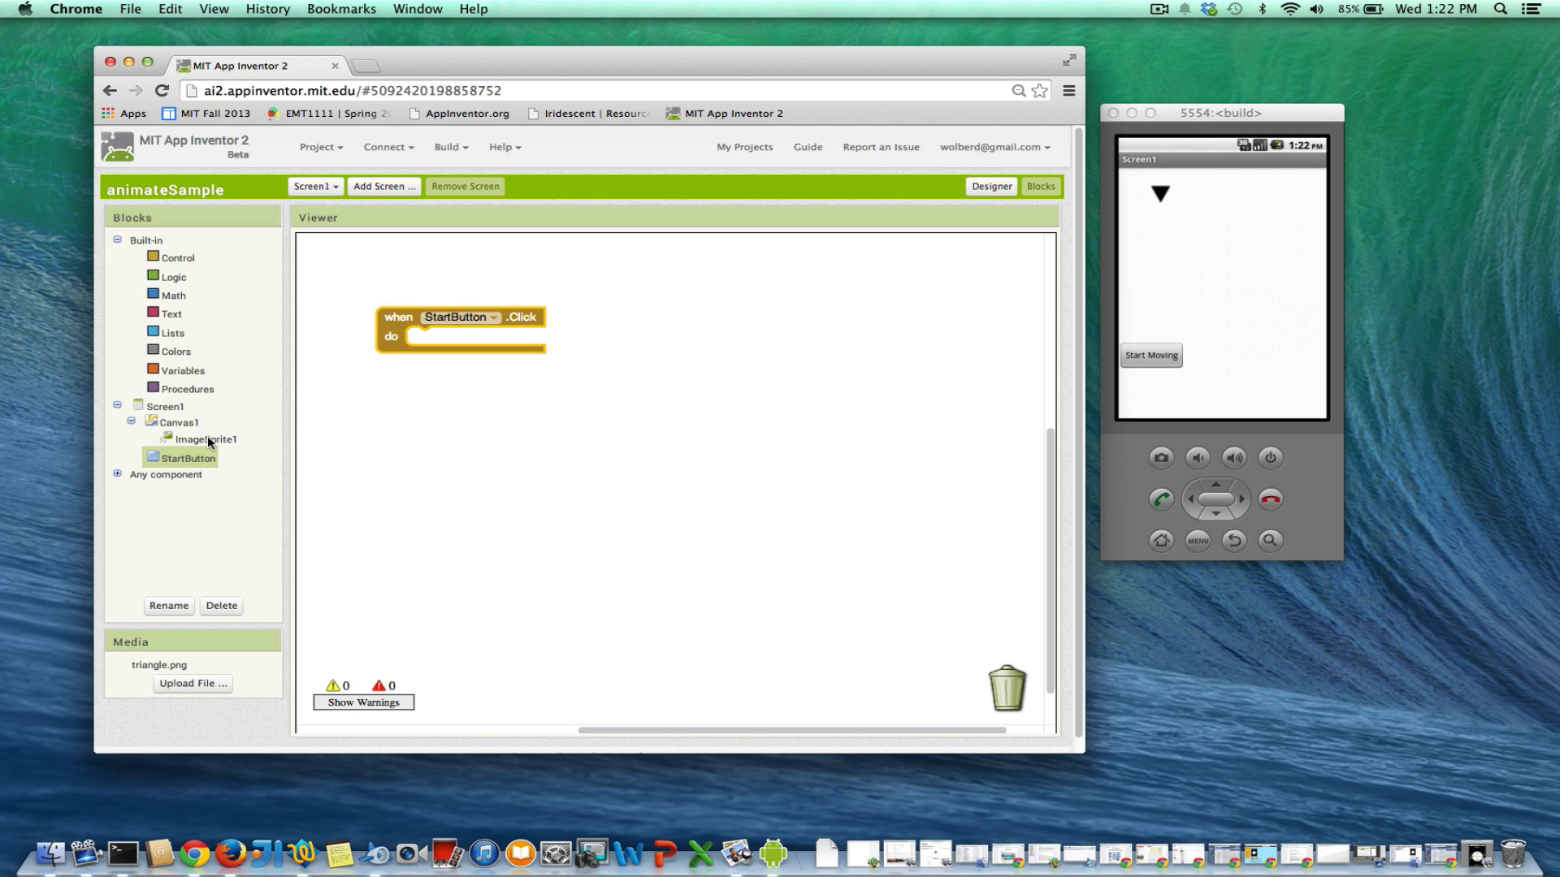
{"action": "left_click", "coordinate": [205, 439]}
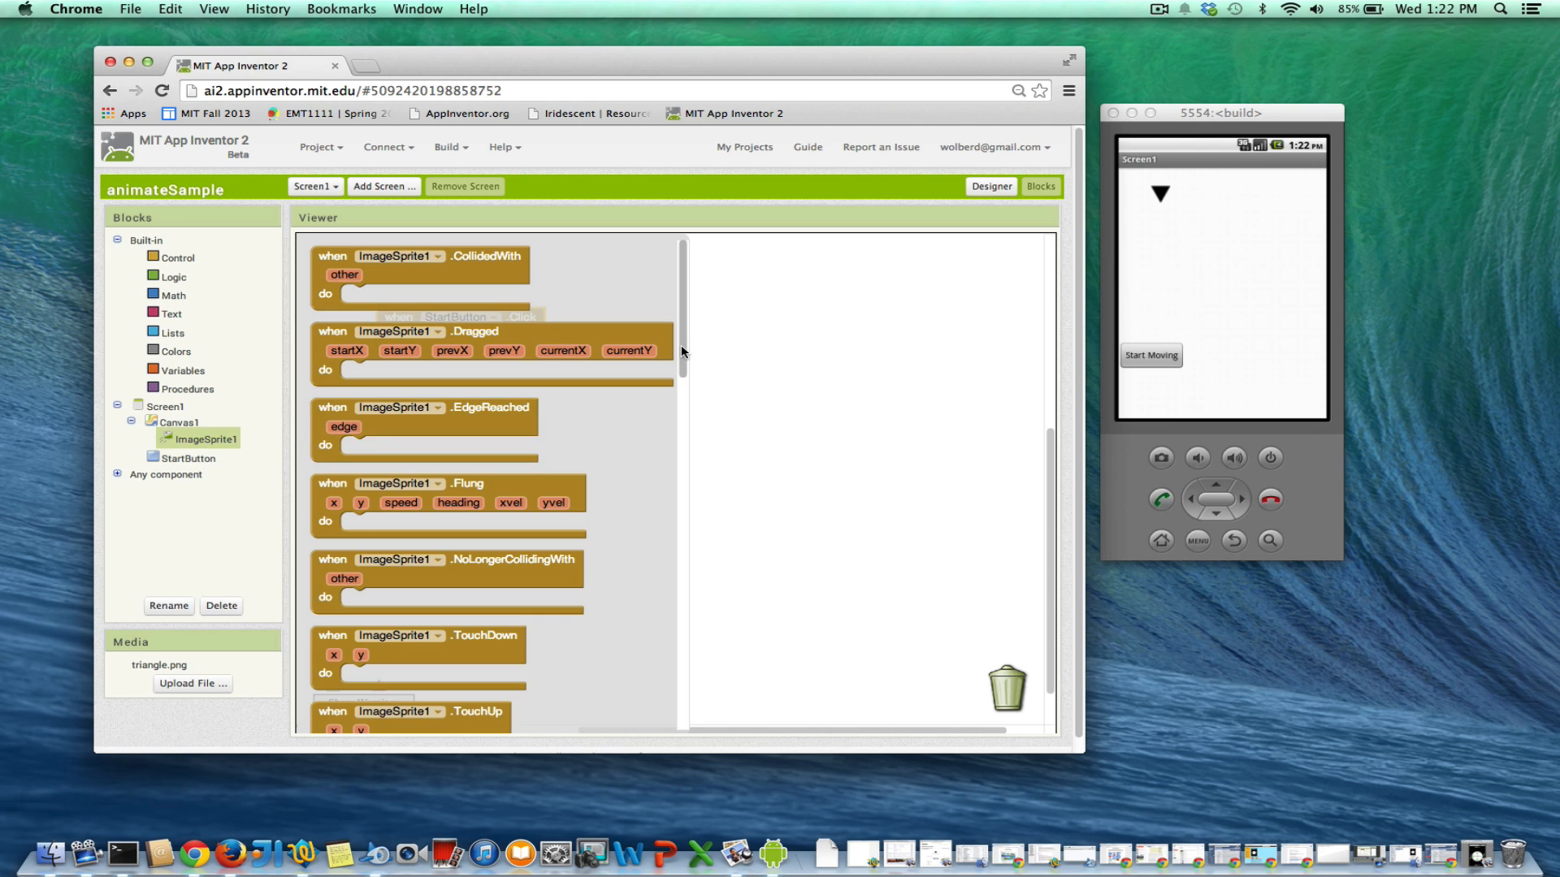
{"action": "scroll", "scroll_direction": "down", "scroll_amount": 3}
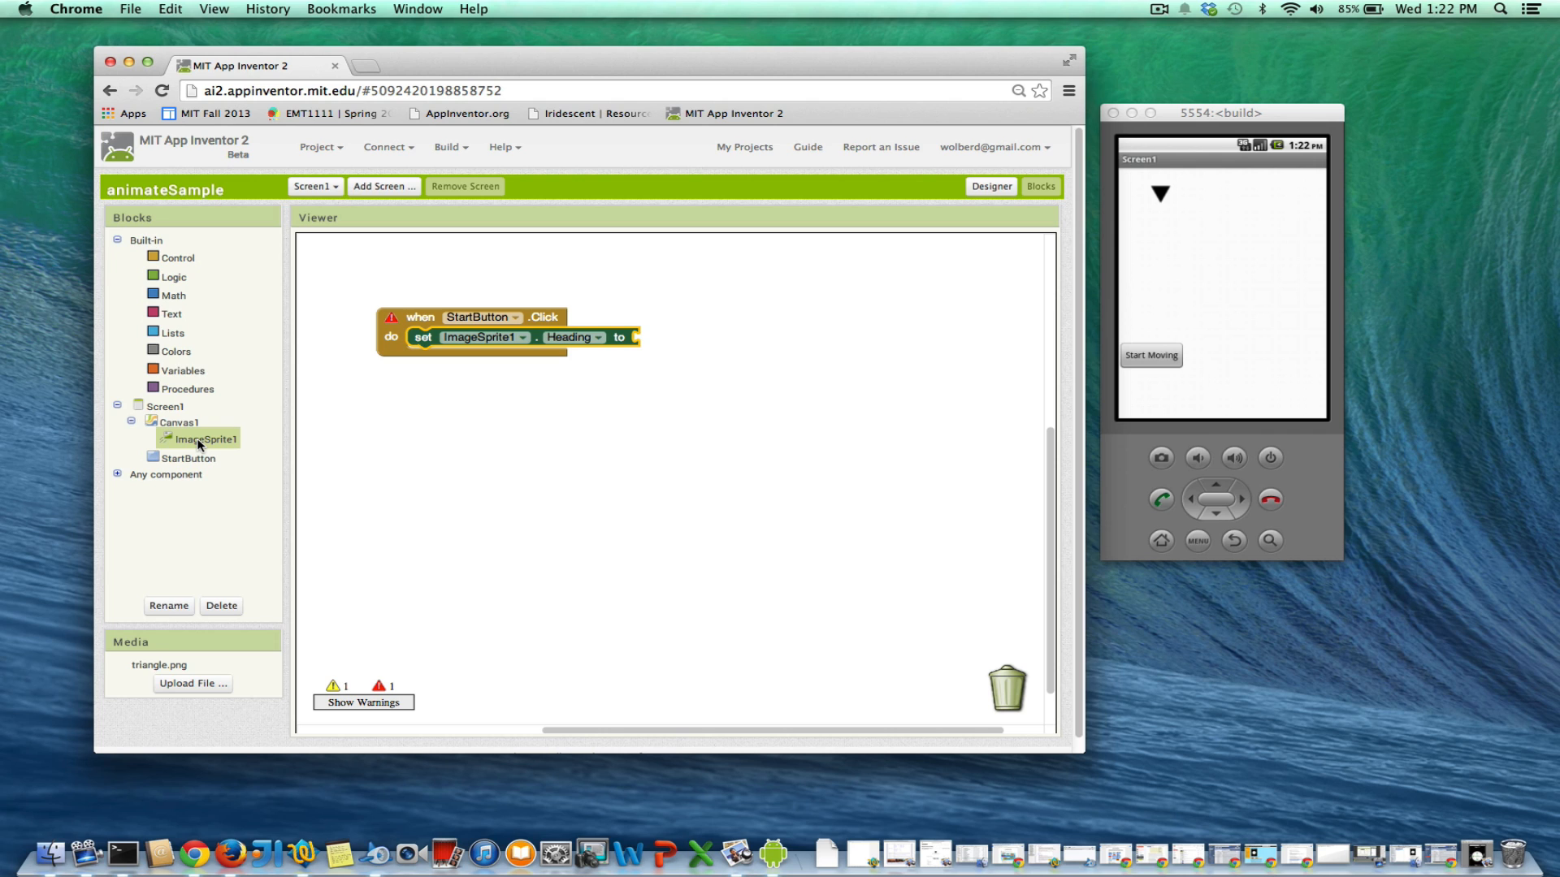
- Add two more ImageSprite1 setter blocks into the StartButton.Click handler
{"action": "left_click", "coordinate": [208, 438]}
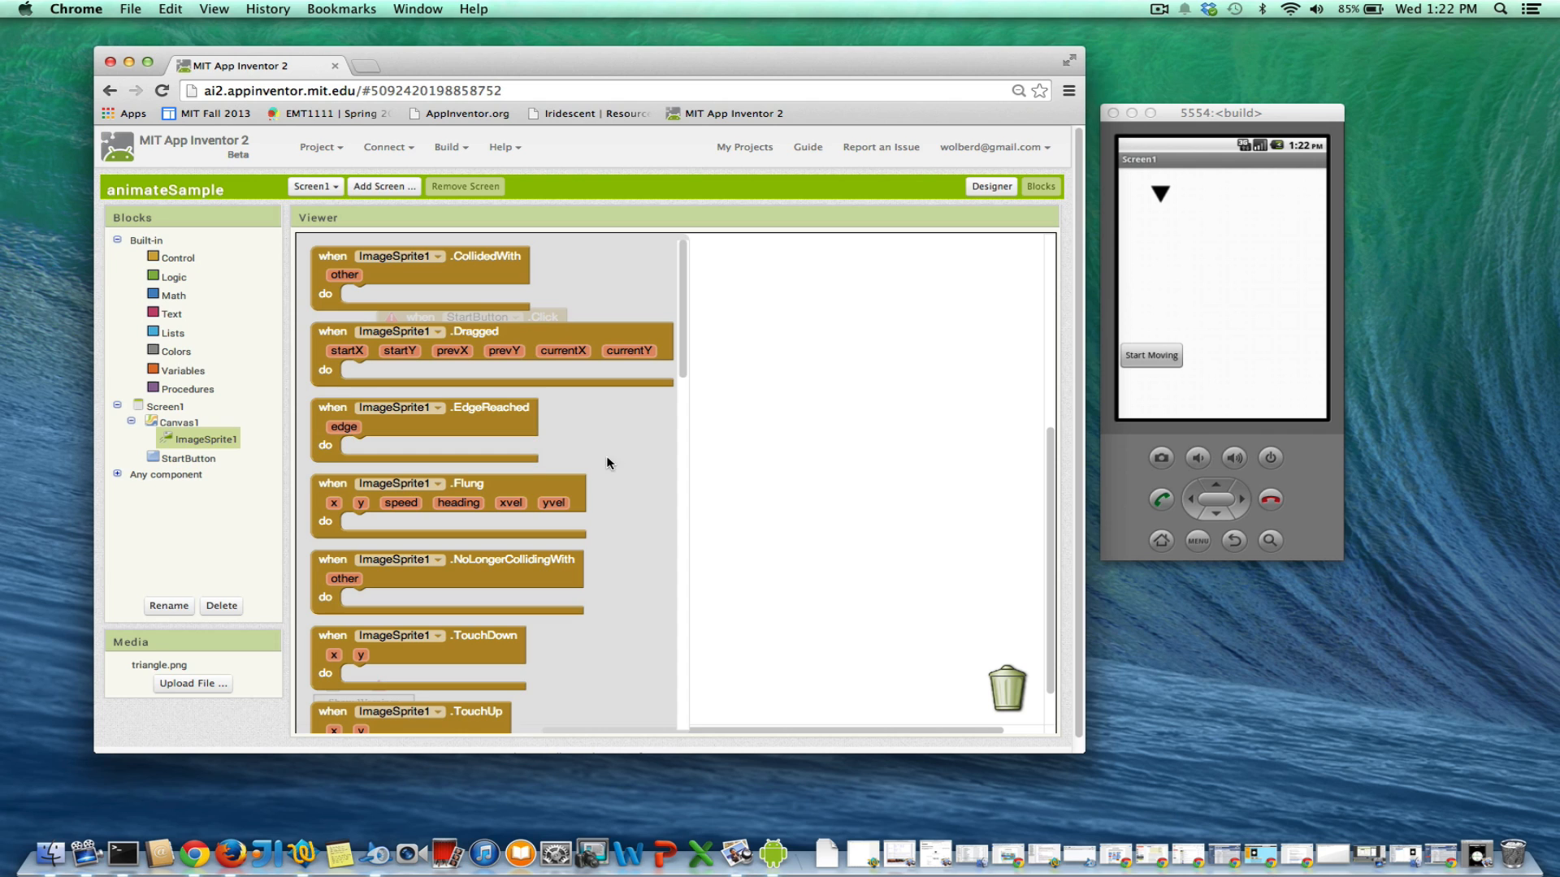
{"action": "scroll", "scroll_direction": "down", "scroll_amount": 3}
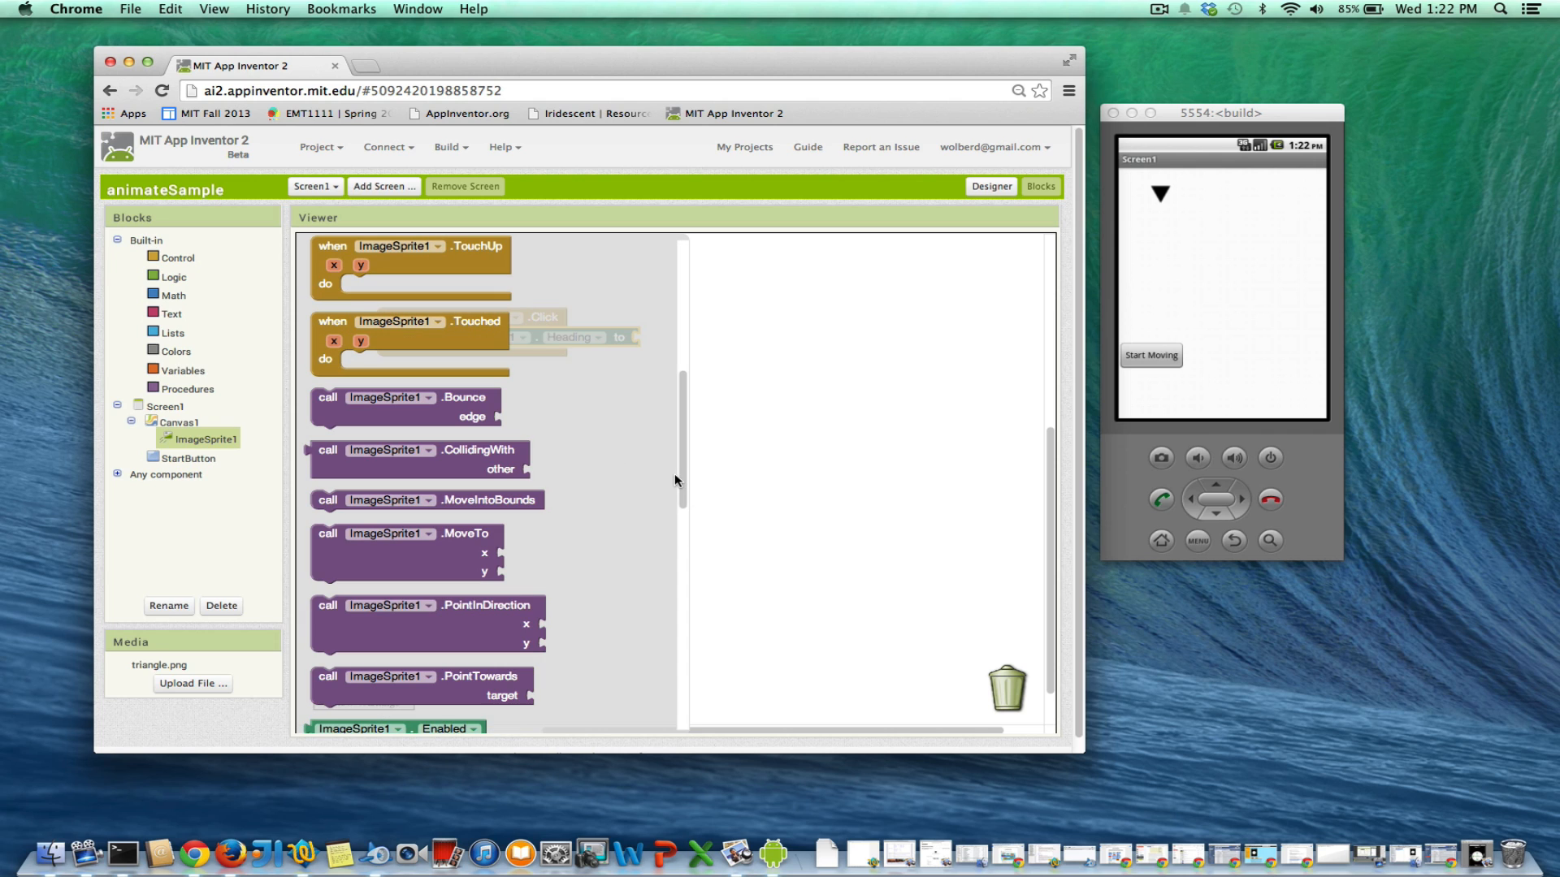
{"action": "left_click", "coordinate": [206, 438]}
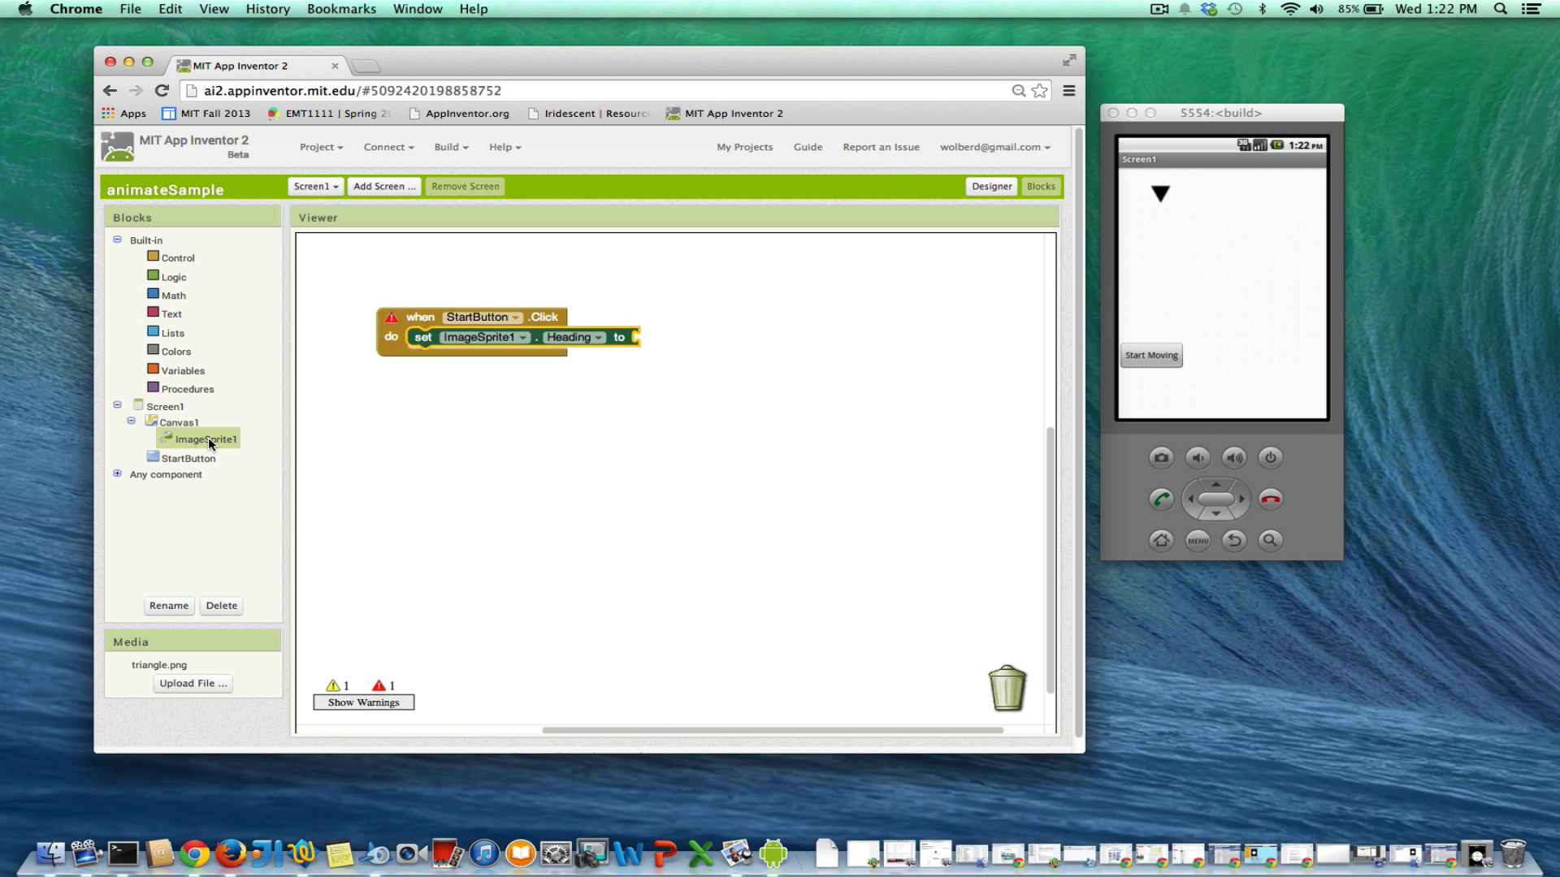
{"action": "left_click", "coordinate": [207, 439]}
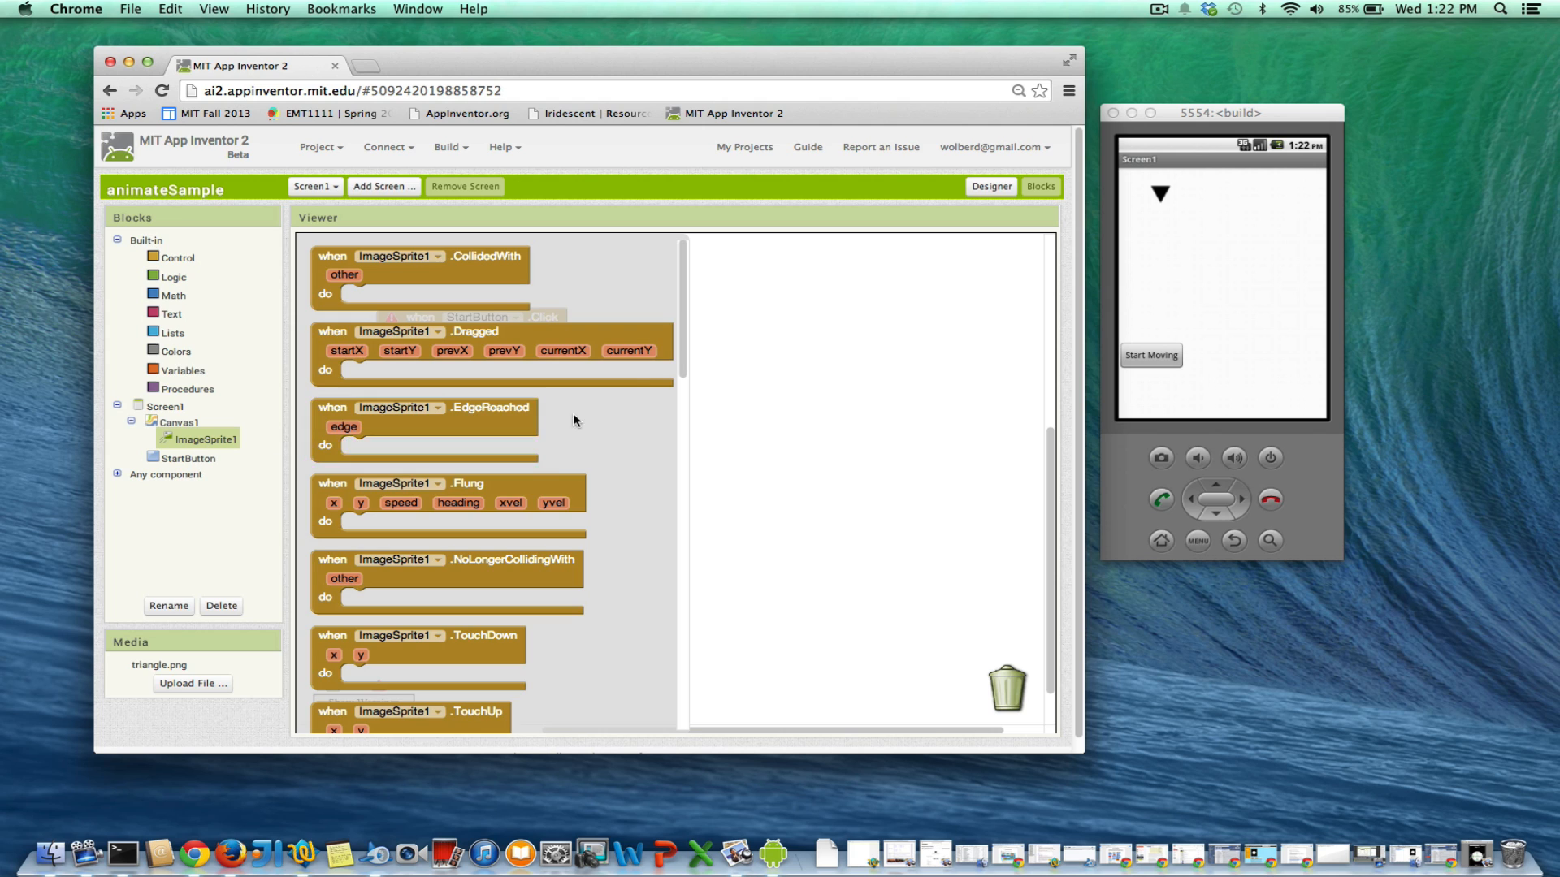
{"action": "mouse_move", "coordinate": [680, 375]}
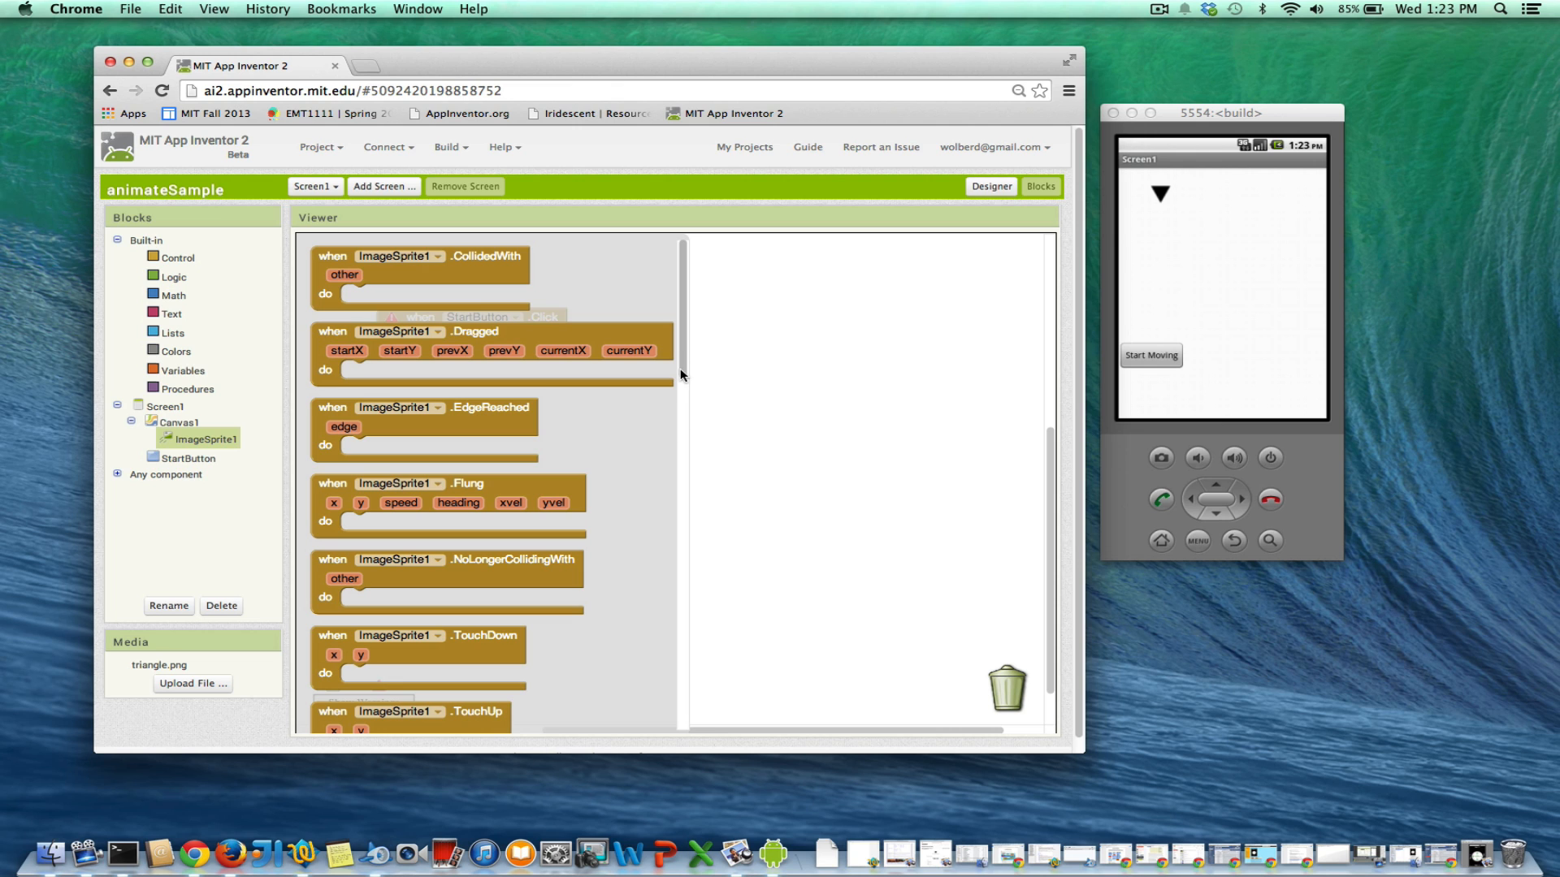
{"action": "scroll", "scroll_direction": "down", "scroll_amount": 3}
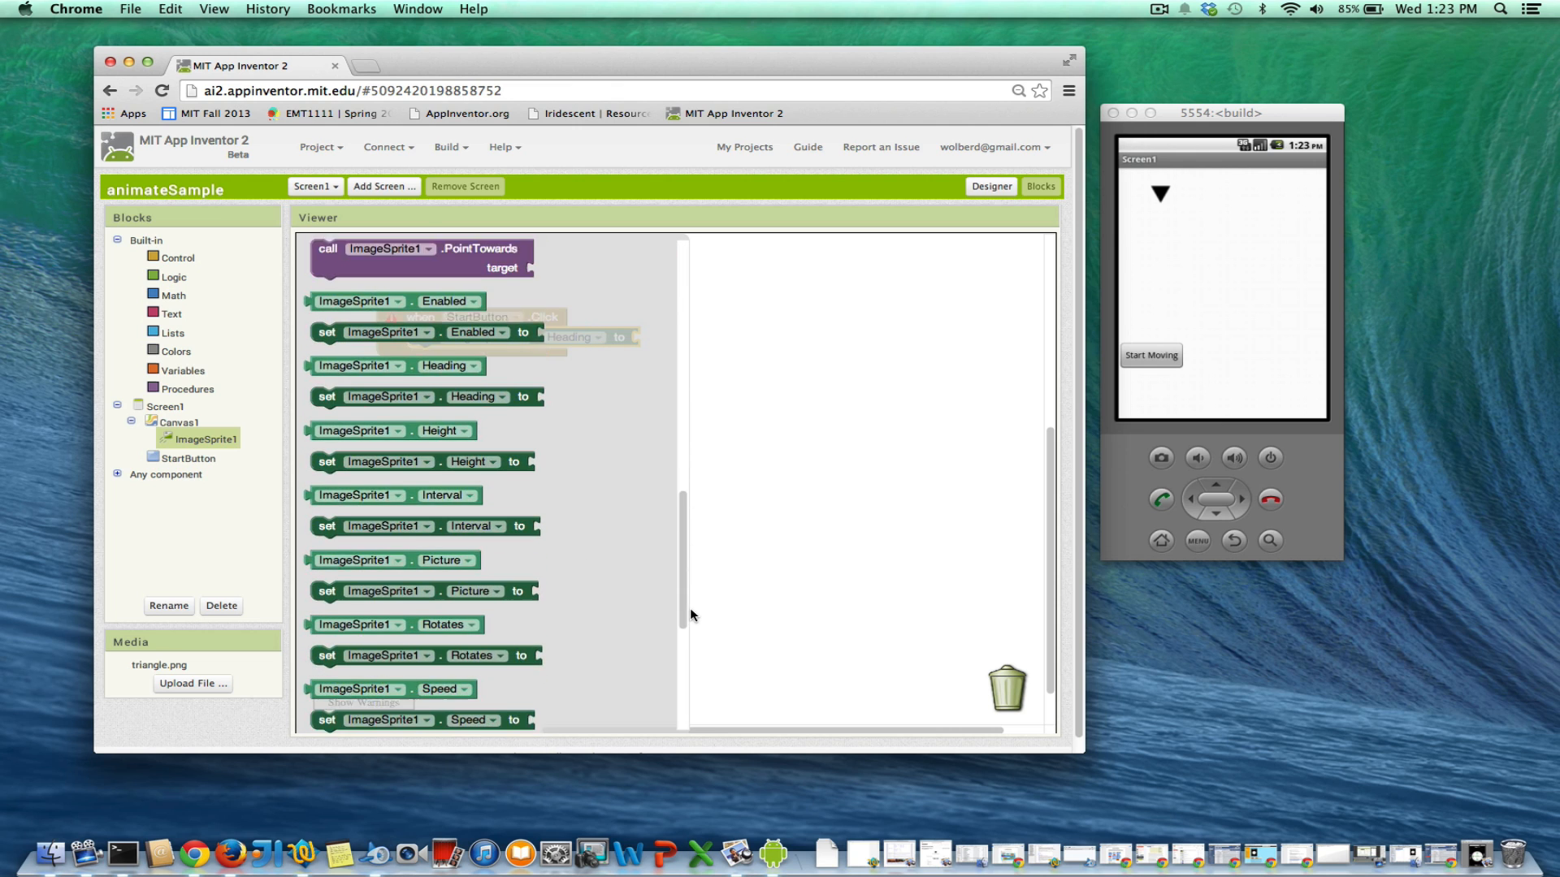
{"action": "scroll", "scroll_direction": "down", "scroll_amount": 3}
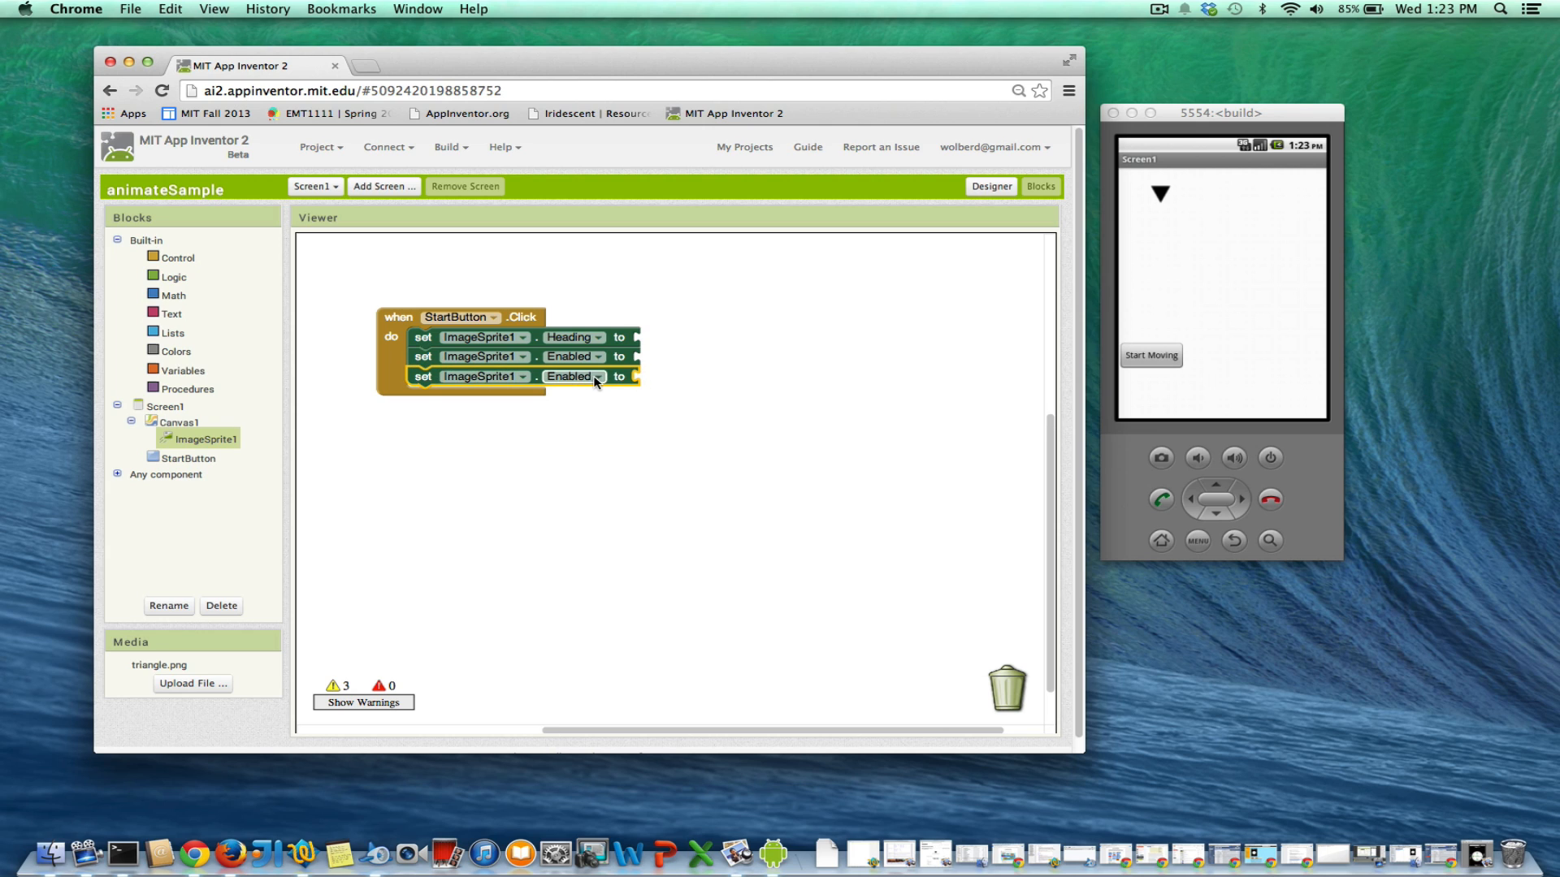
- Change the third setter's property from Enabled to Interval
{"action": "left_click", "coordinate": [574, 376]}
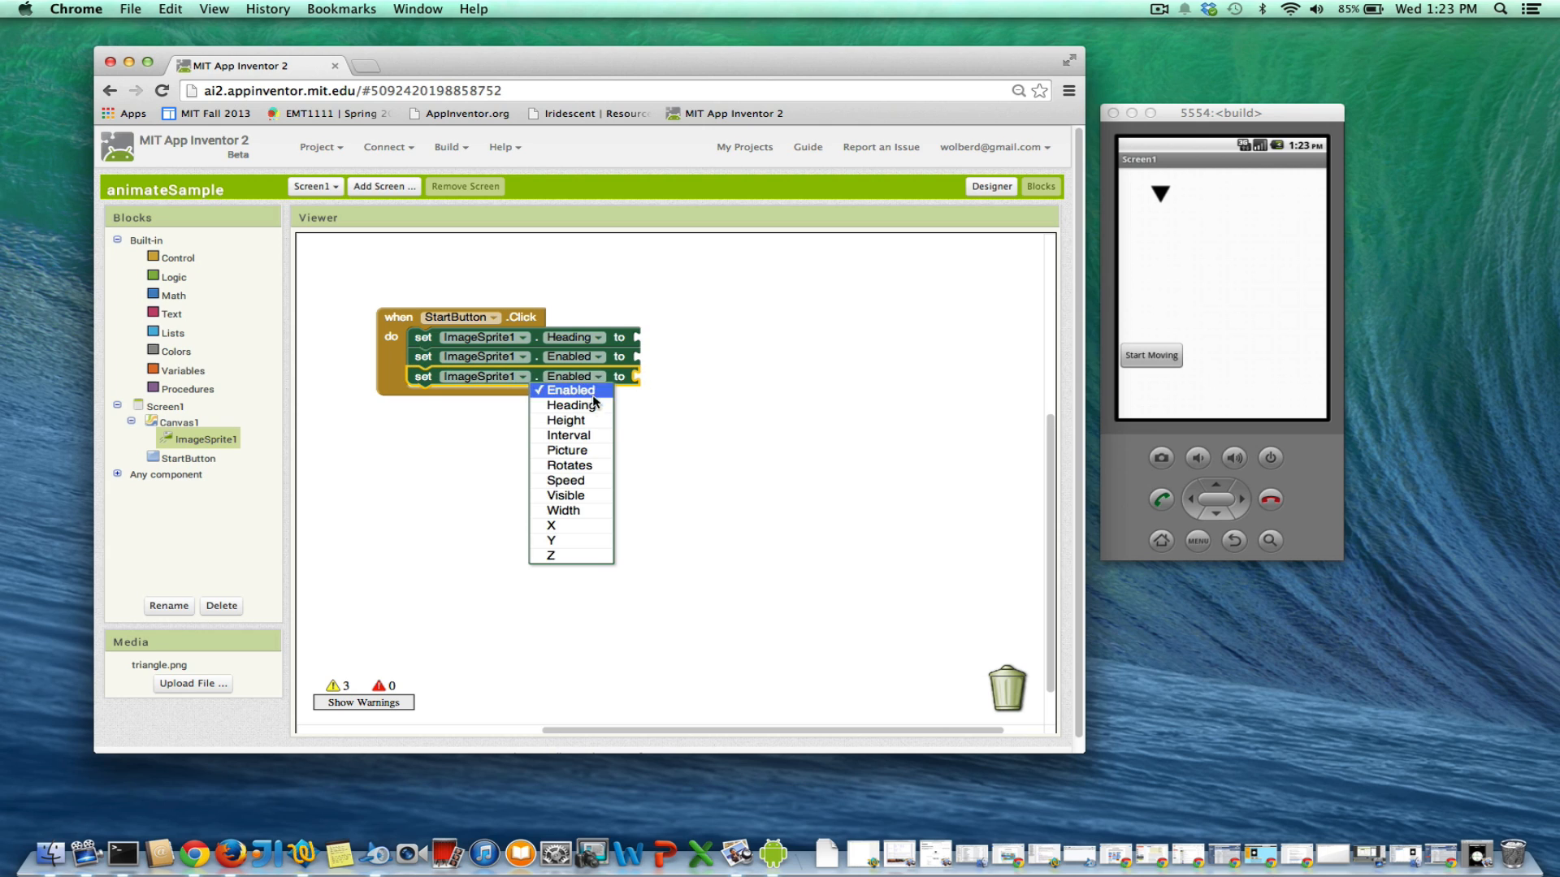
{"action": "mouse_move", "coordinate": [570, 406]}
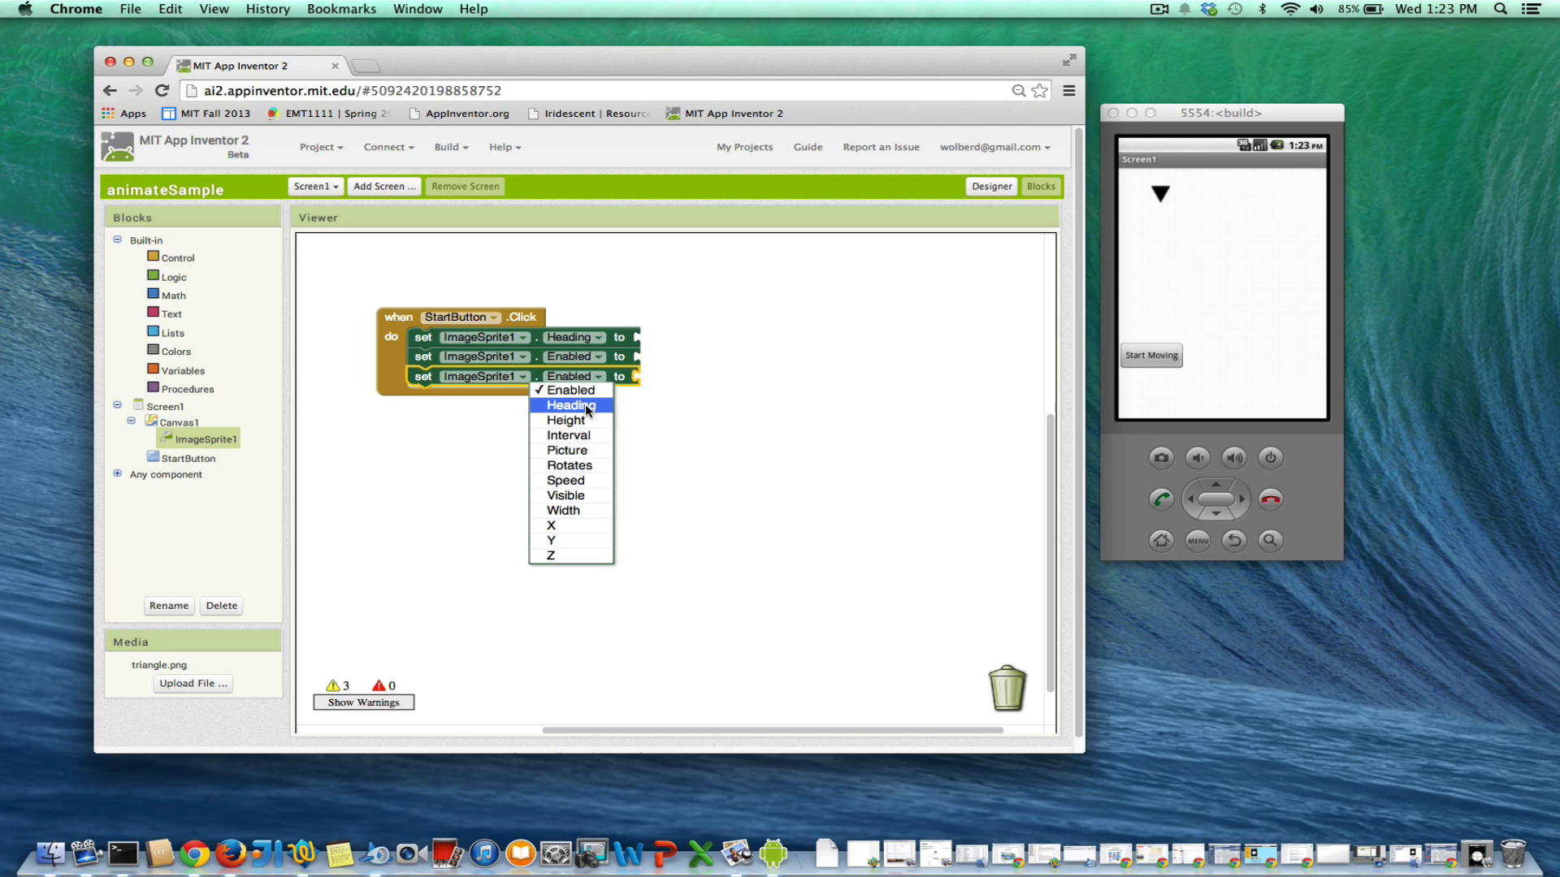
{"action": "mouse_move", "coordinate": [568, 464]}
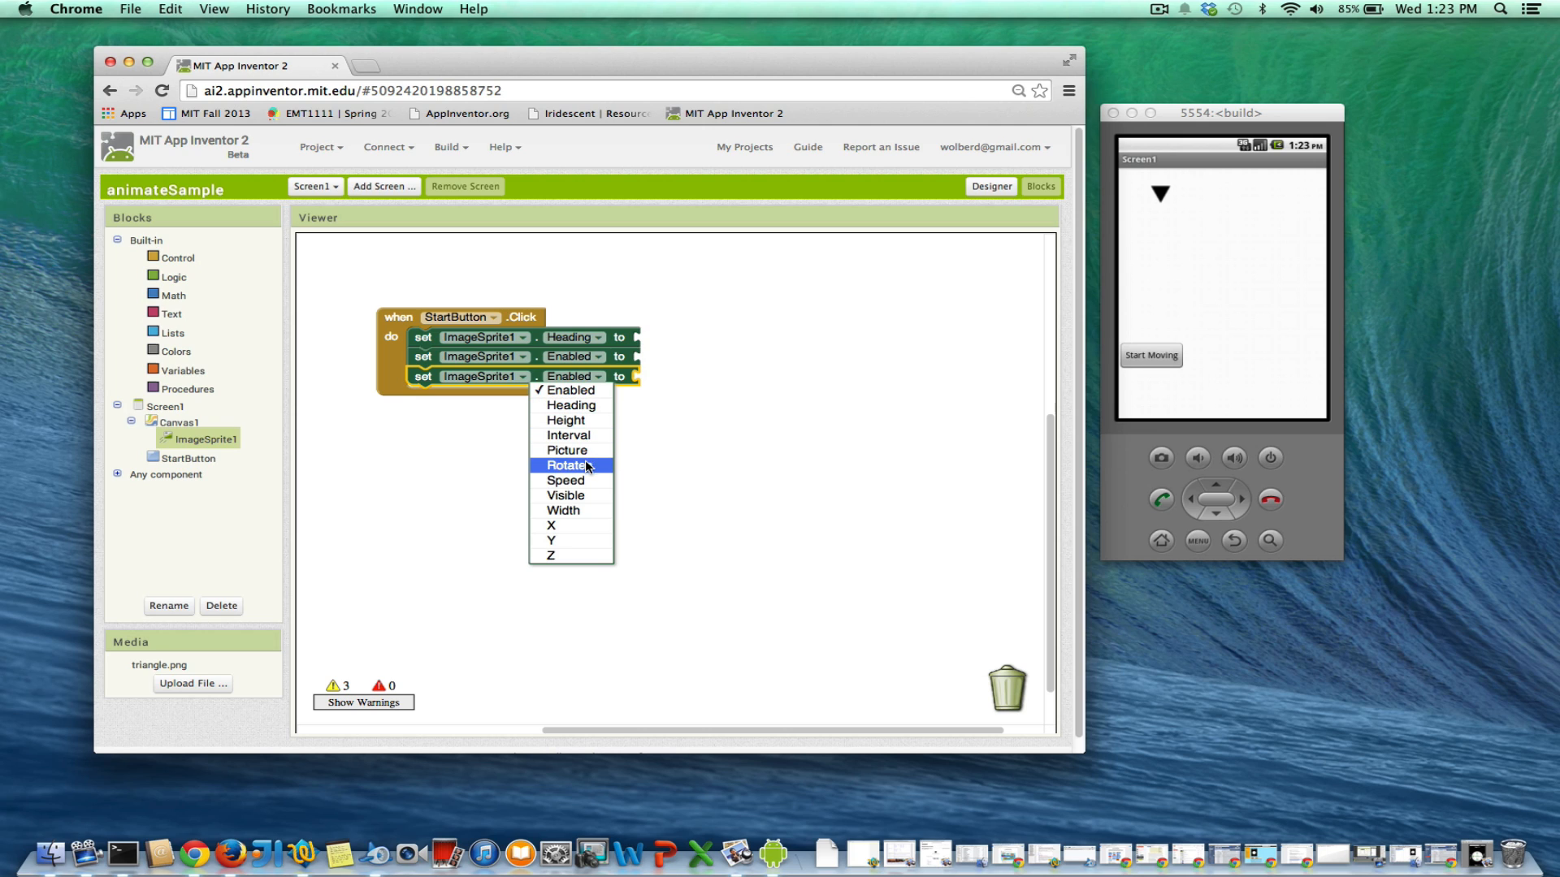
{"action": "left_click", "coordinate": [568, 436]}
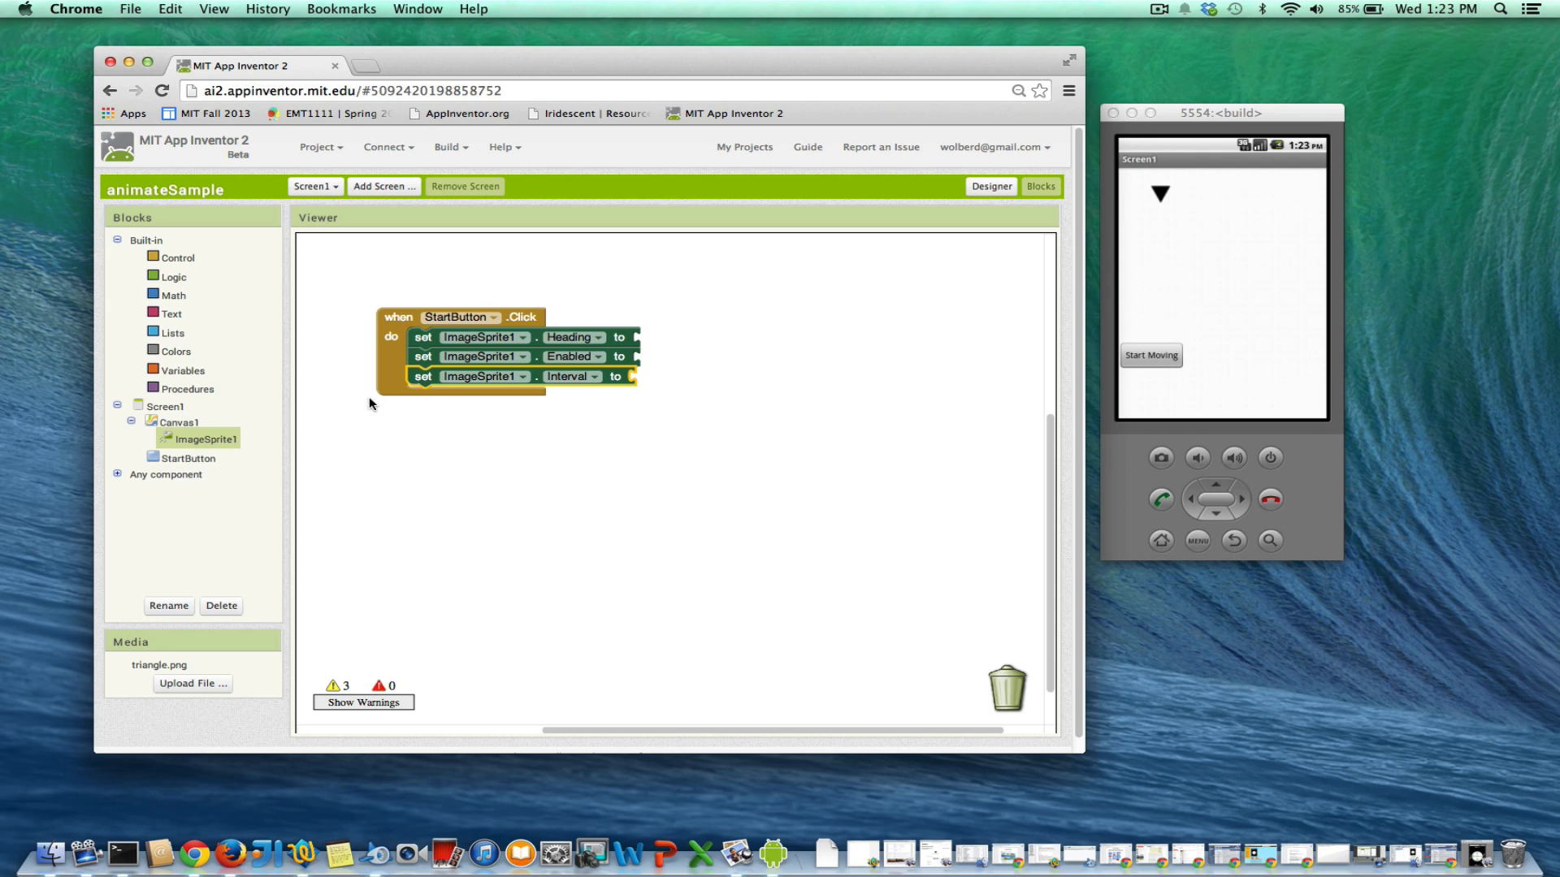
{"action": "mouse_move", "coordinate": [636, 339]}
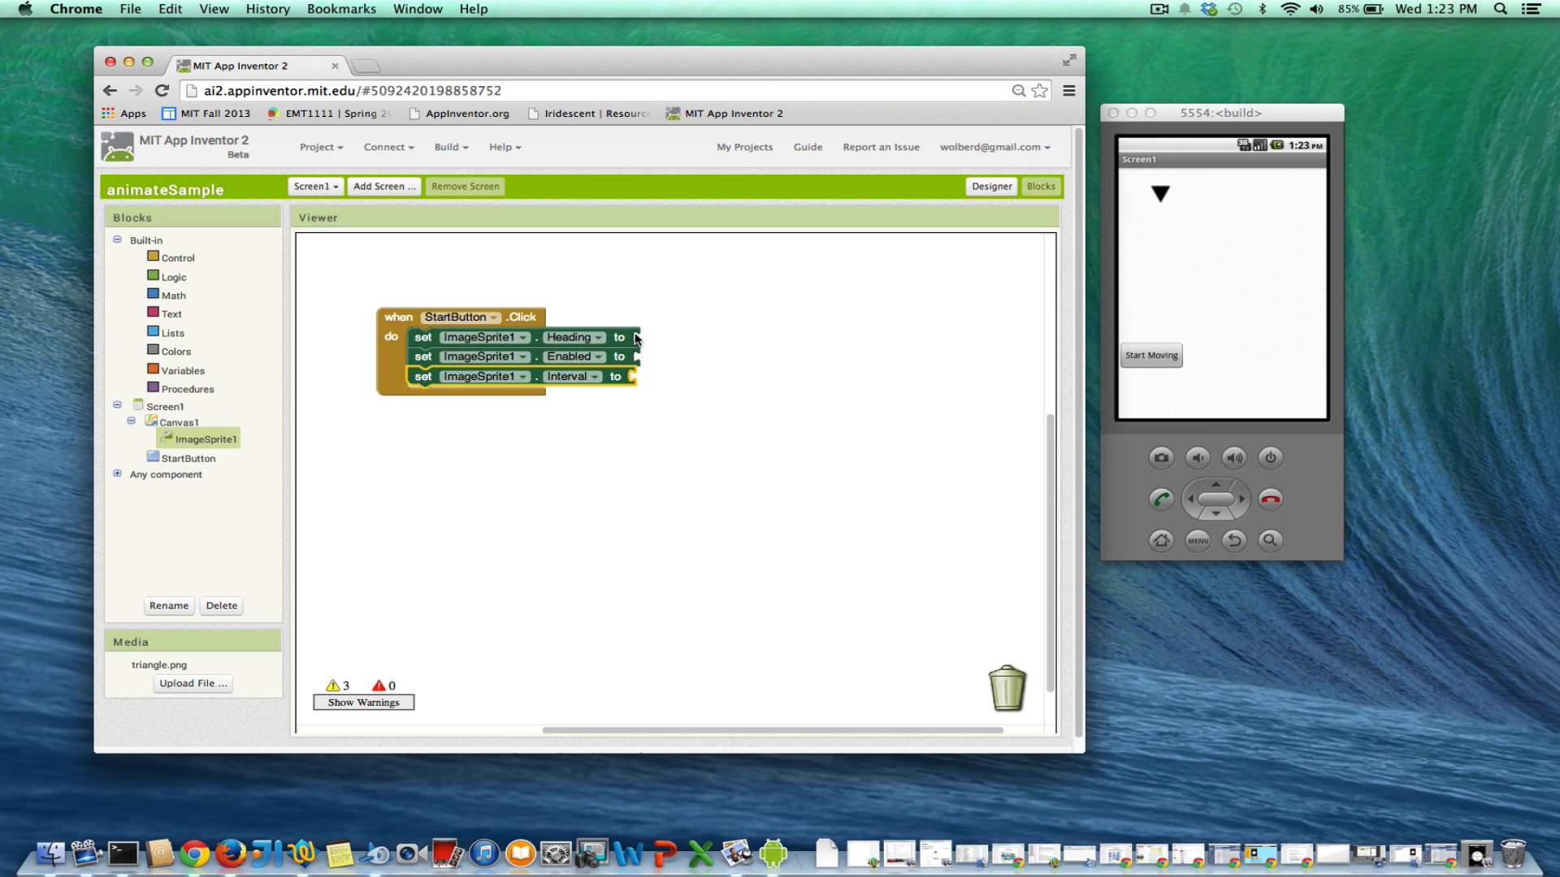
{"action": "mouse_move", "coordinate": [179, 313]}
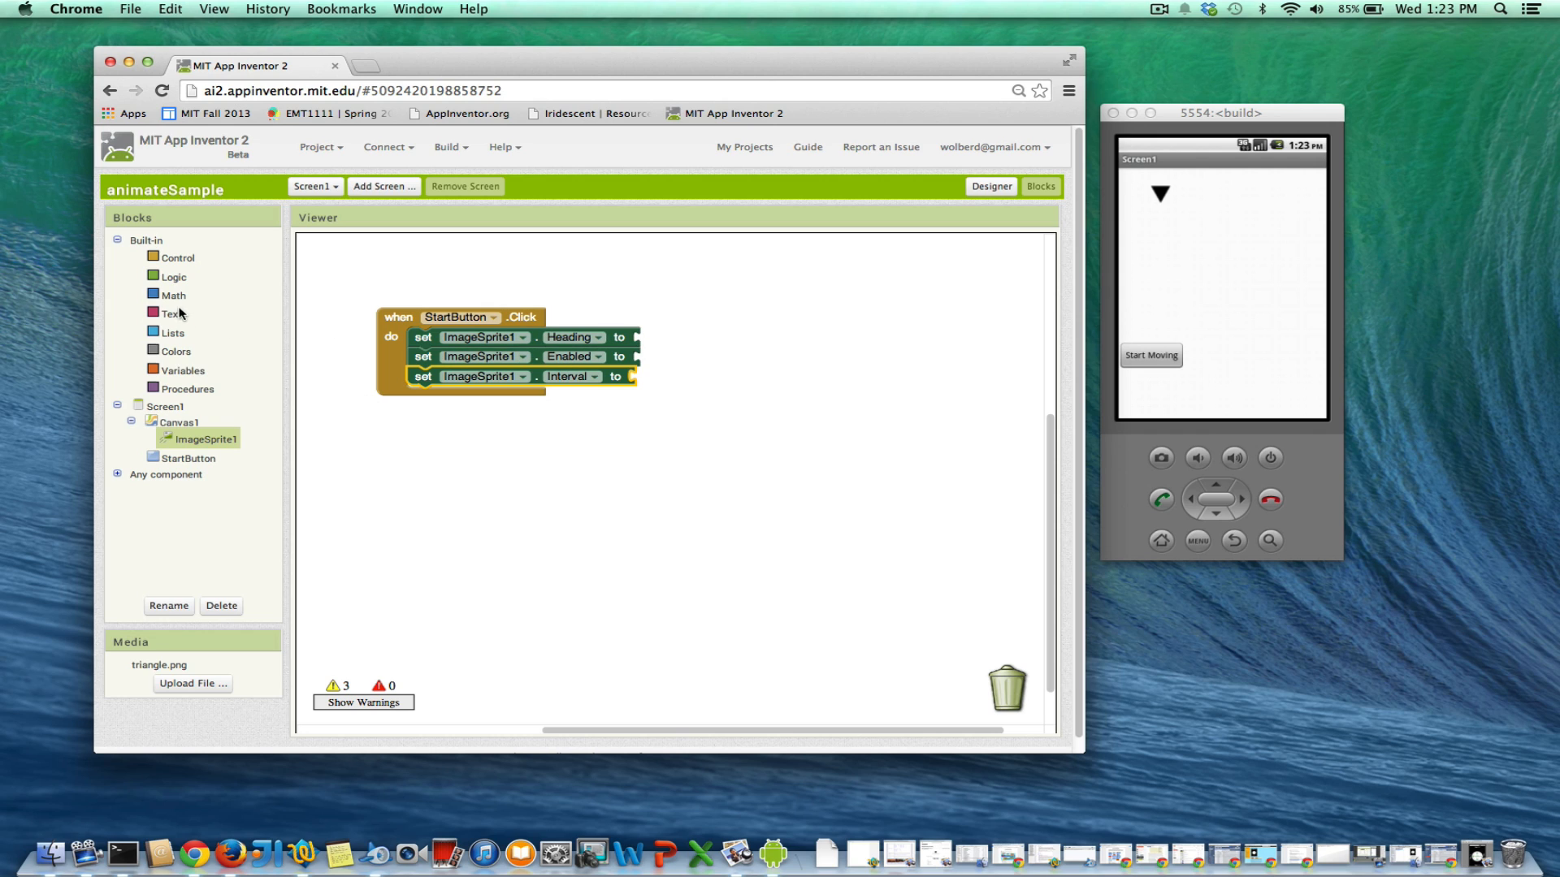
- Fill the setters with Heading 90, Enabled true and Interval 50
{"action": "left_click", "coordinate": [174, 296]}
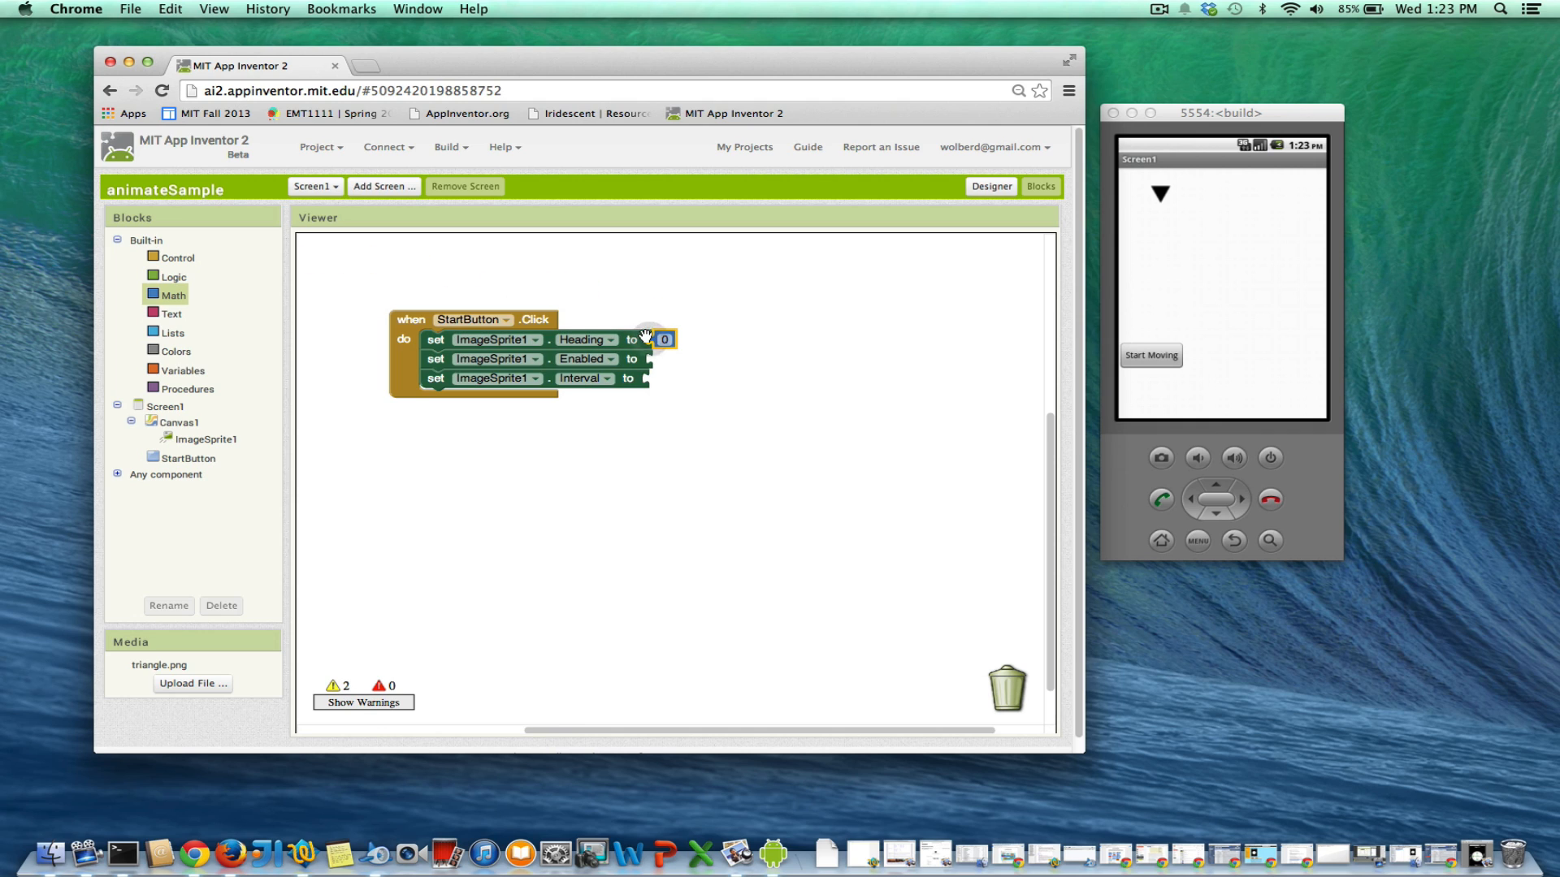
{"action": "type", "text": "90"}
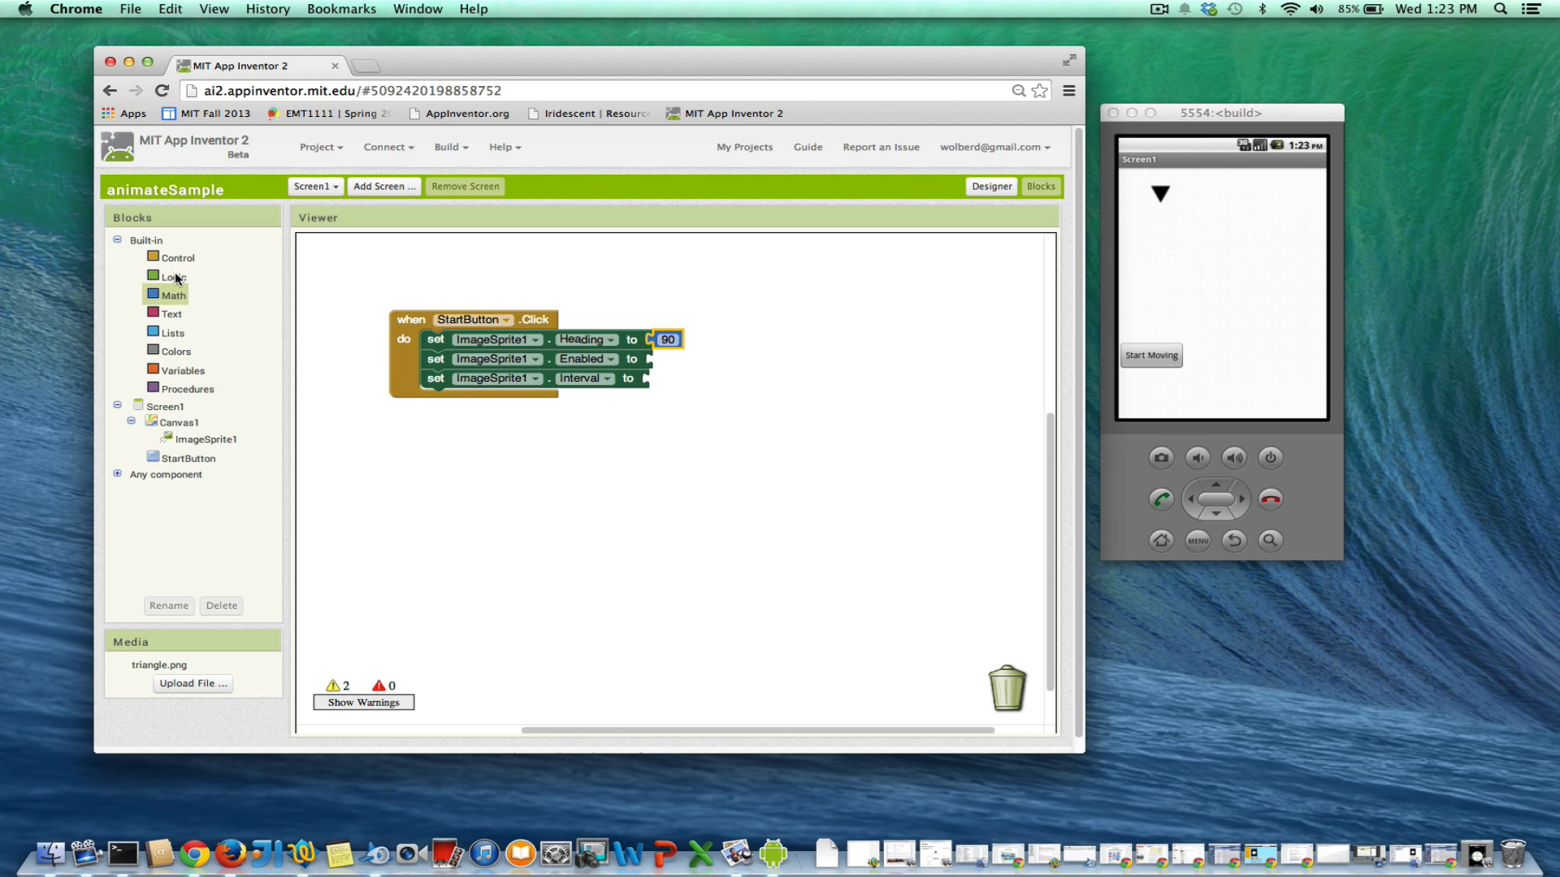
{"action": "left_click", "coordinate": [171, 276]}
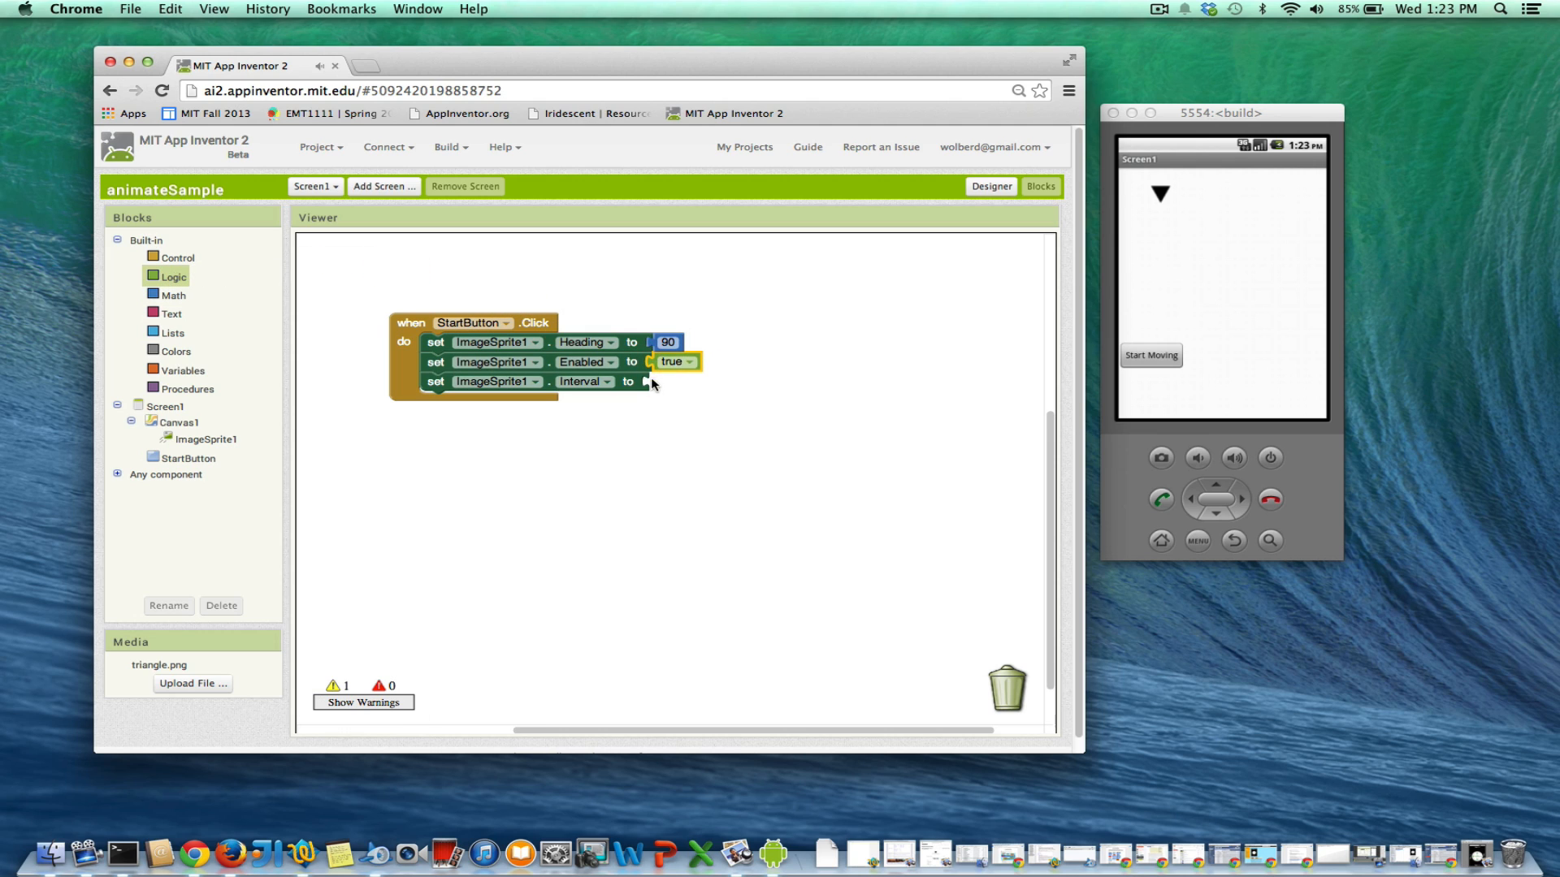
{"action": "mouse_move", "coordinate": [631, 464]}
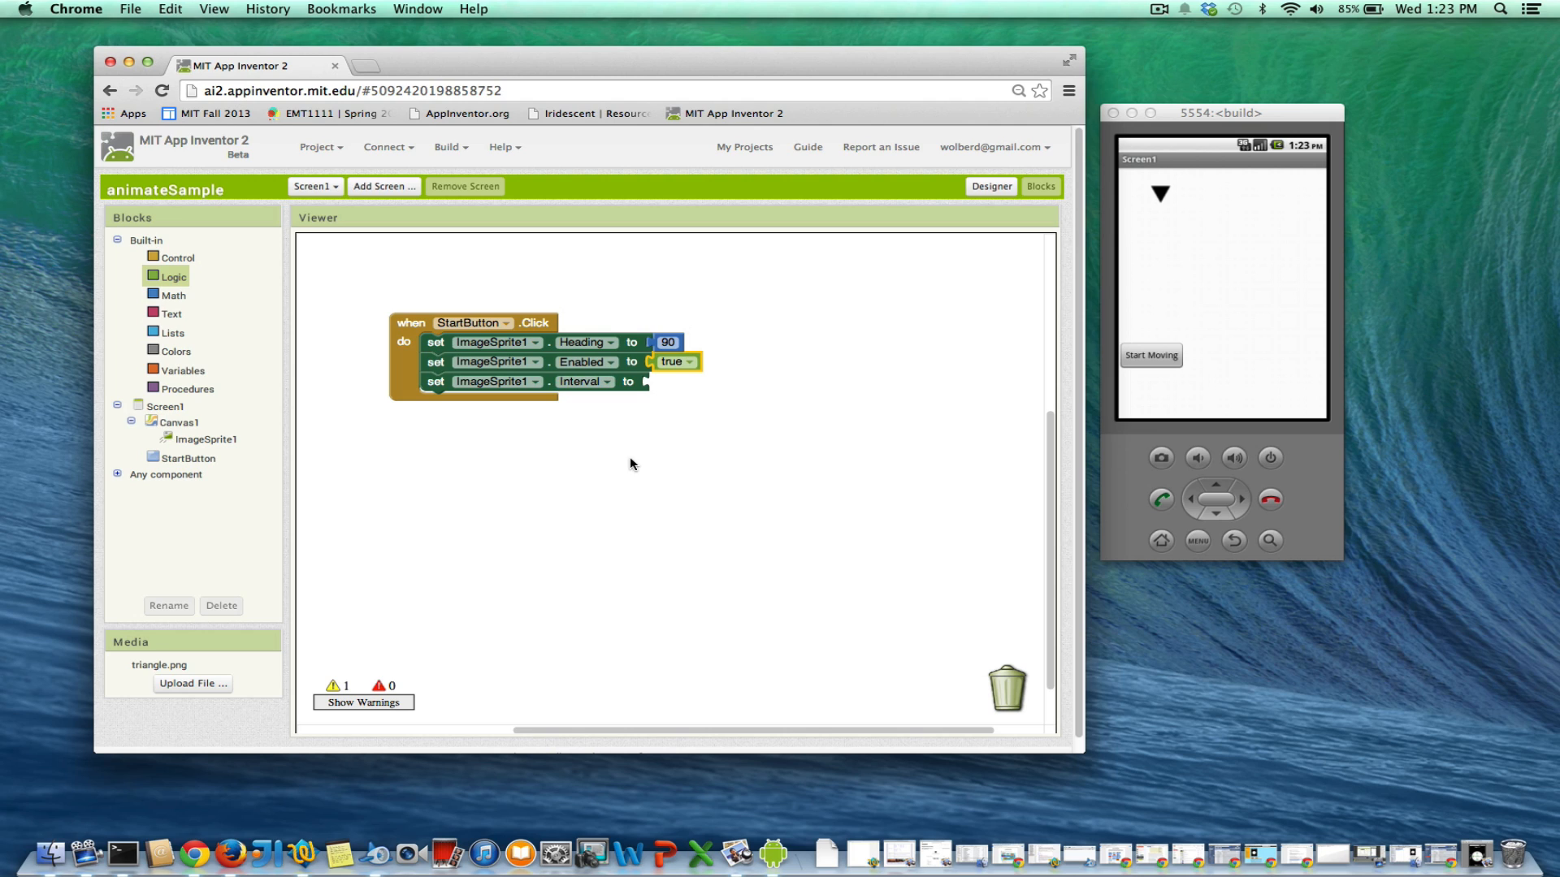
{"action": "mouse_move", "coordinate": [412, 341]}
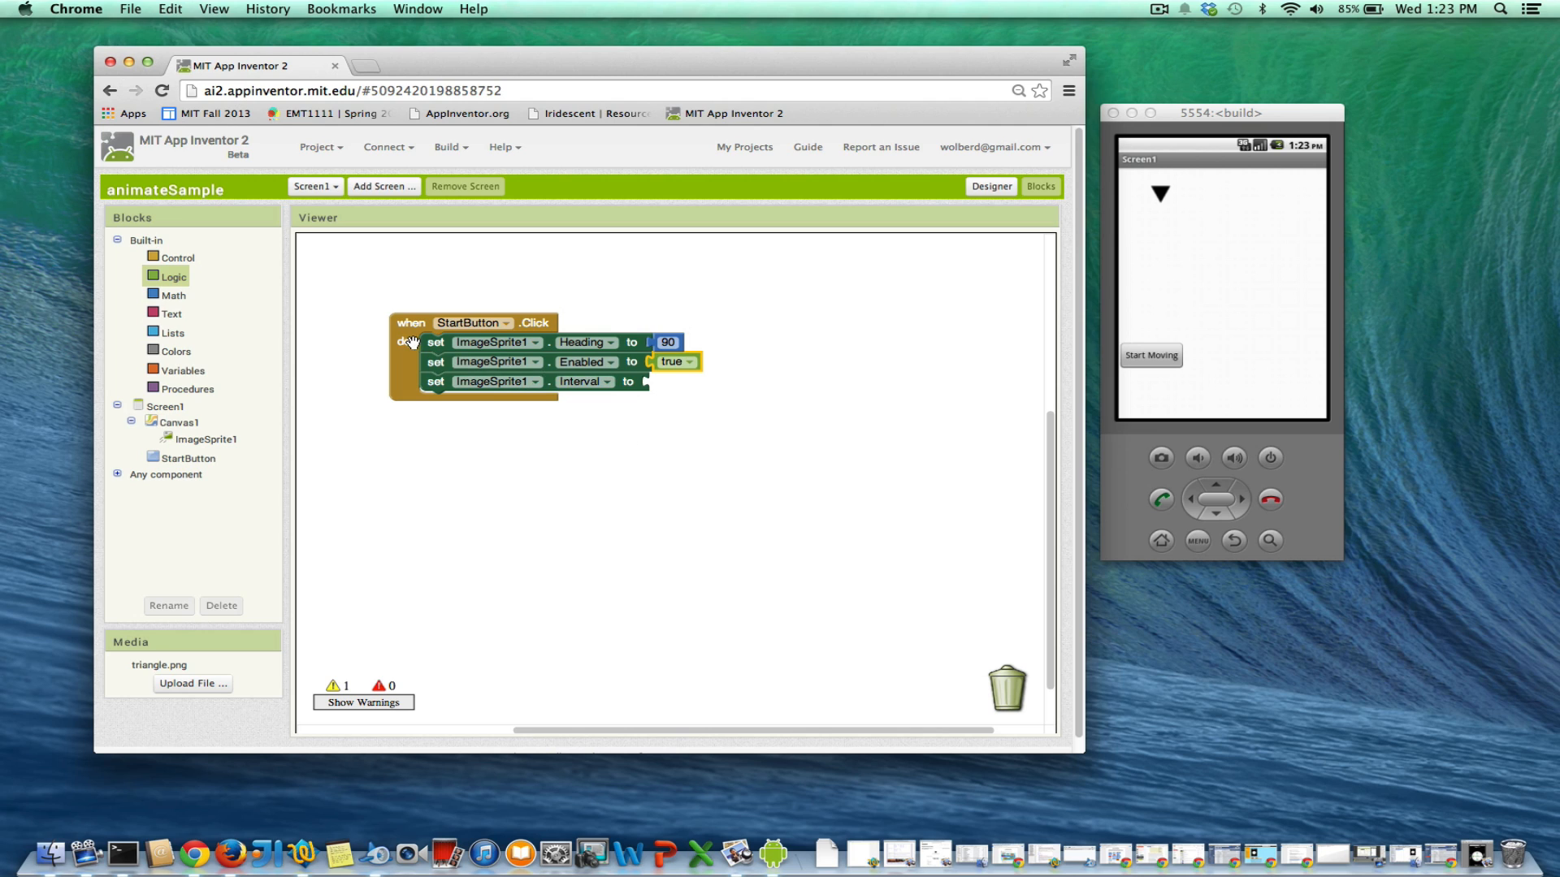
{"action": "left_click", "coordinate": [668, 343]}
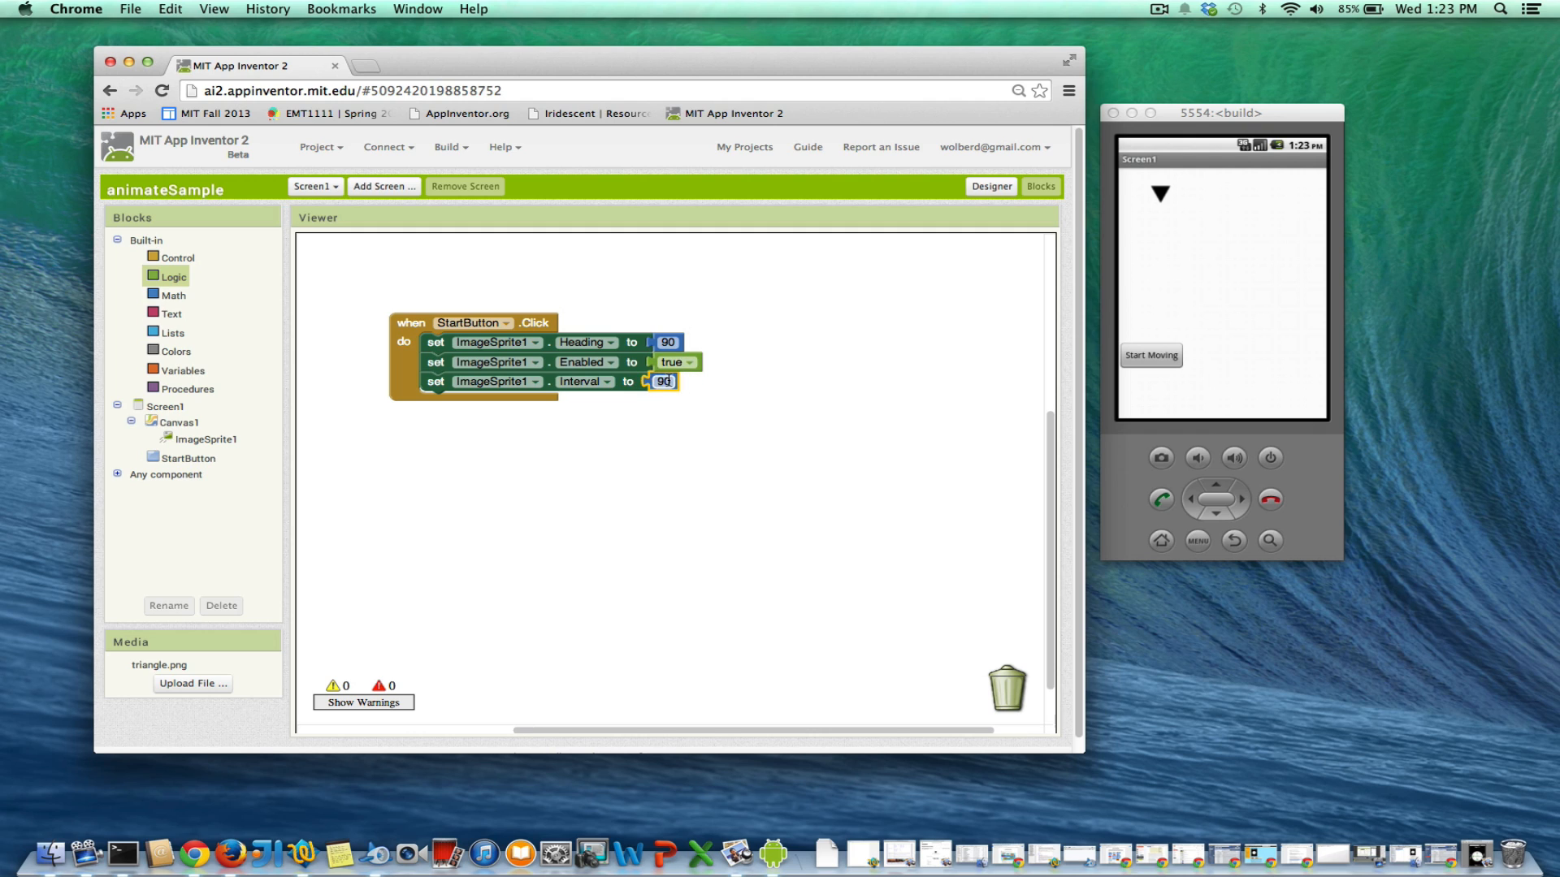
{"action": "type", "text": "50"}
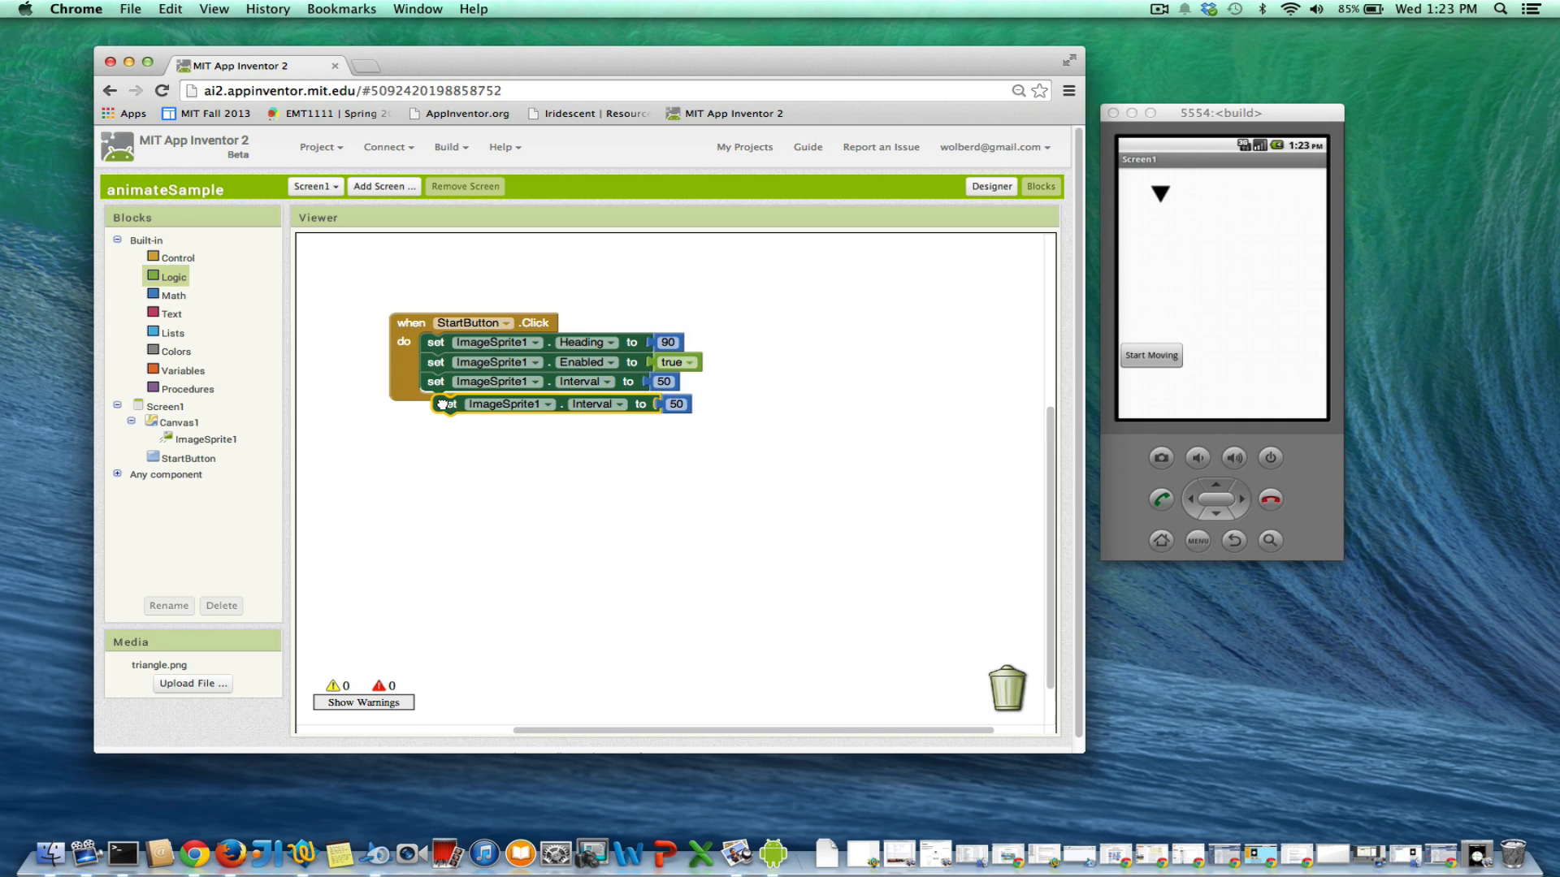
- Make the copied fourth setter set ImageSprite1's Speed to 20
{"action": "left_click", "coordinate": [597, 403]}
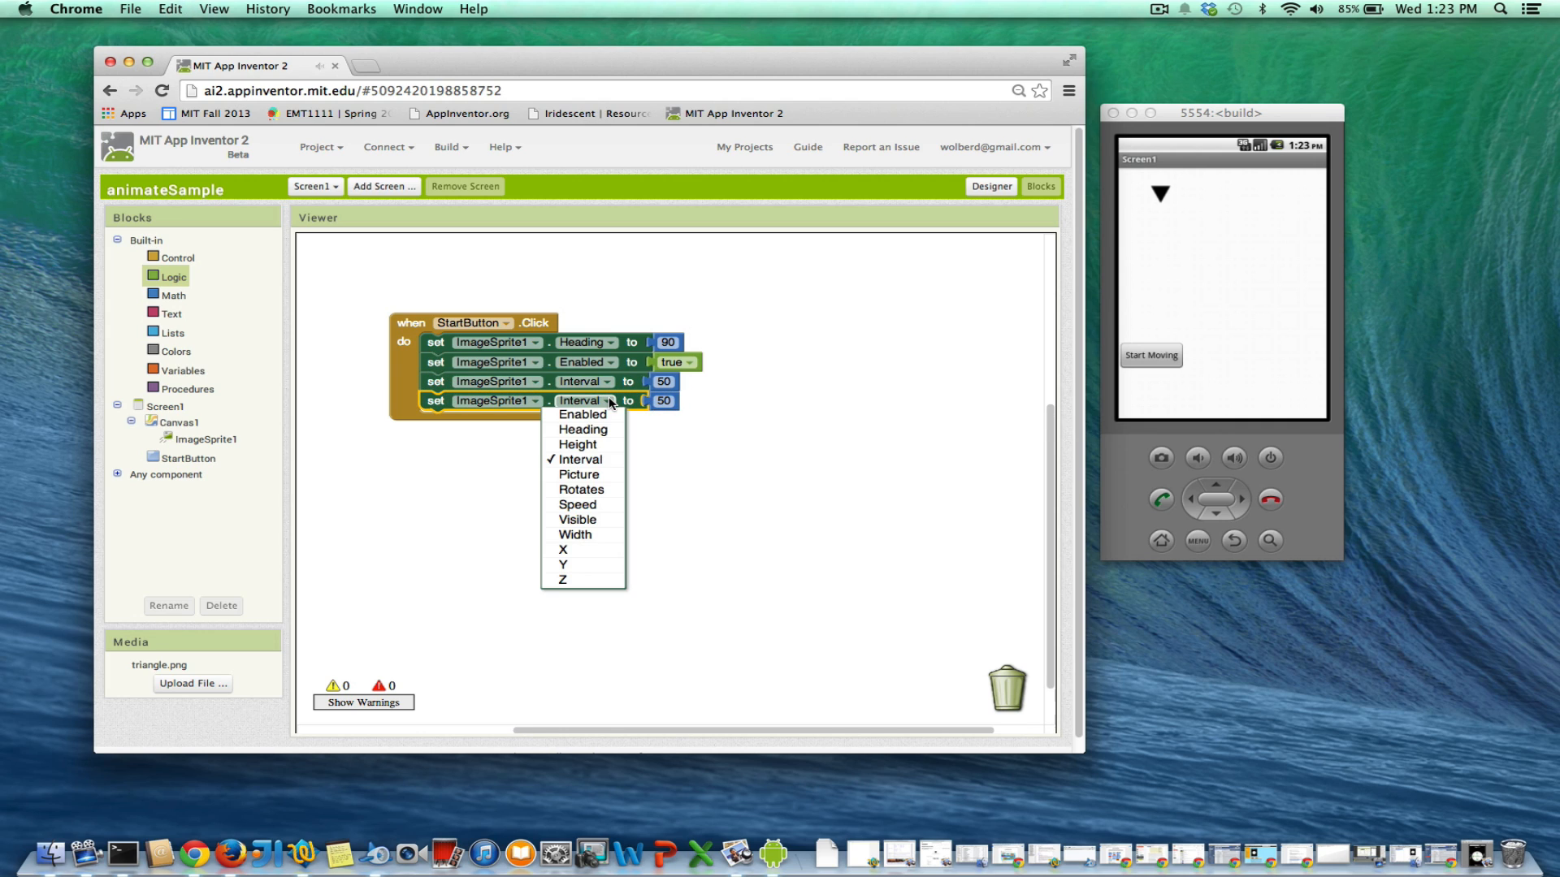
{"action": "left_click", "coordinate": [577, 504]}
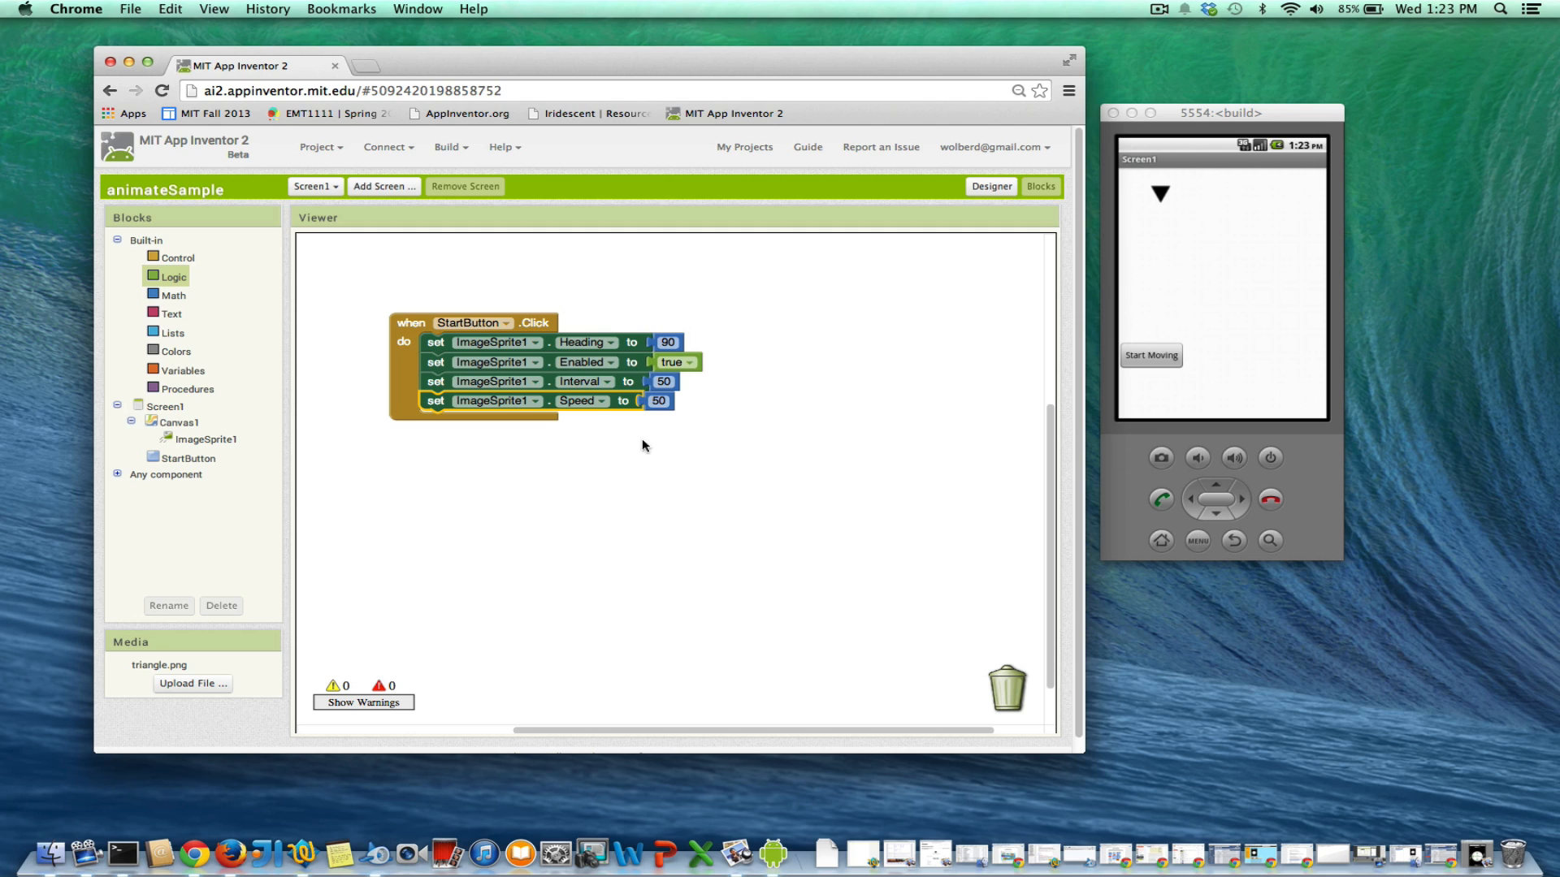
{"action": "double_click", "coordinate": [659, 401]}
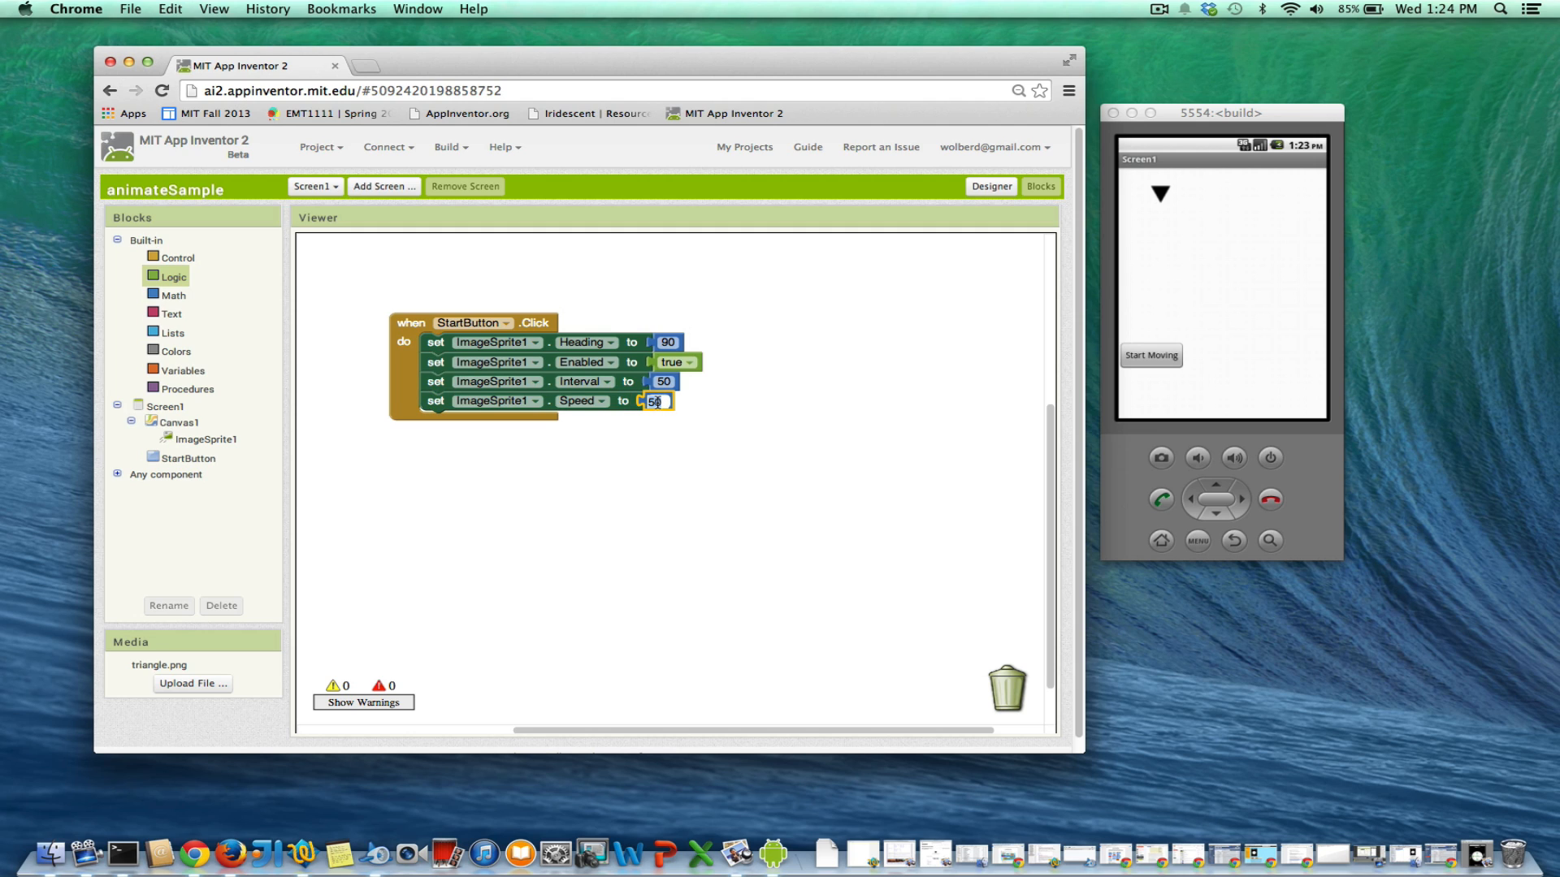
{"action": "type", "text": "2"}
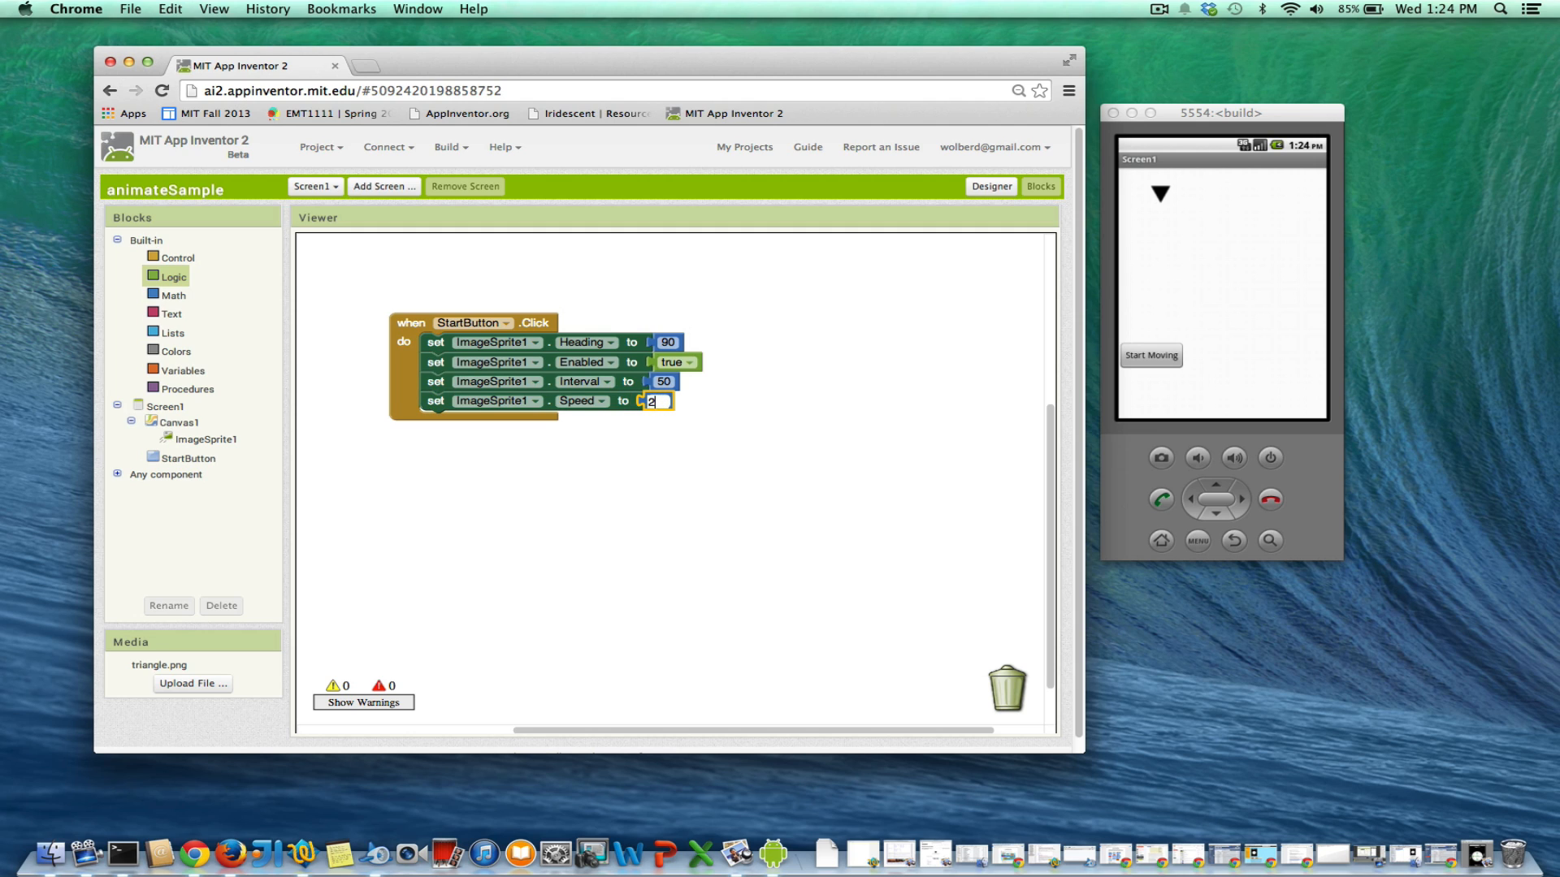
{"action": "type", "text": "20"}
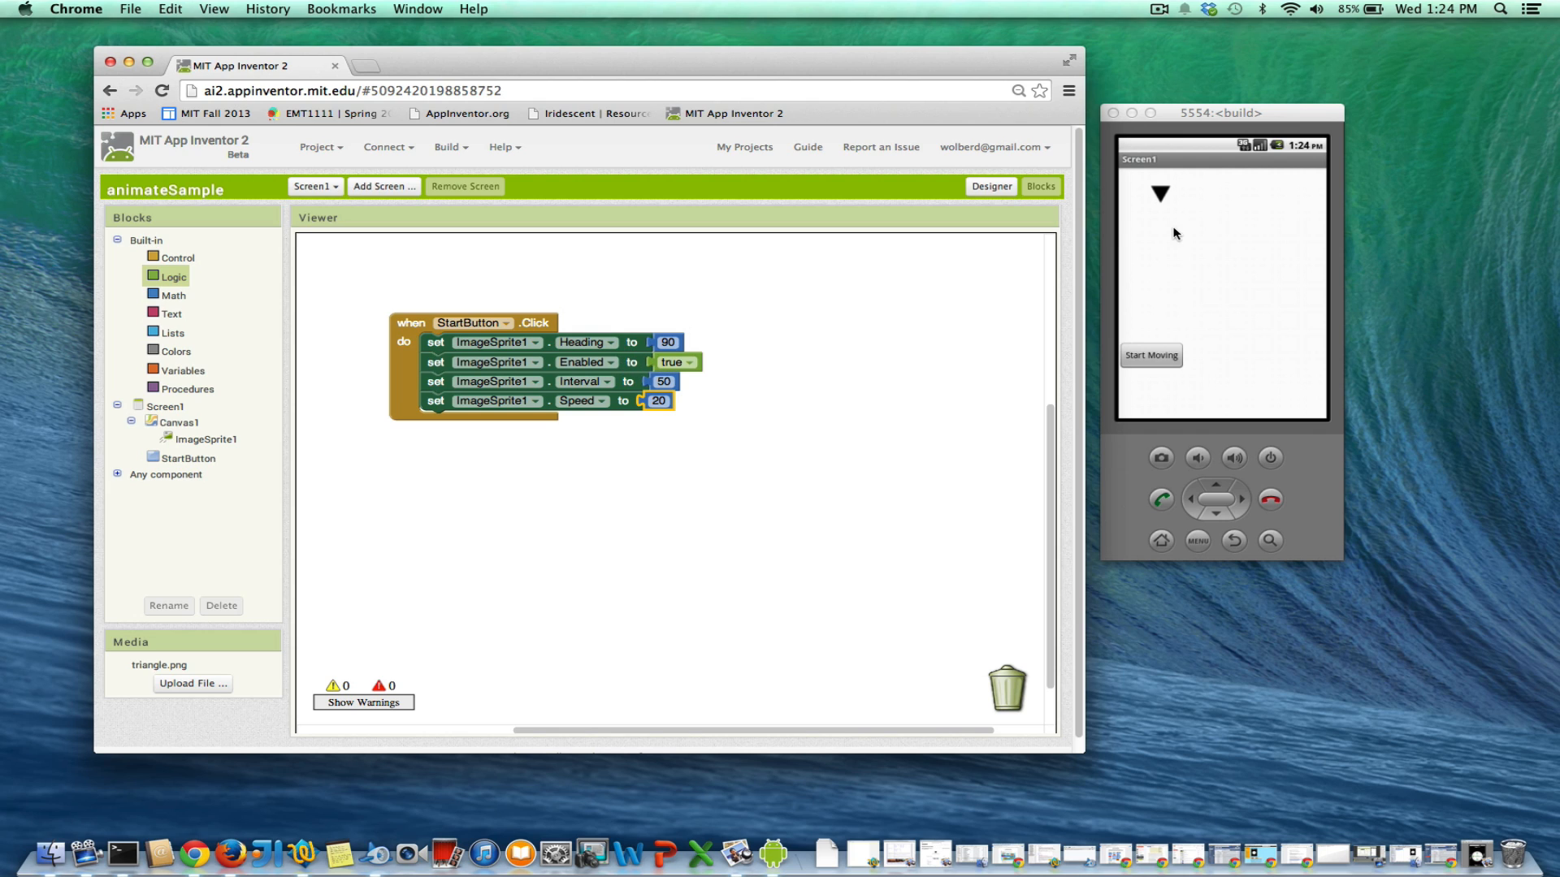
{"action": "mouse_move", "coordinate": [884, 400]}
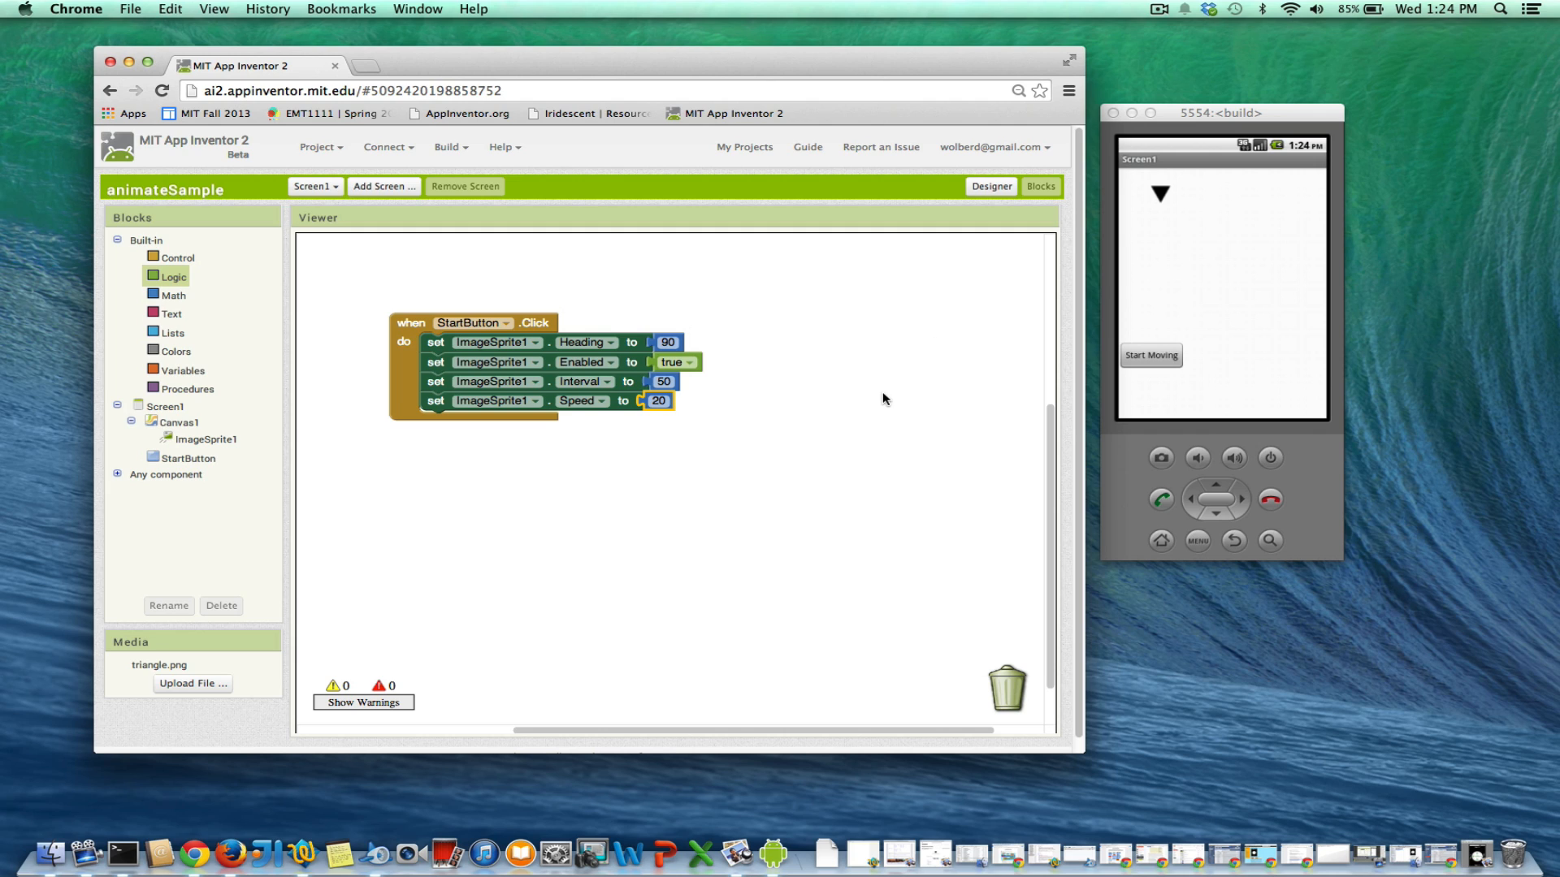
{"action": "mouse_move", "coordinate": [525, 328]}
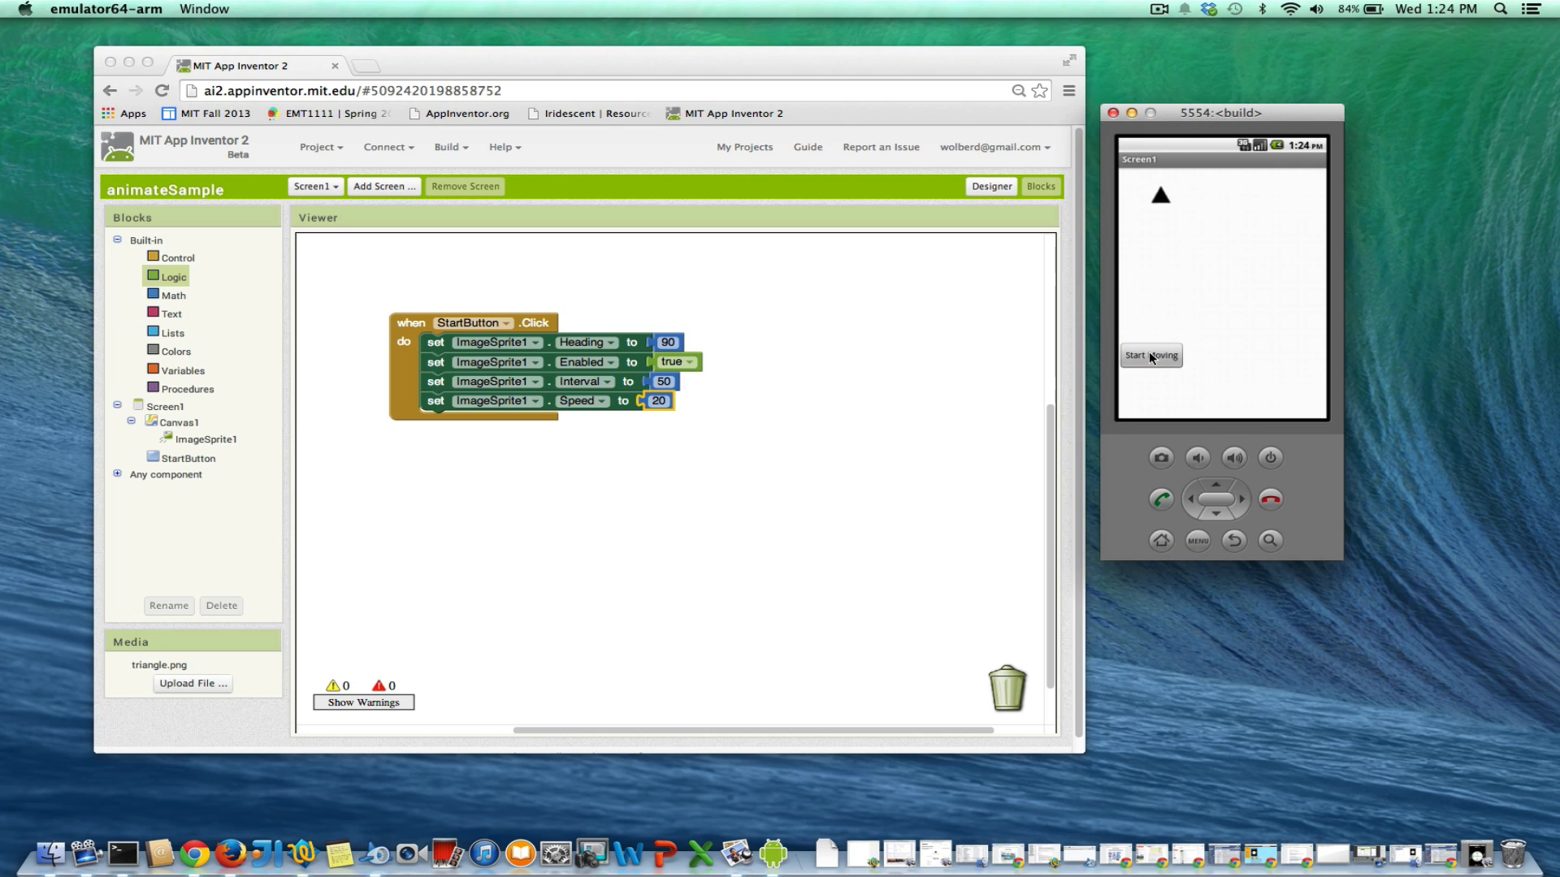
- Tap Start Moving to send the sprite upward, then change the Heading value to 180
{"action": "left_click", "coordinate": [1150, 356]}
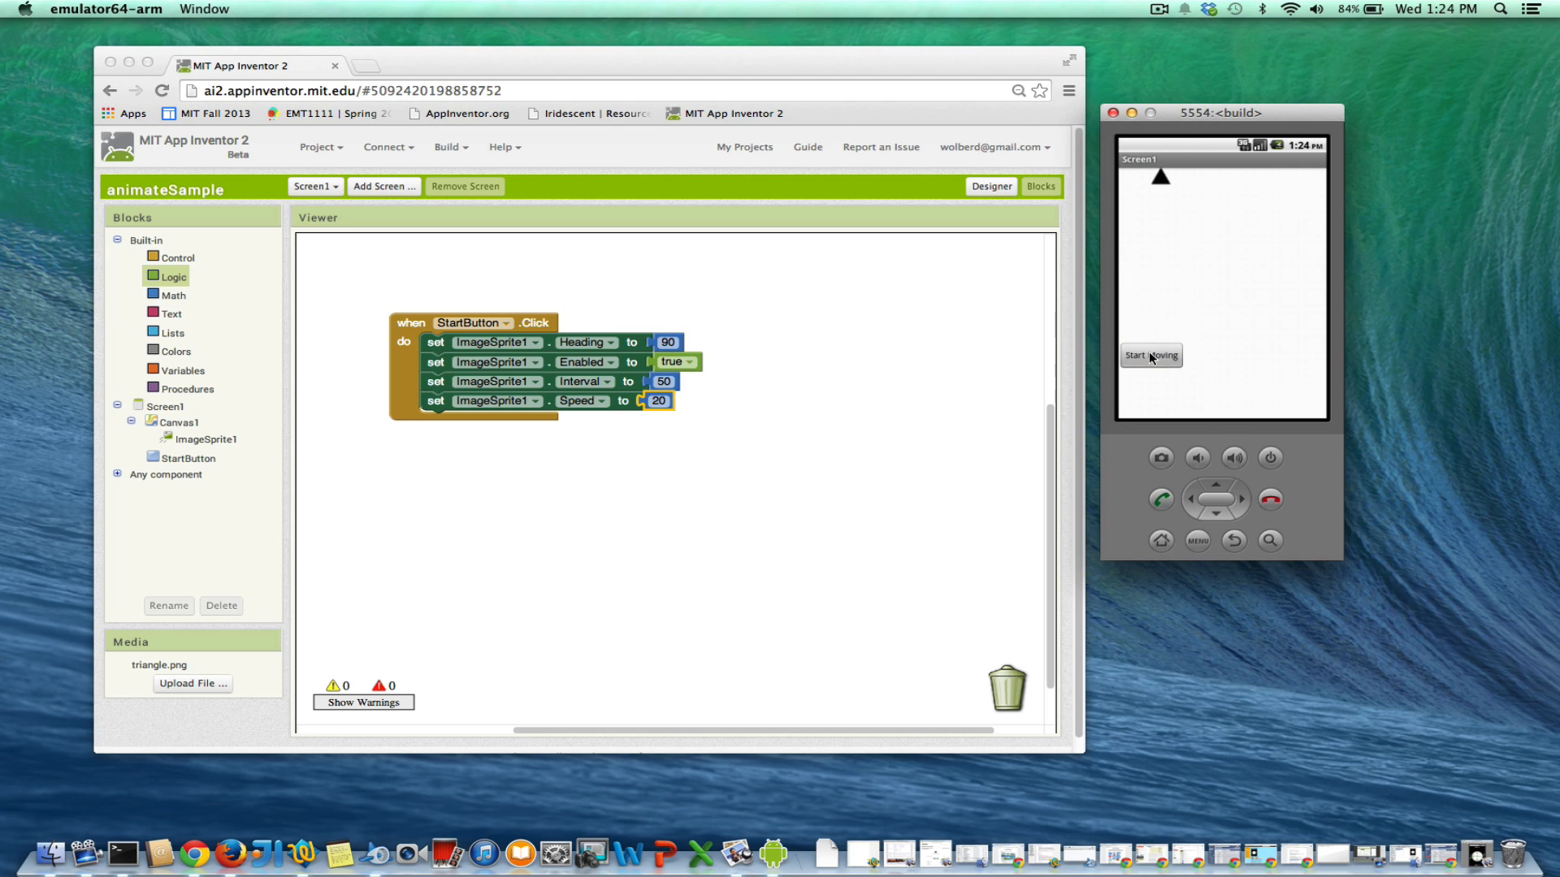
{"action": "mouse_move", "coordinate": [1180, 160]}
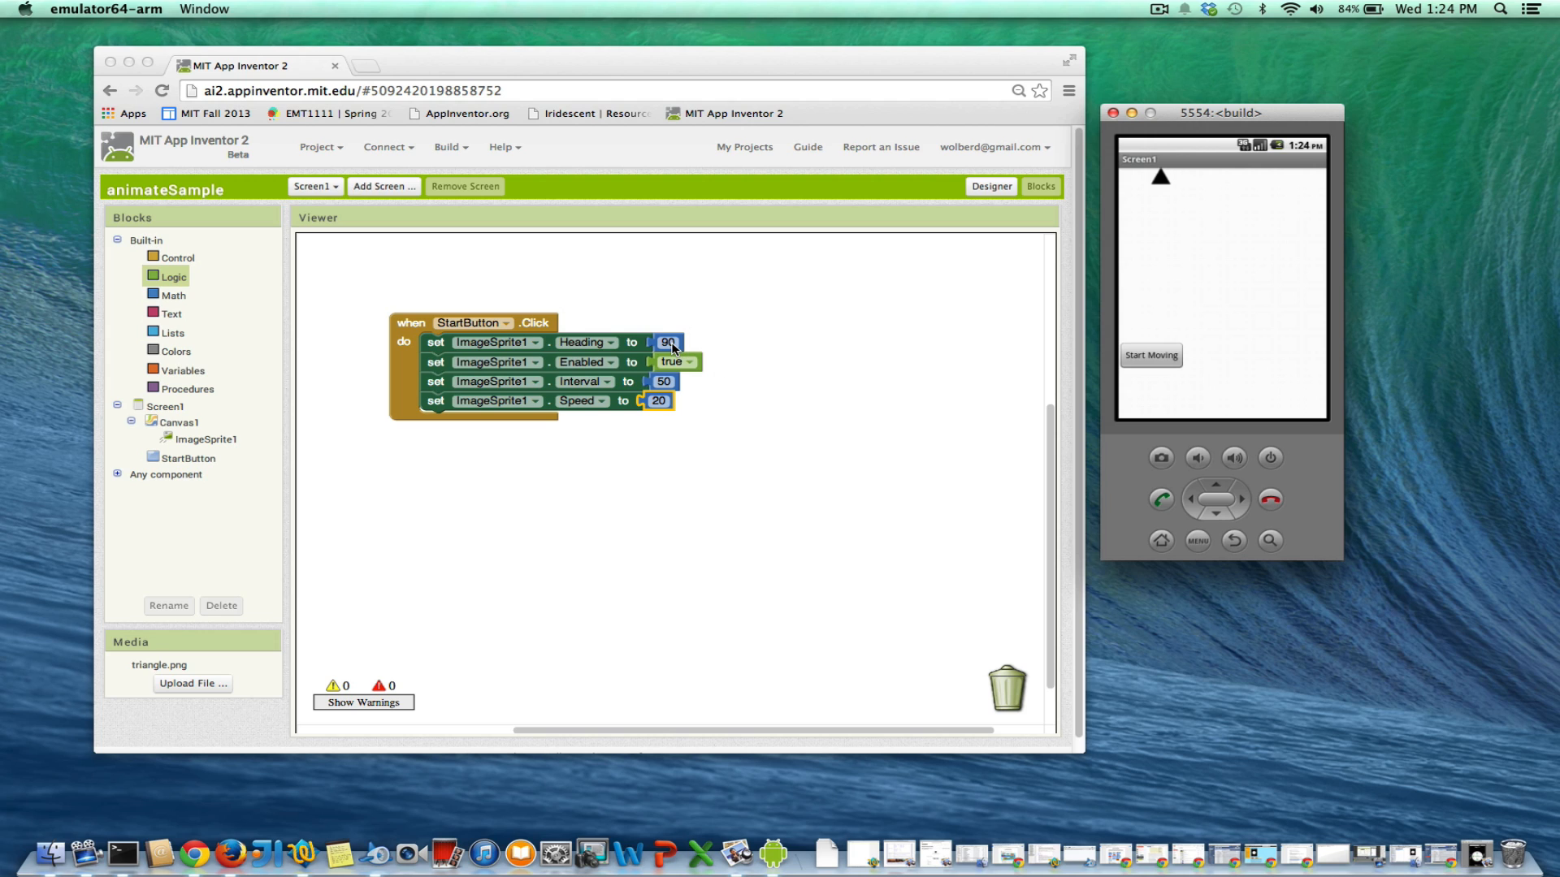
{"action": "left_click", "coordinate": [667, 343]}
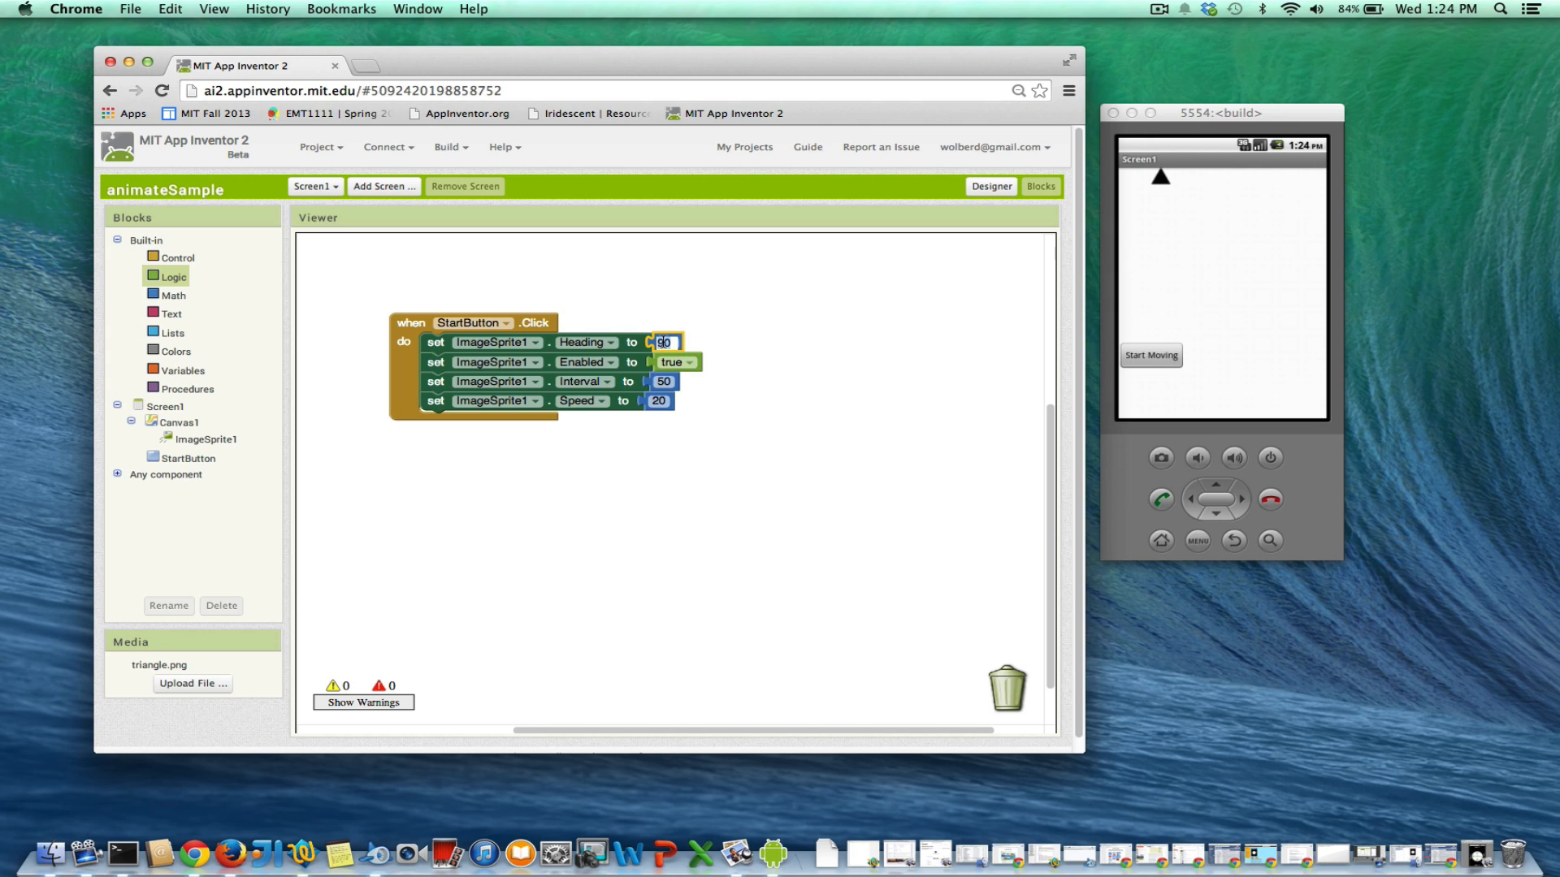
{"action": "type", "text": "180"}
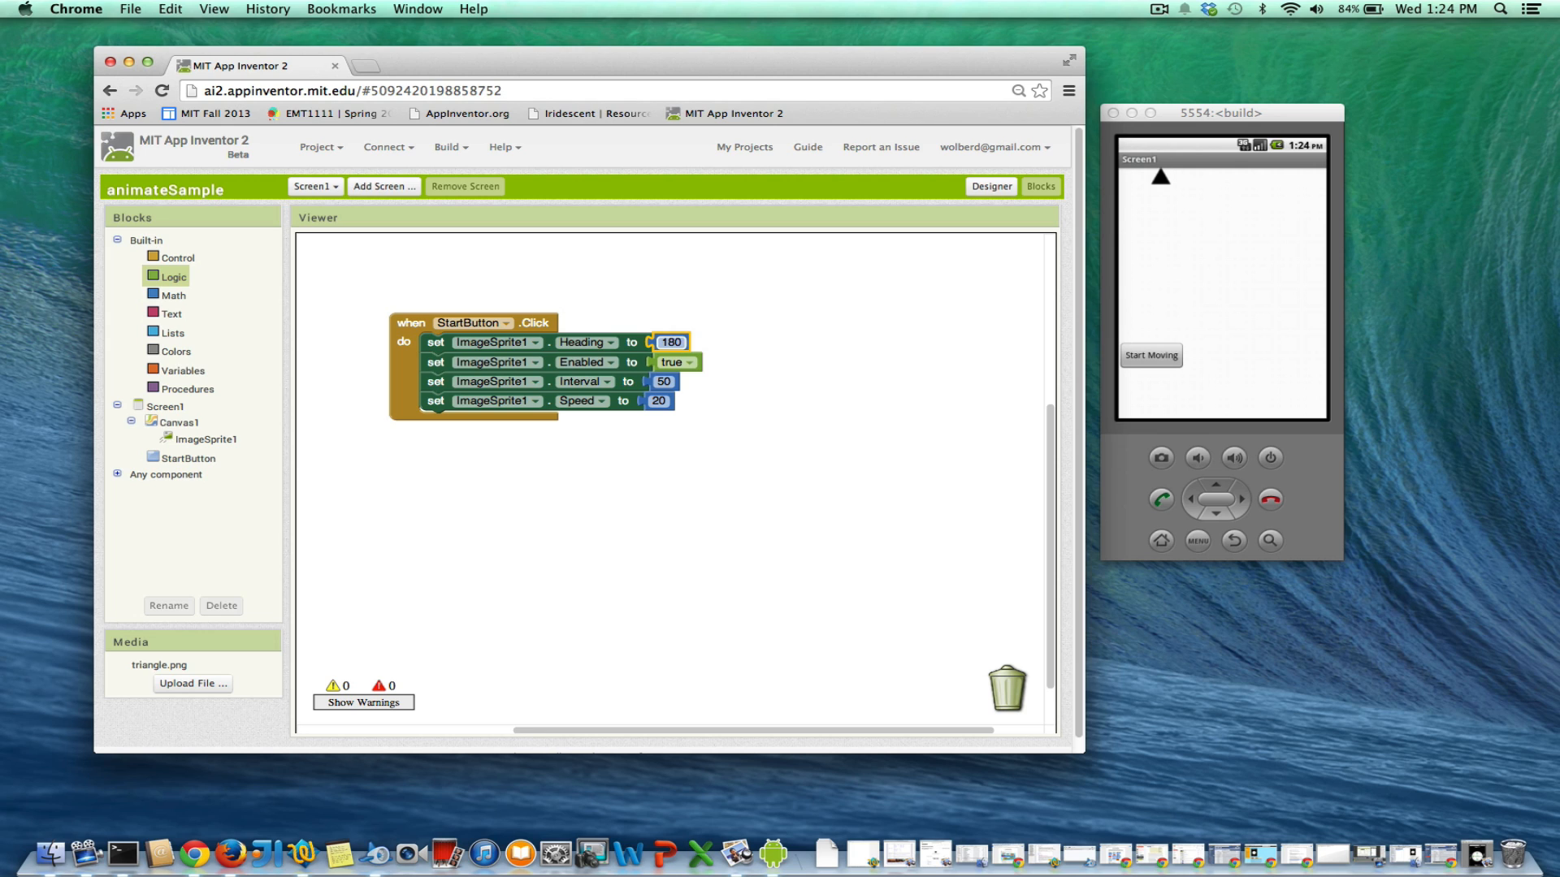
{"action": "left_click", "coordinate": [1151, 356]}
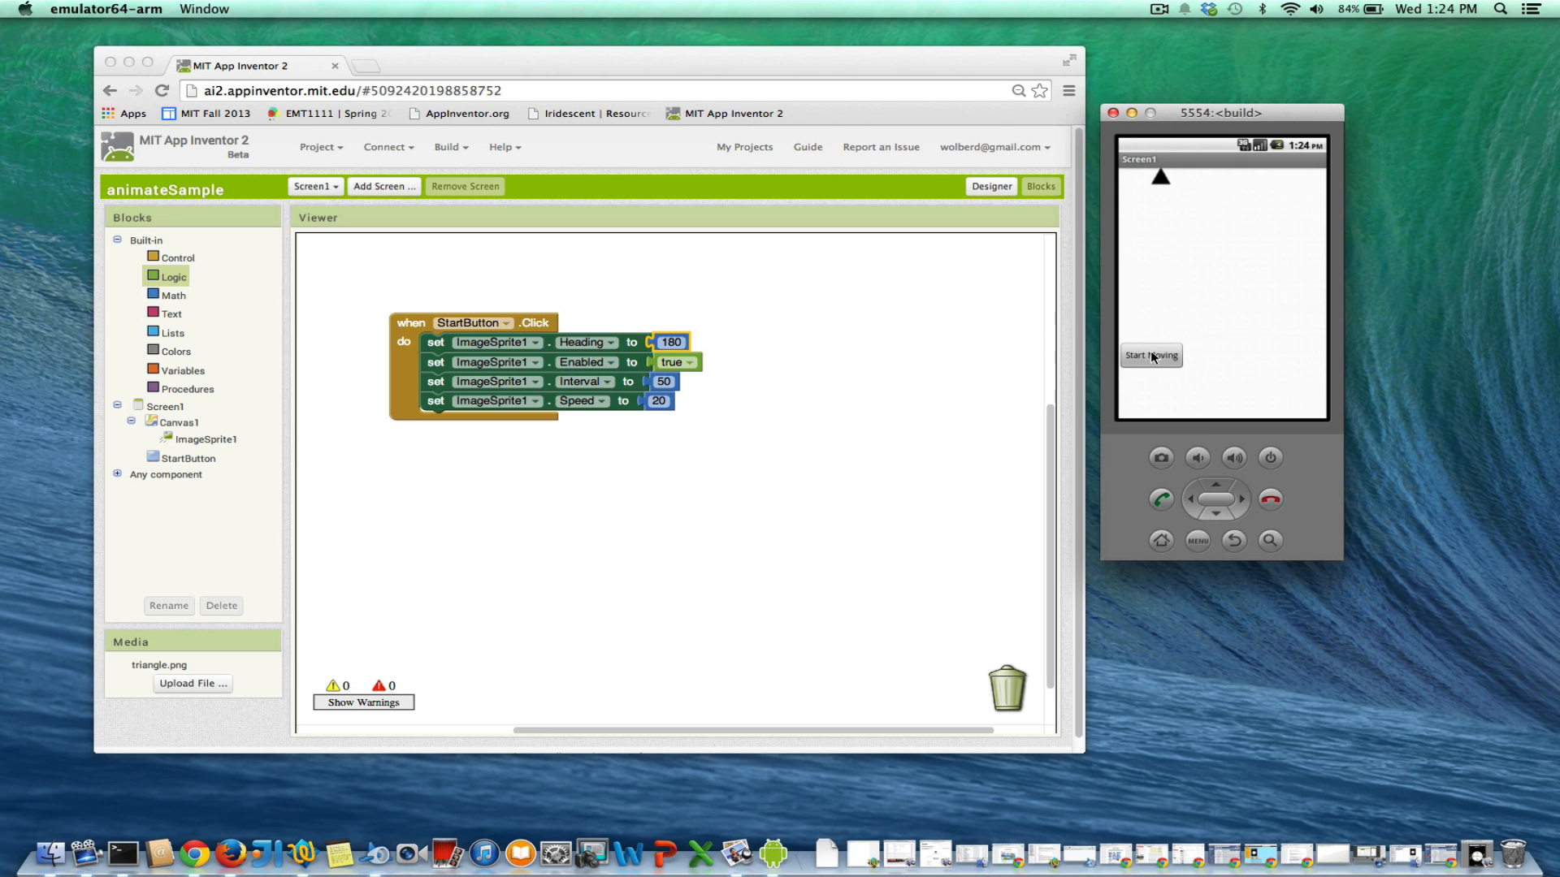
- Tap Start Moving so the sprite with Heading 180 slides to the left edge
{"action": "left_click", "coordinate": [1150, 355]}
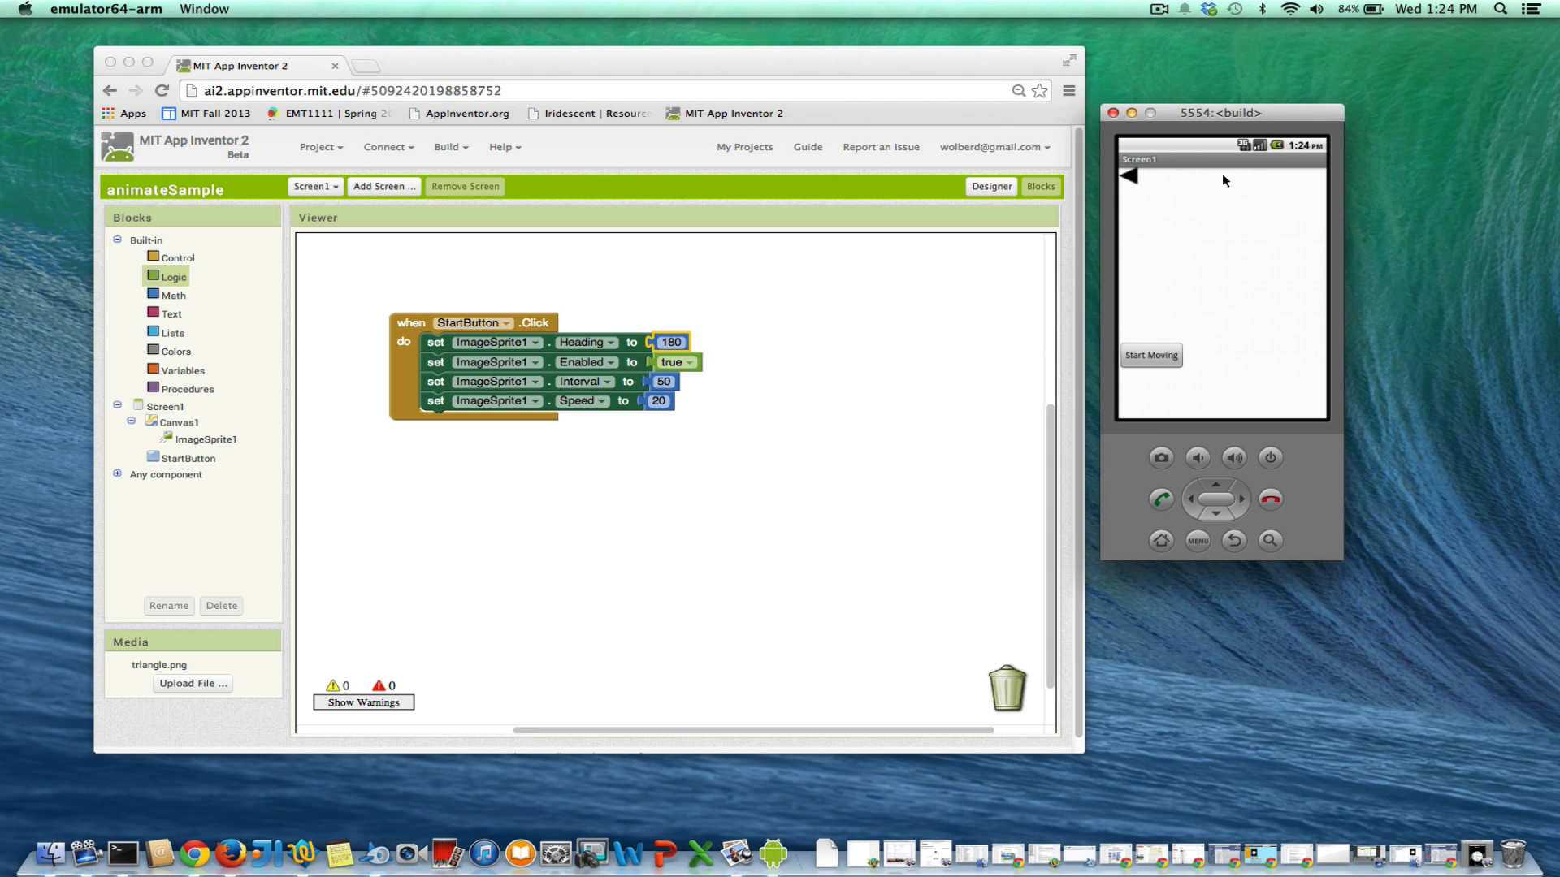
{"action": "mouse_move", "coordinate": [906, 289]}
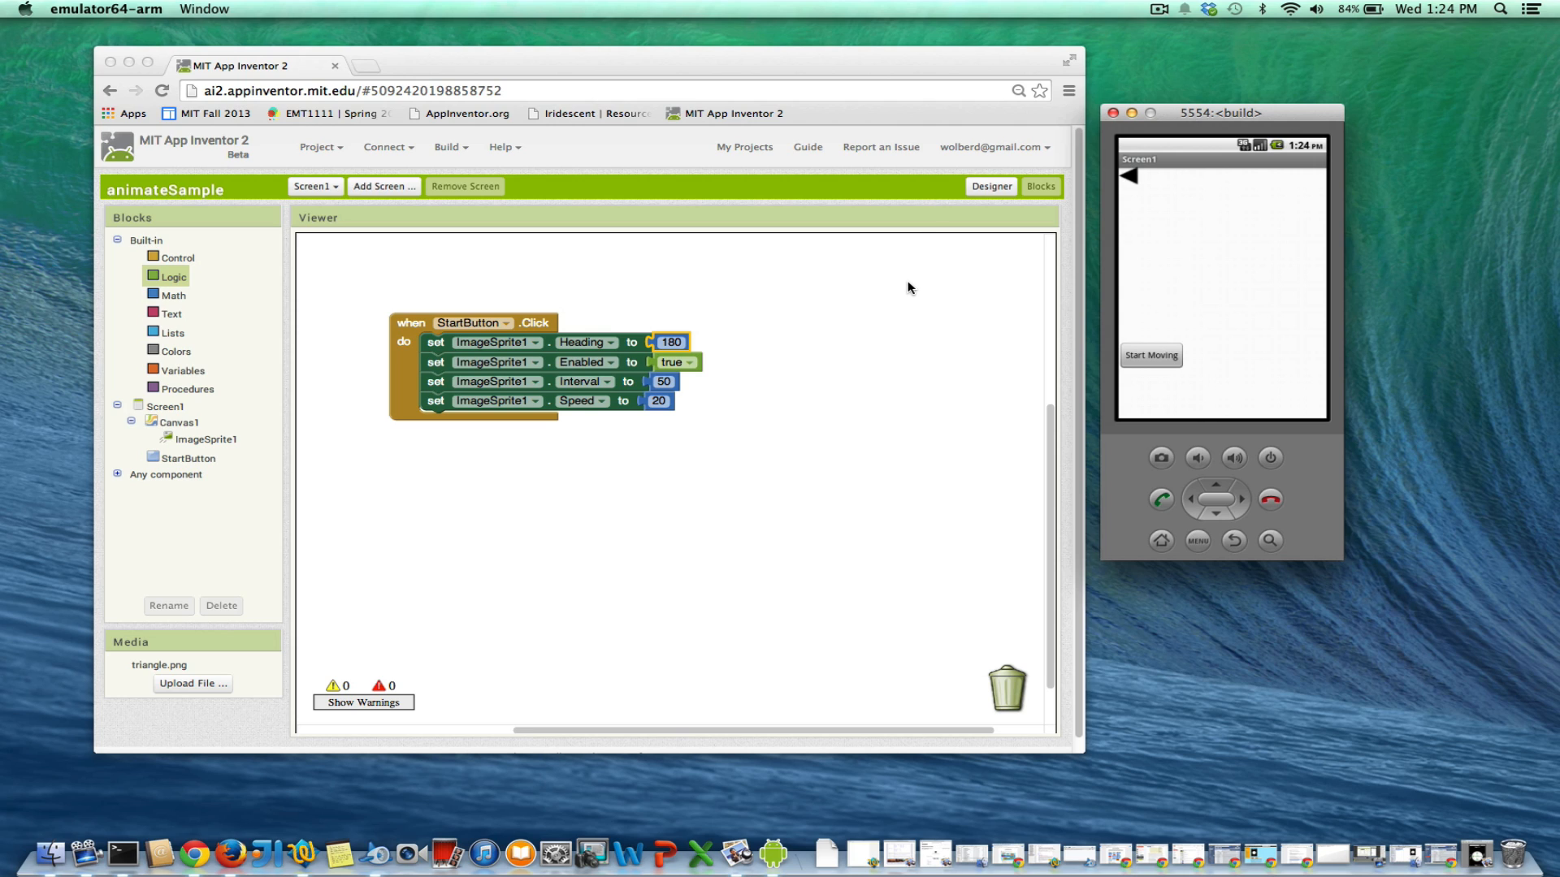
{"action": "mouse_move", "coordinate": [553, 348]}
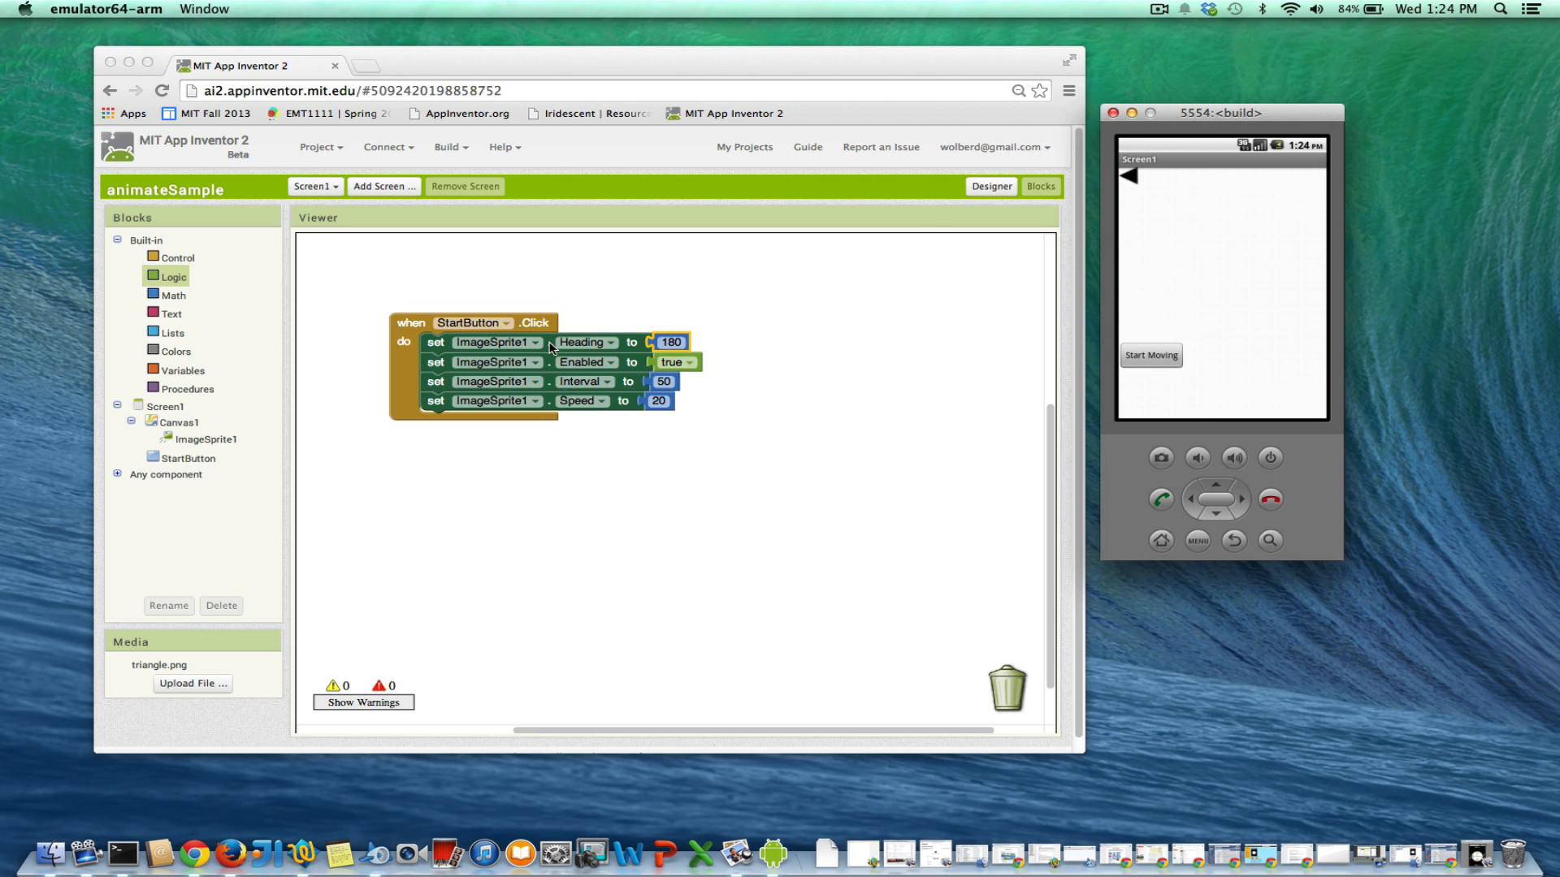
{"action": "mouse_move", "coordinate": [1145, 184]}
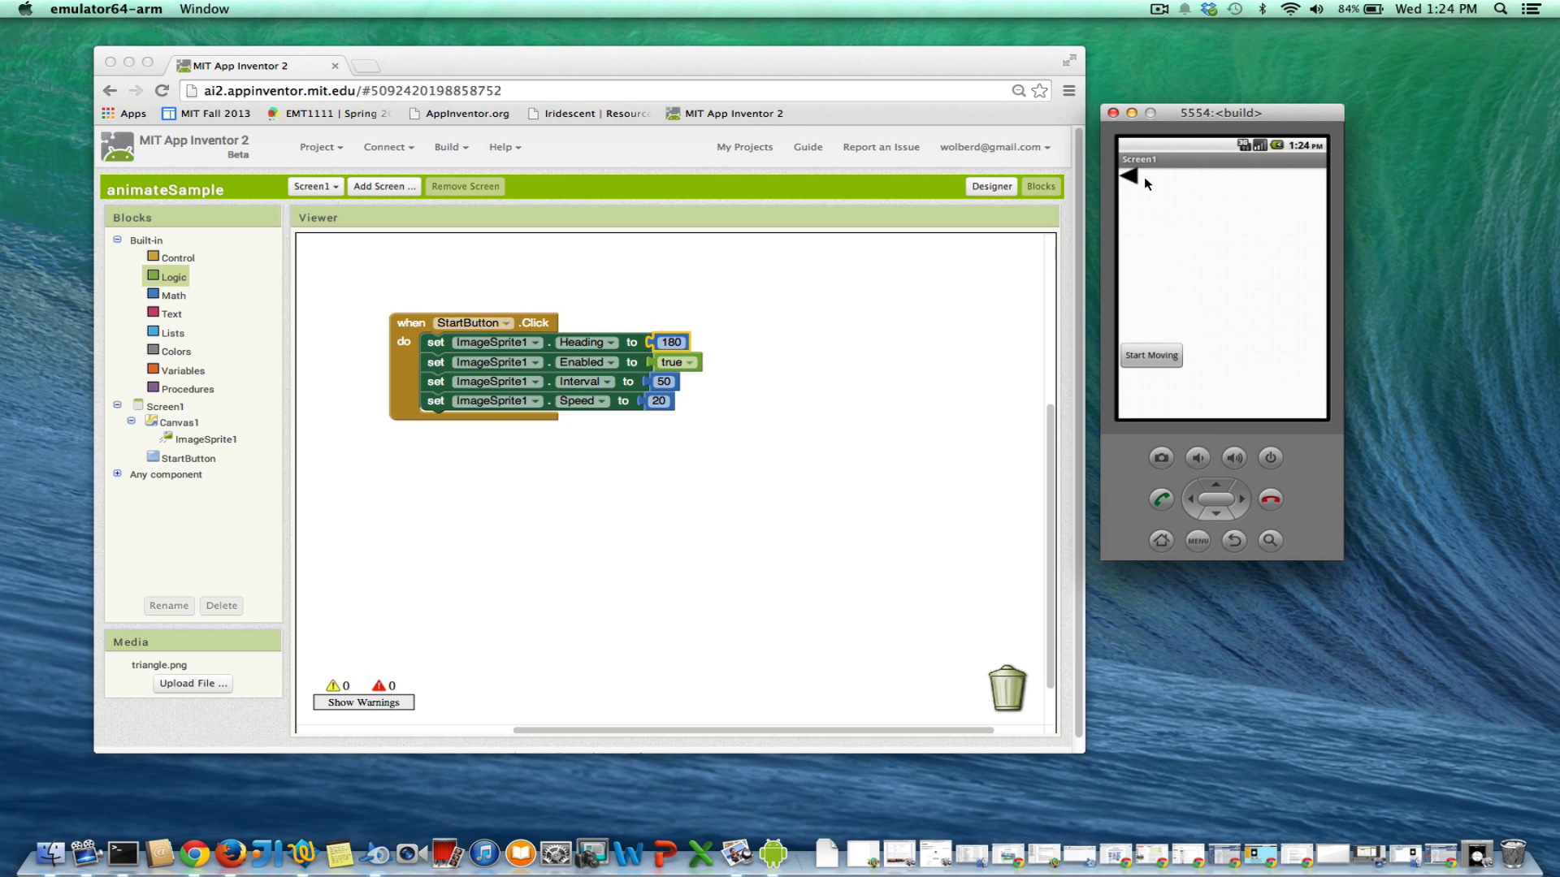
{"action": "mouse_move", "coordinate": [844, 436]}
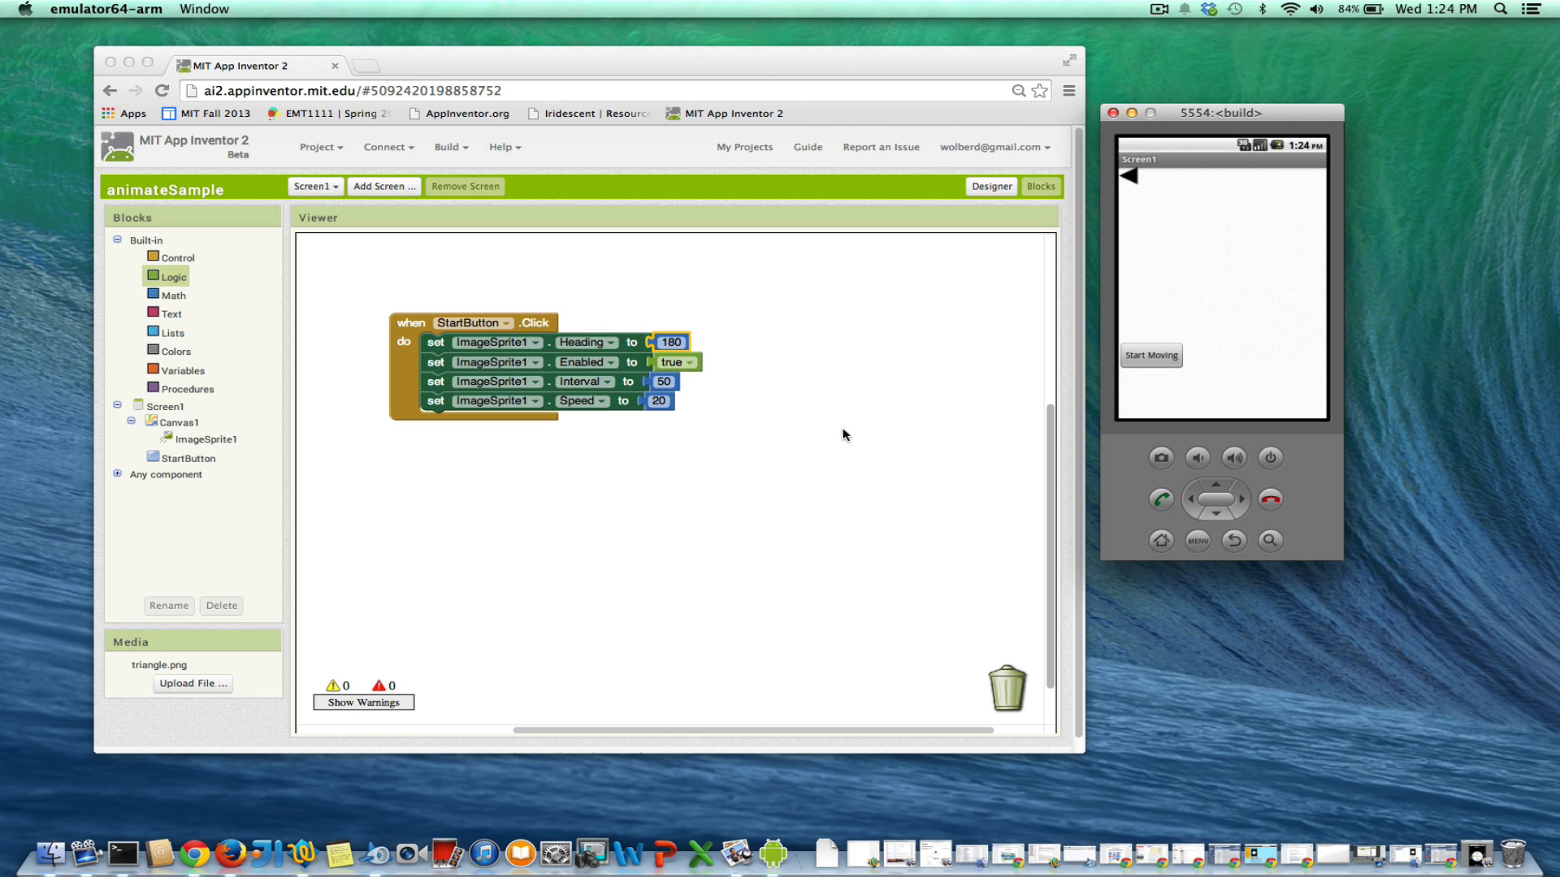